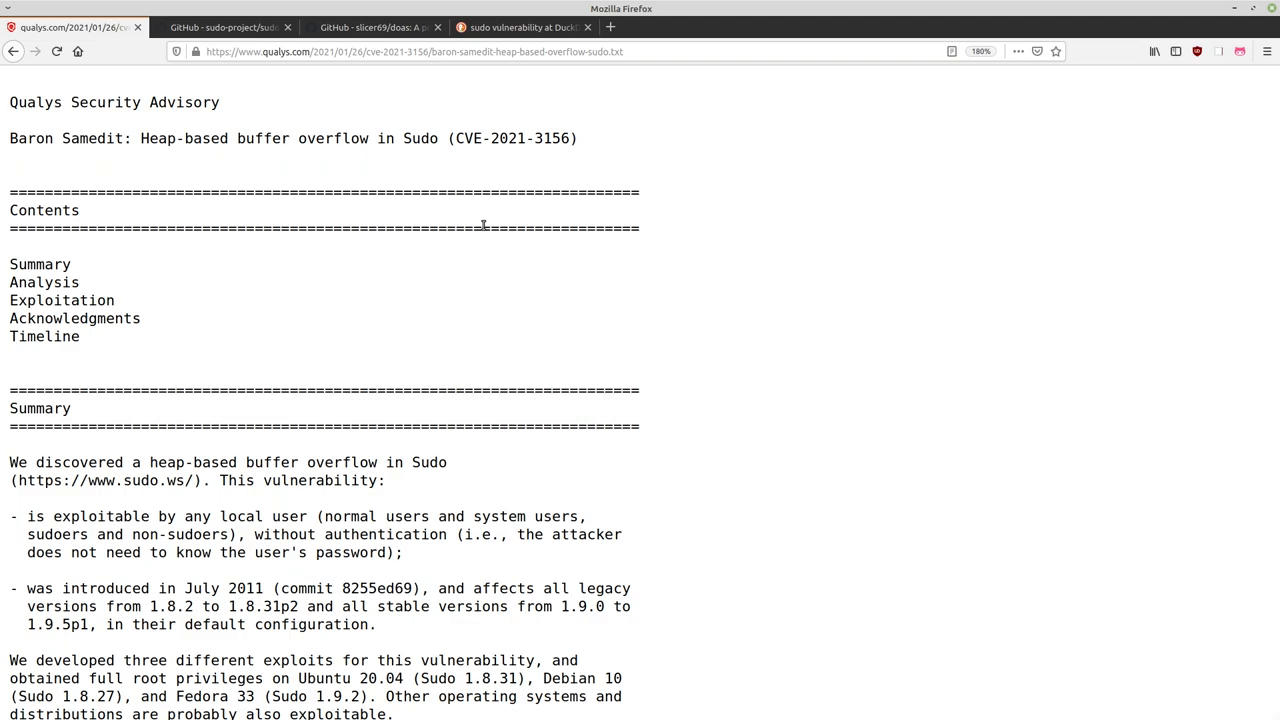
Read through a sudo advisory page, highlighting the Sudo version affected on Ubuntu.
scroll(down, 3)
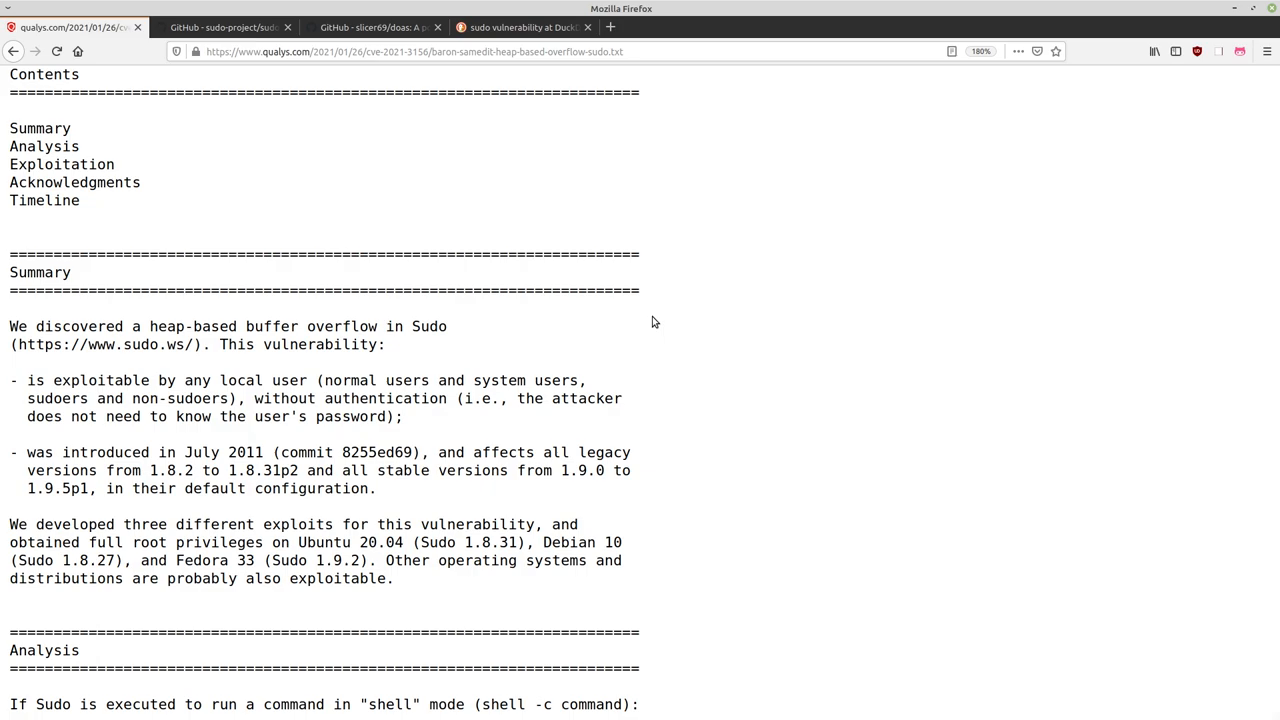
mouse_move(658, 294)
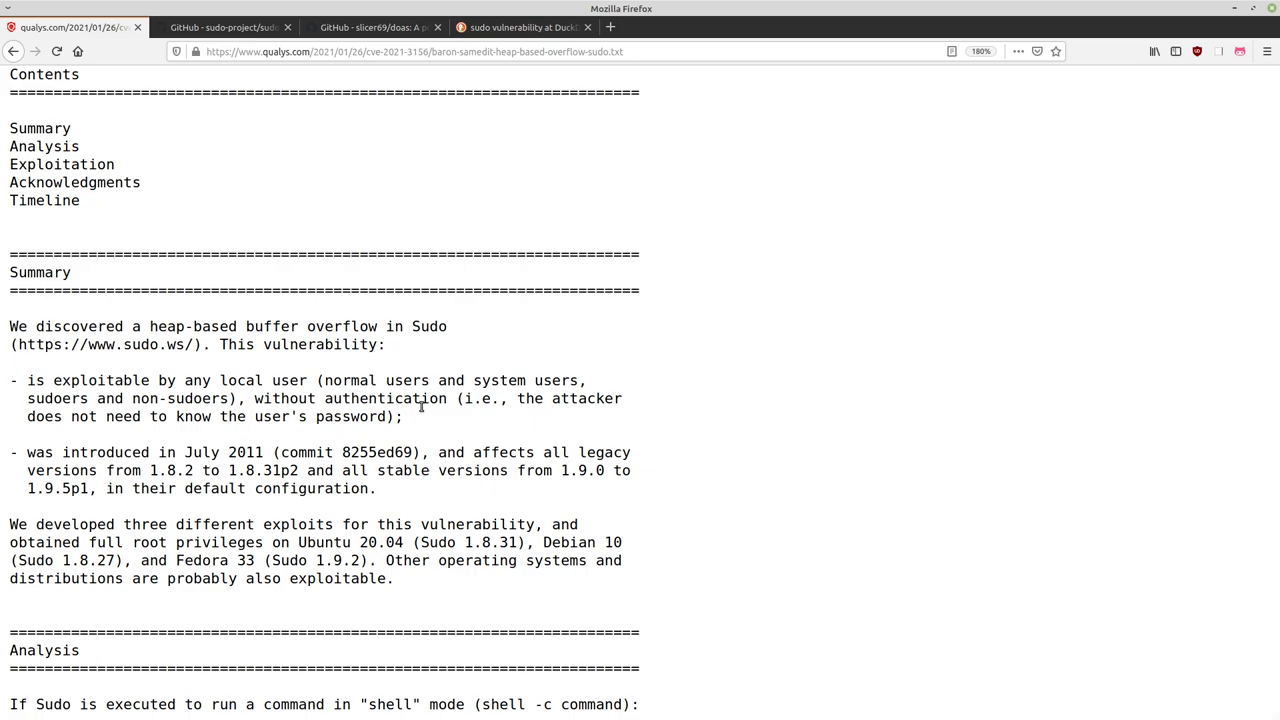
scroll(down, 3)
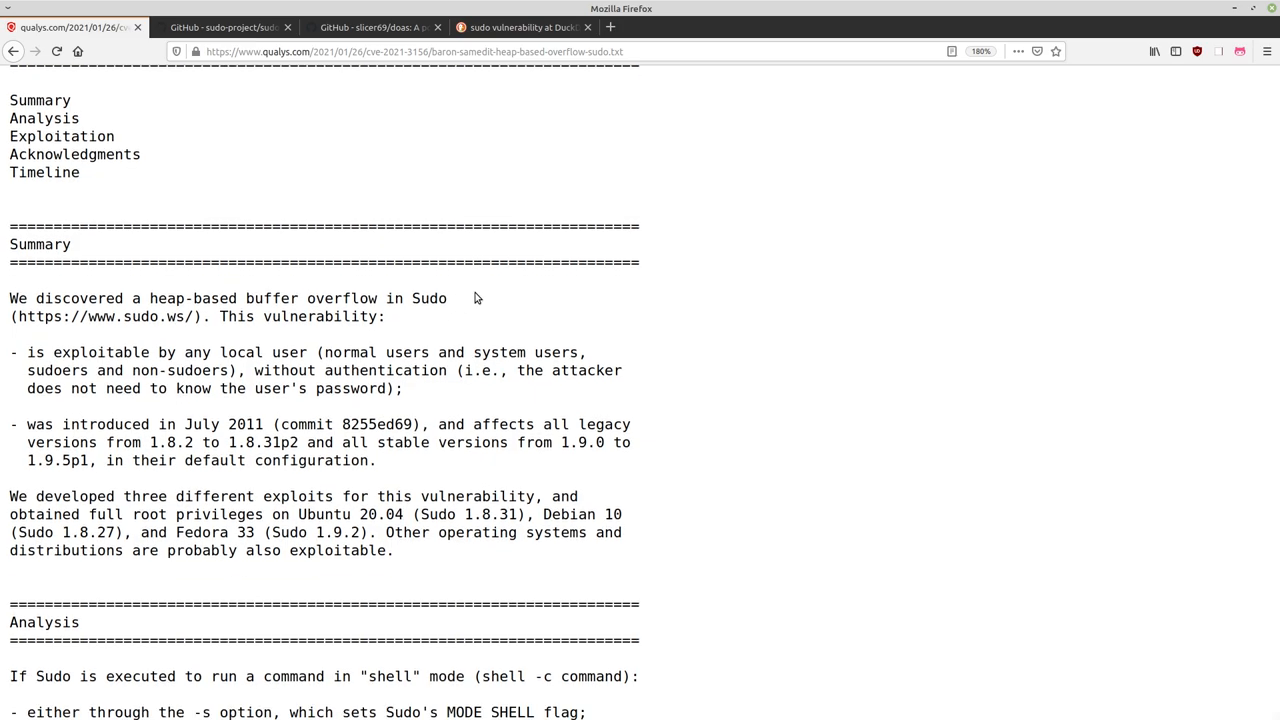
scroll(down, 3)
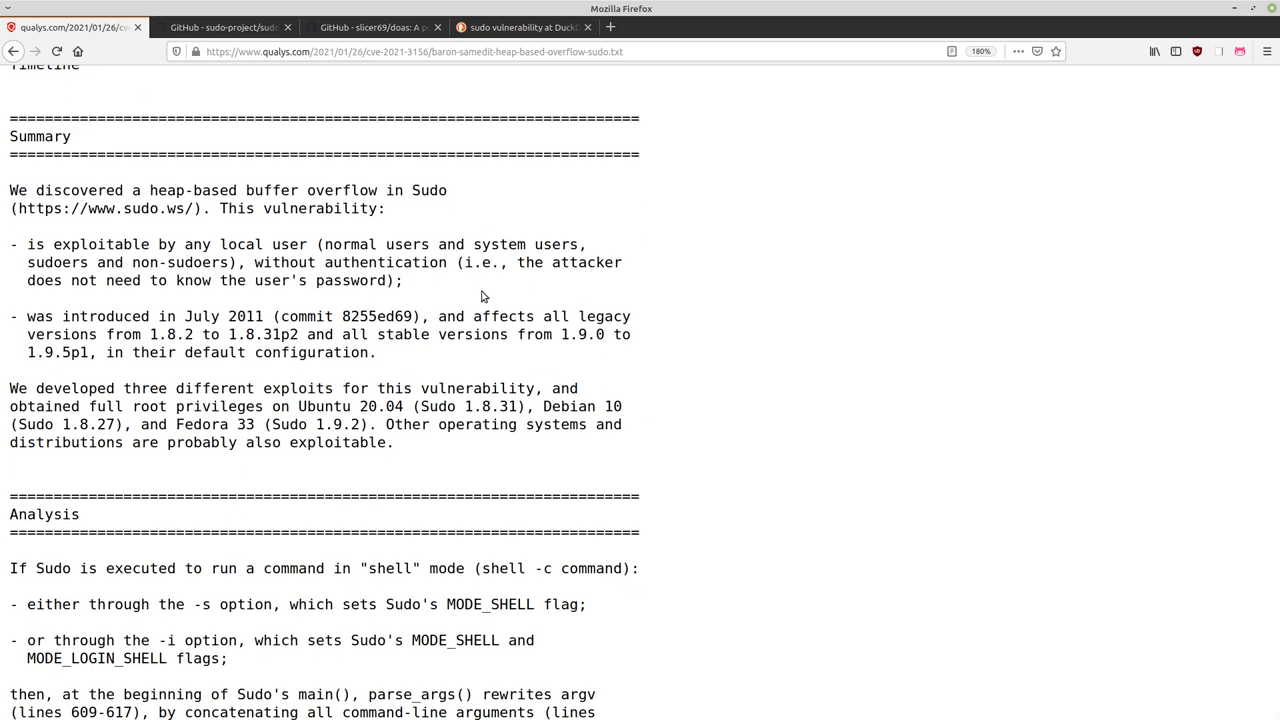
mouse_move(489, 298)
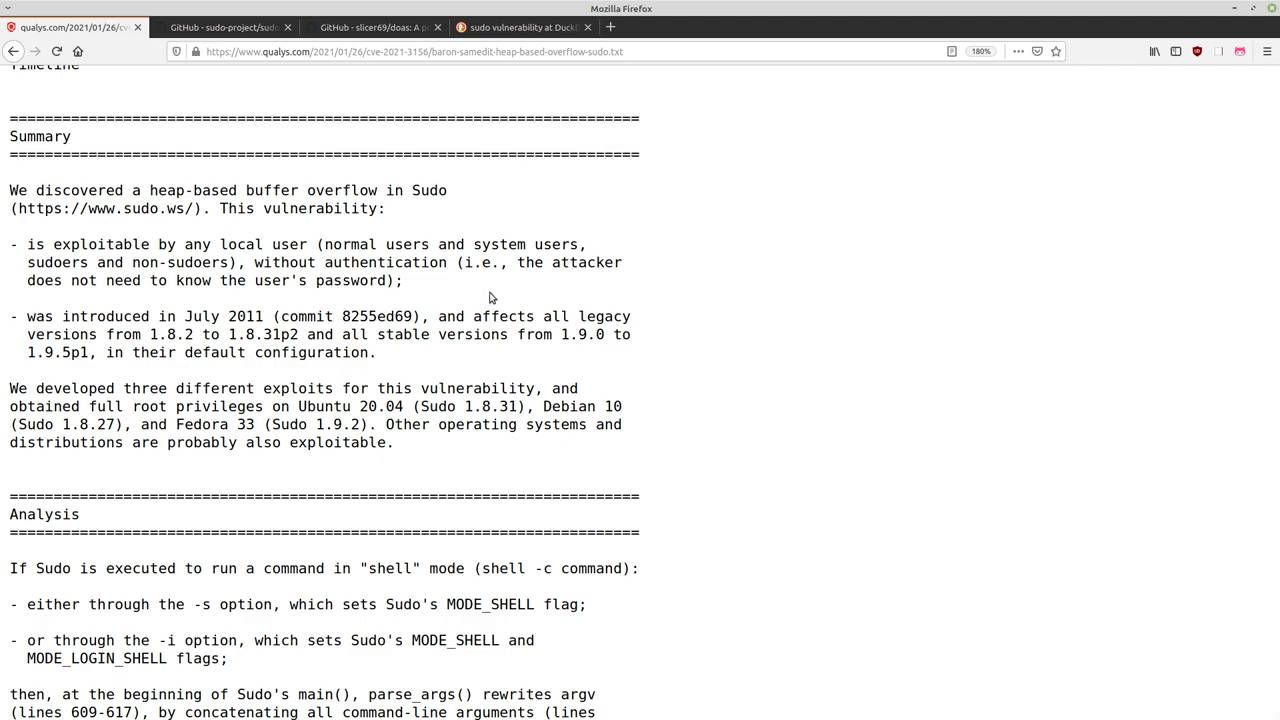
mouse_move(481, 290)
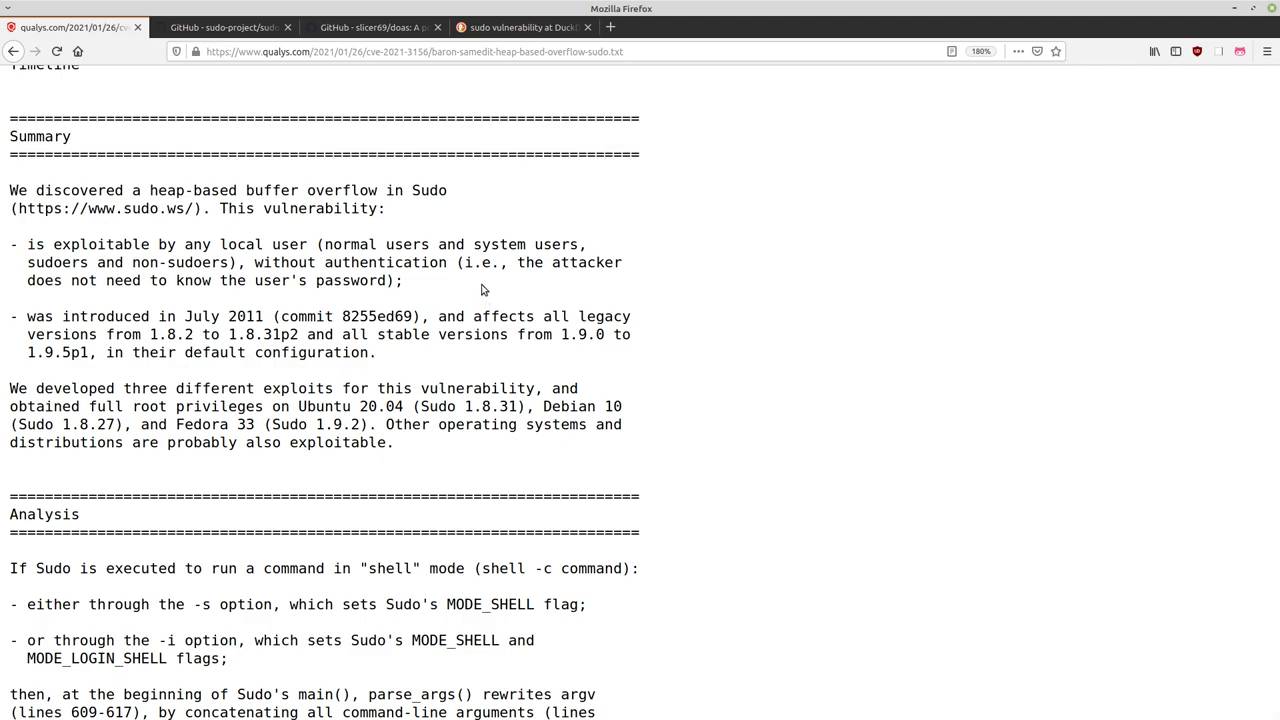
mouse_move(484, 287)
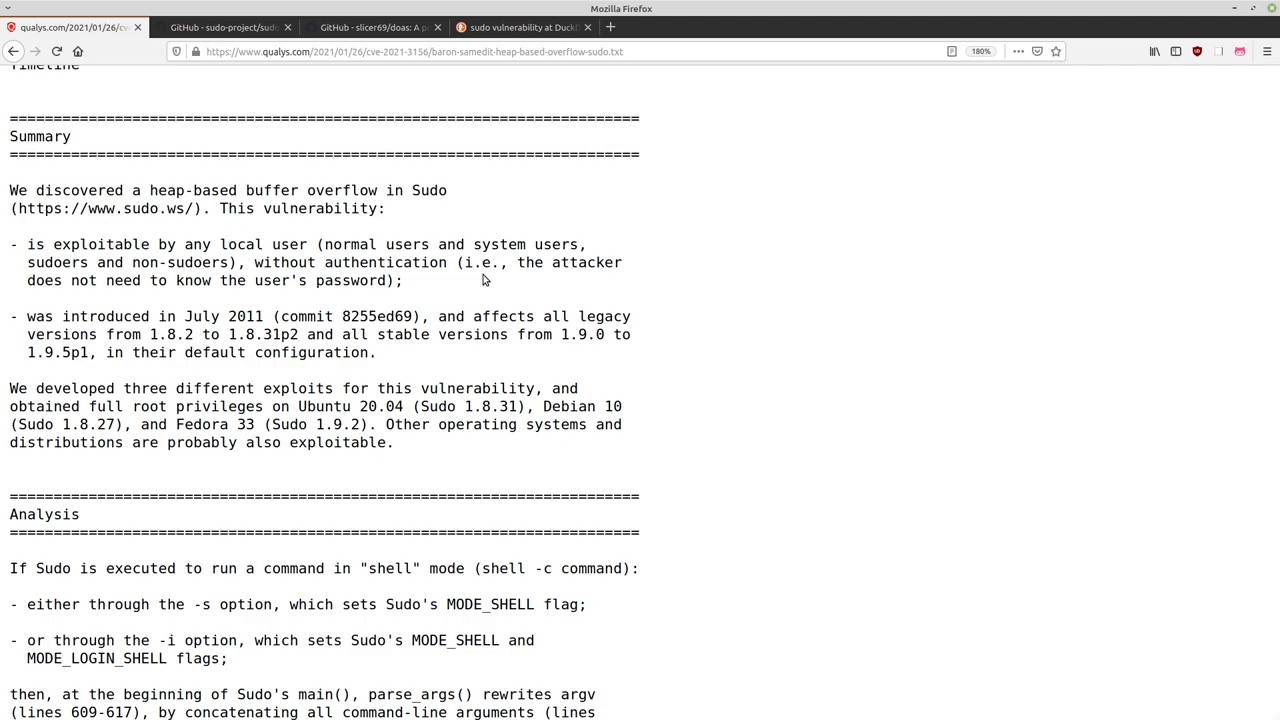
scroll(down, 3)
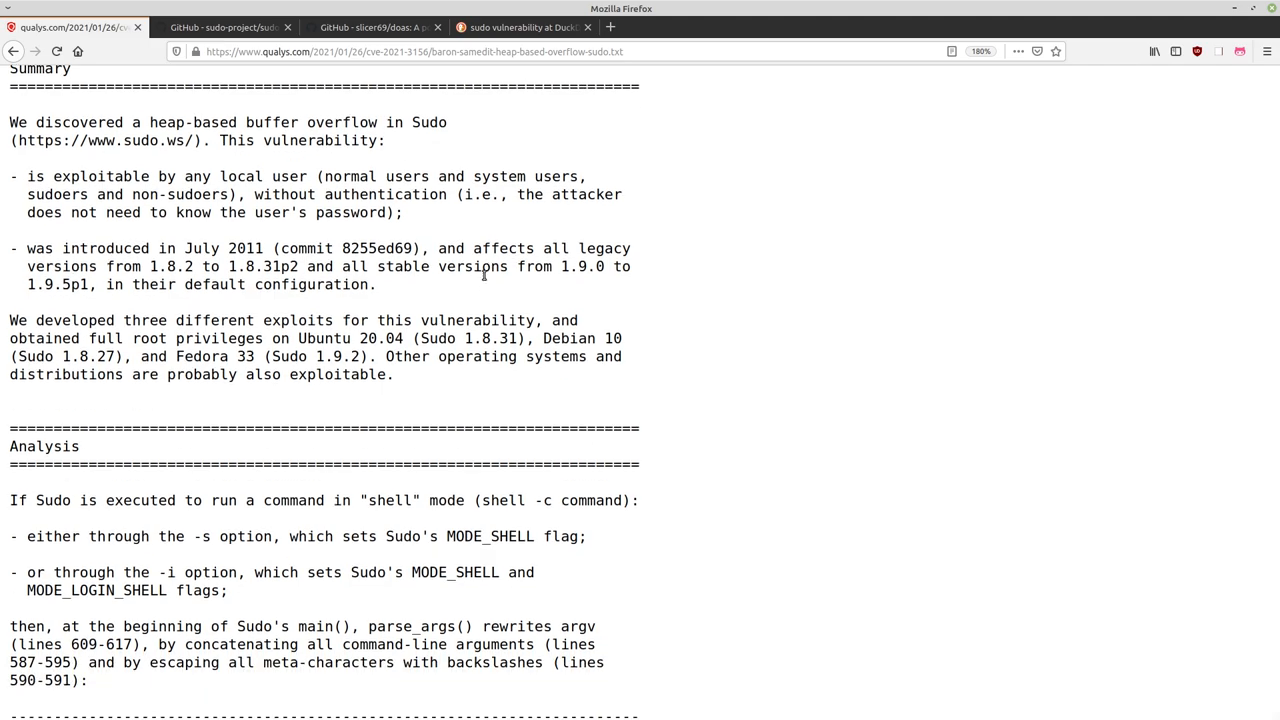
mouse_move(293, 344)
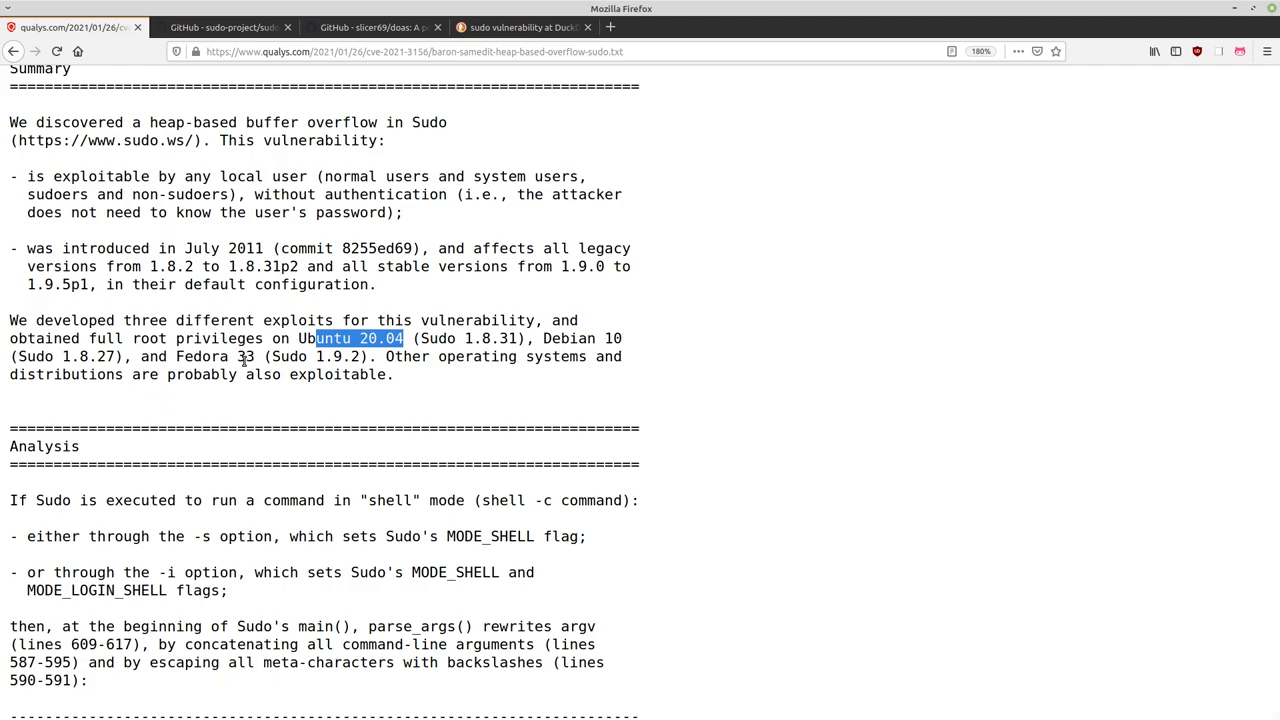
scroll(down, 3)
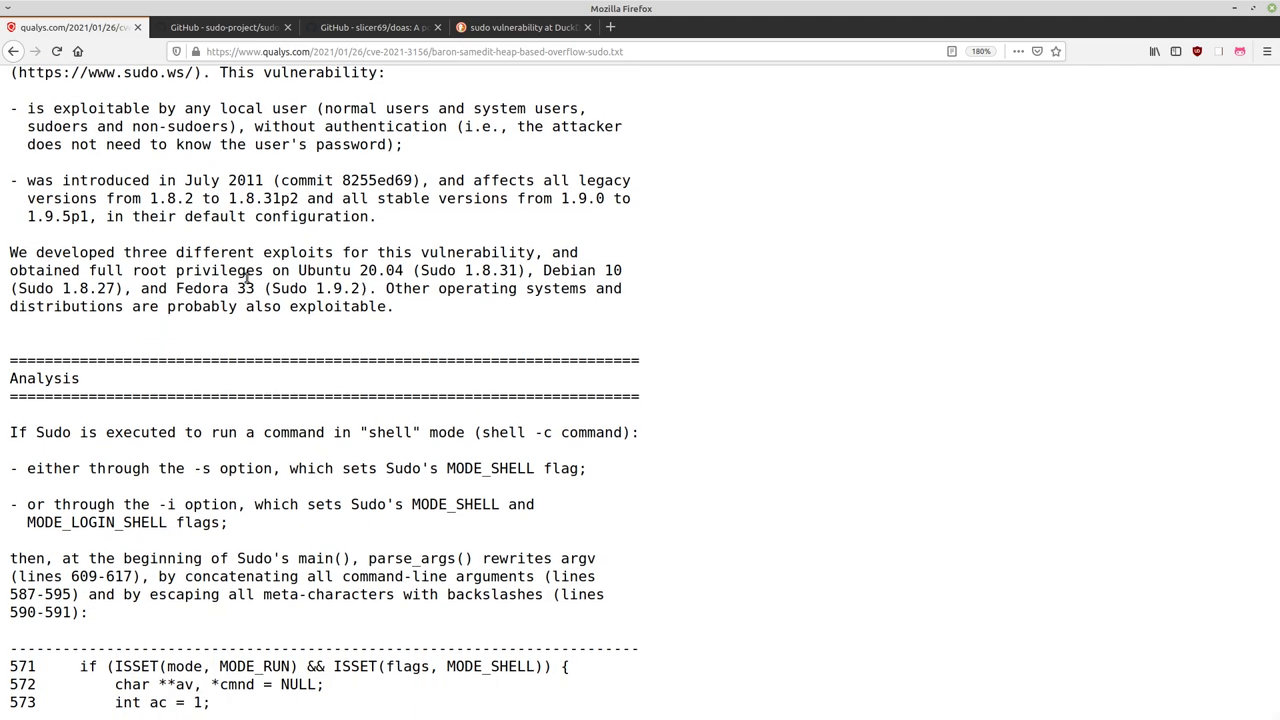
double_click(483, 270)
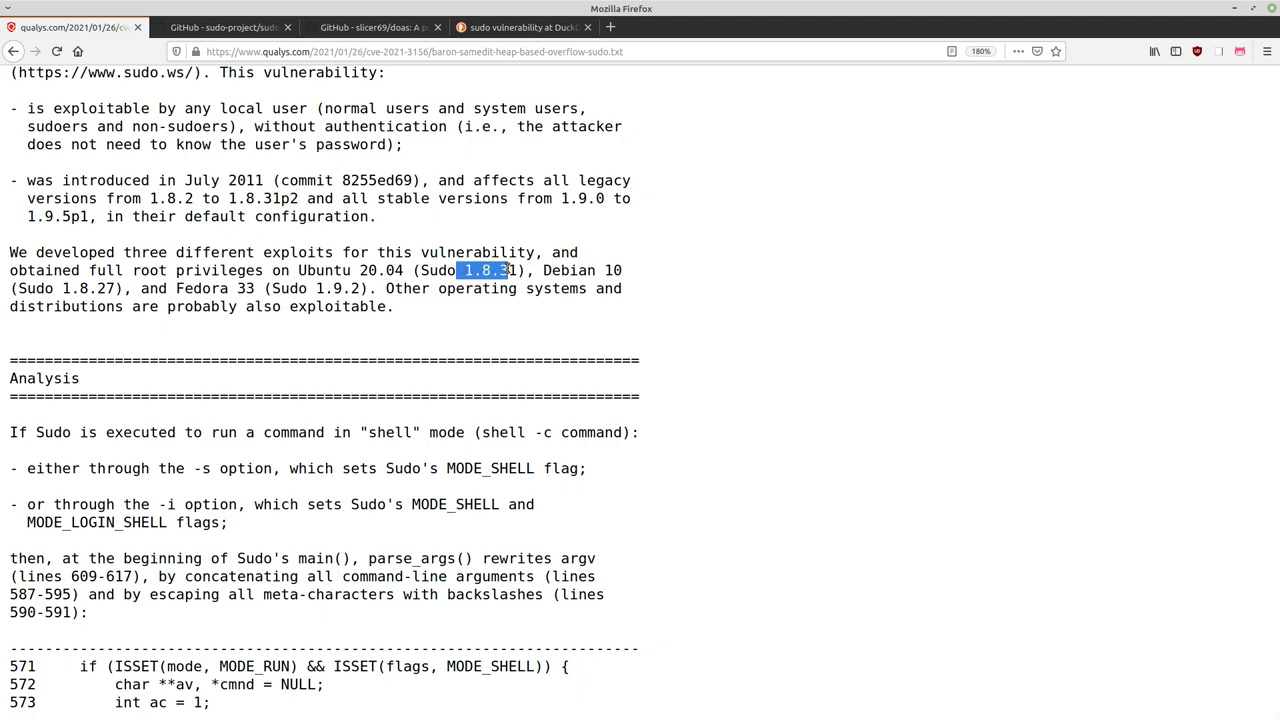
click(394, 301)
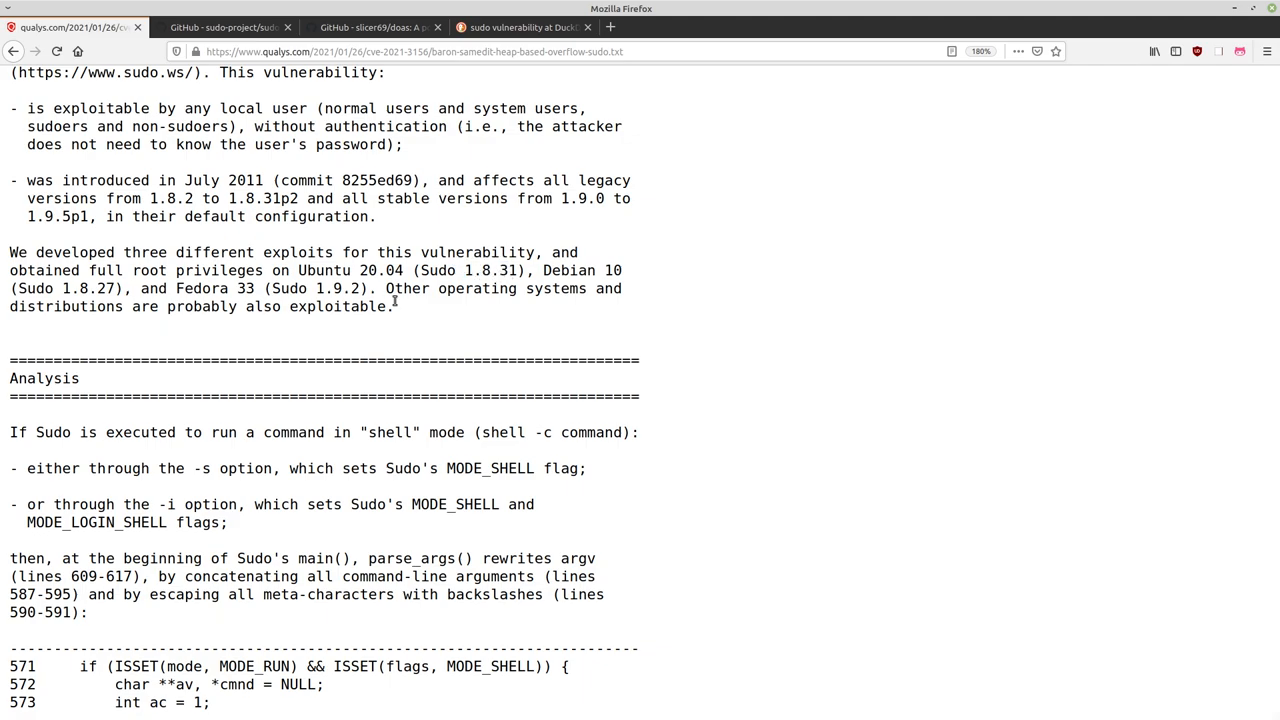
mouse_move(248, 308)
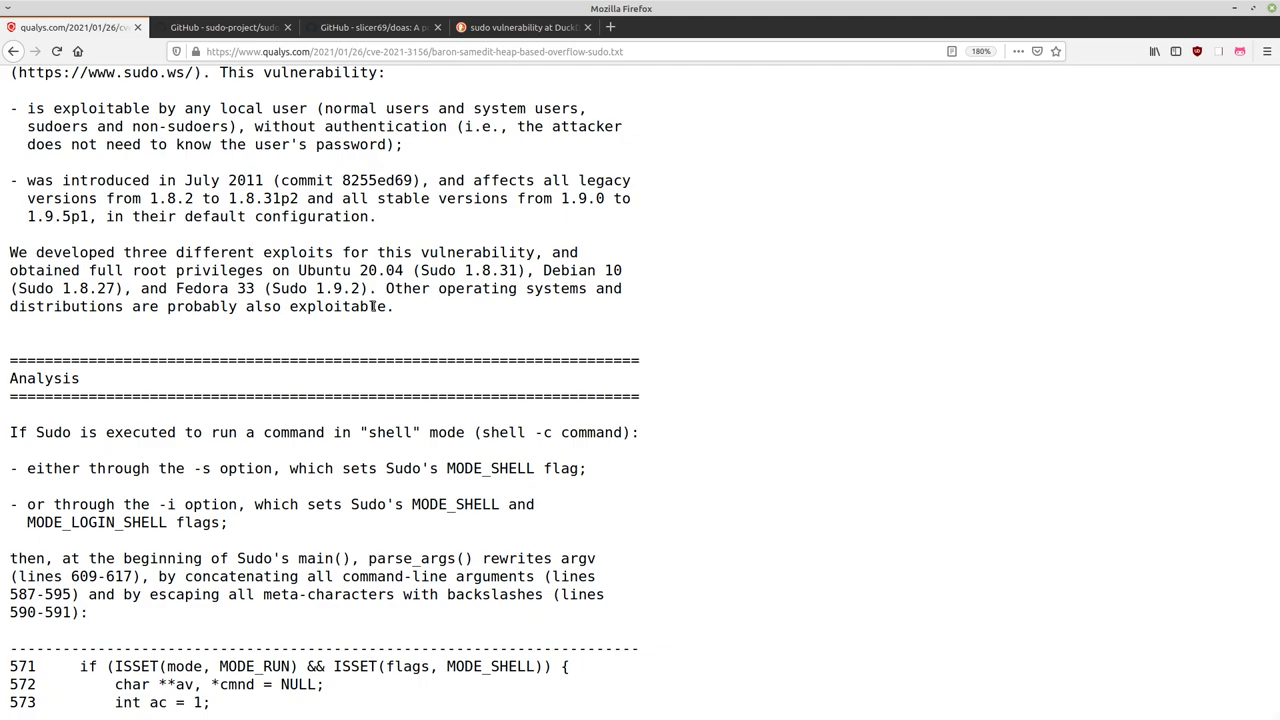
scroll(down, 3)
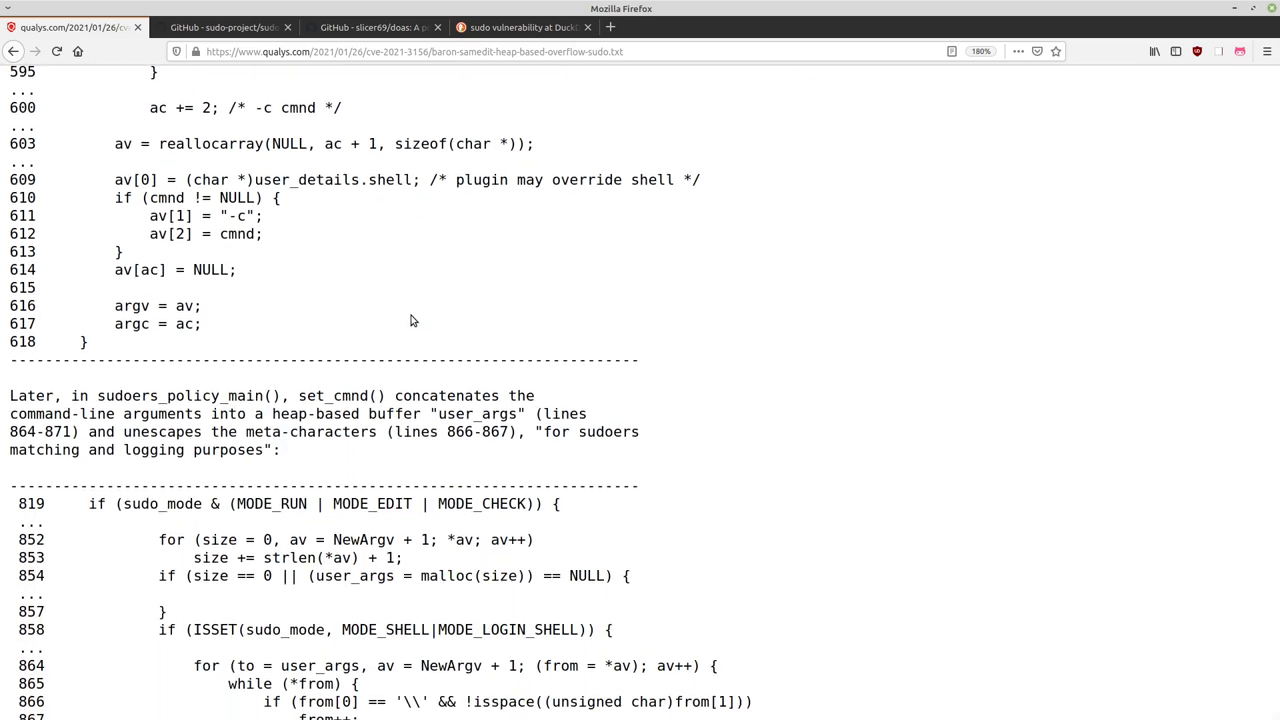
scroll(down, 3)
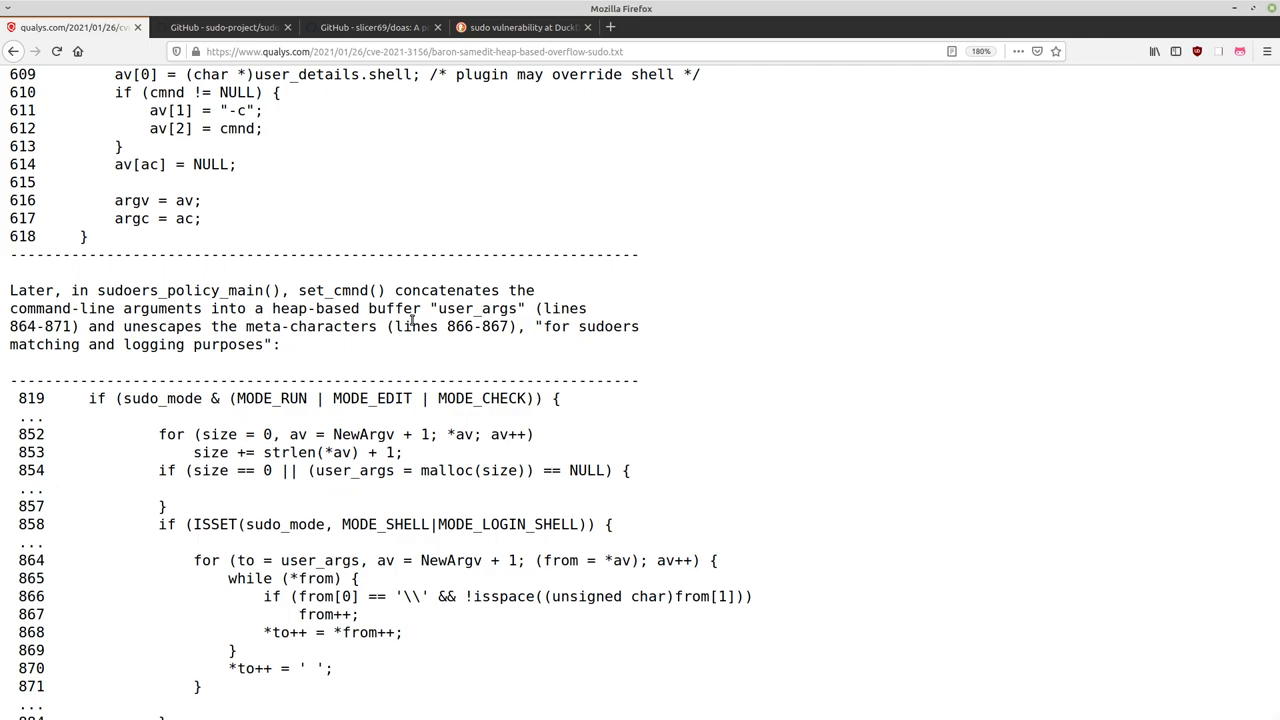
scroll(down, 3)
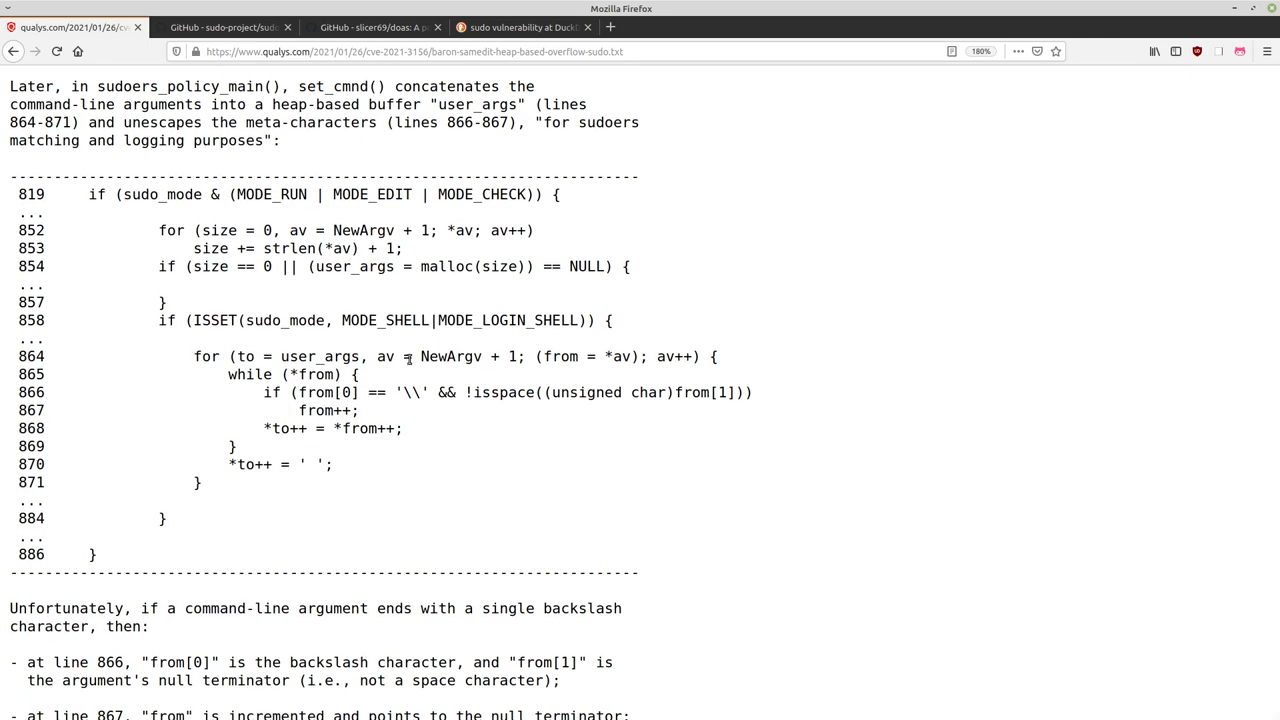
mouse_move(444, 356)
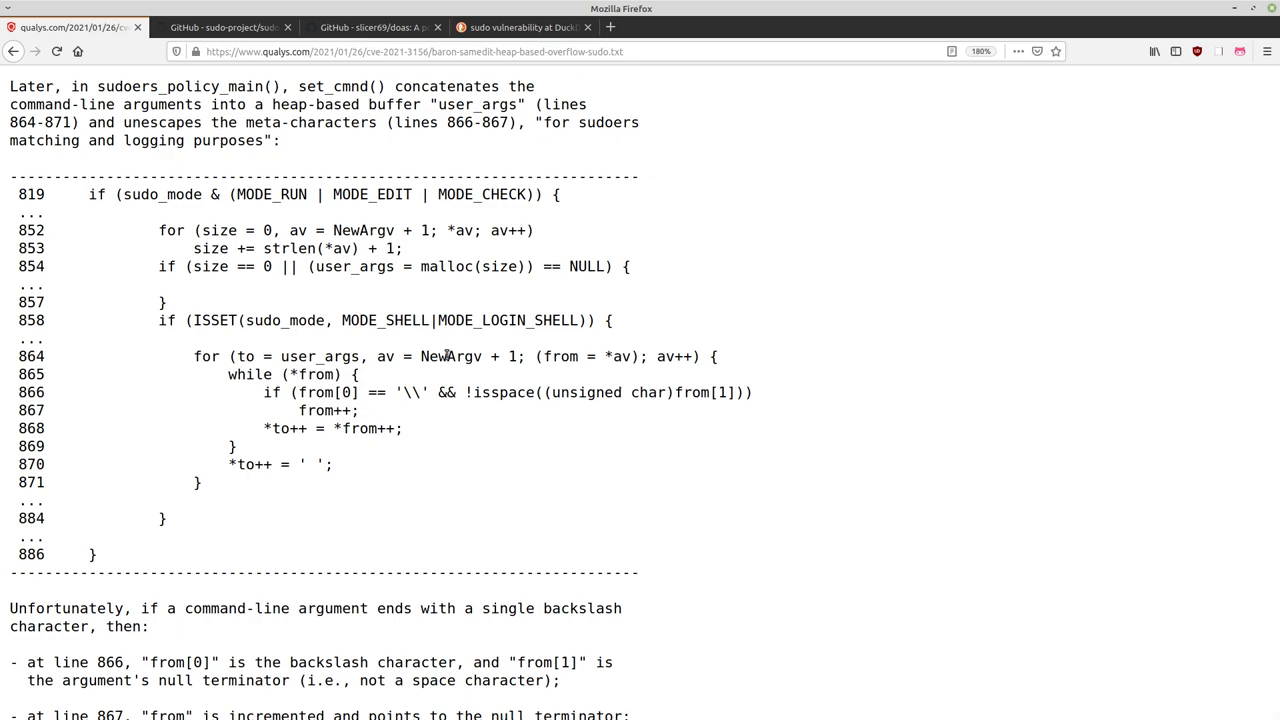
scroll(down, 3)
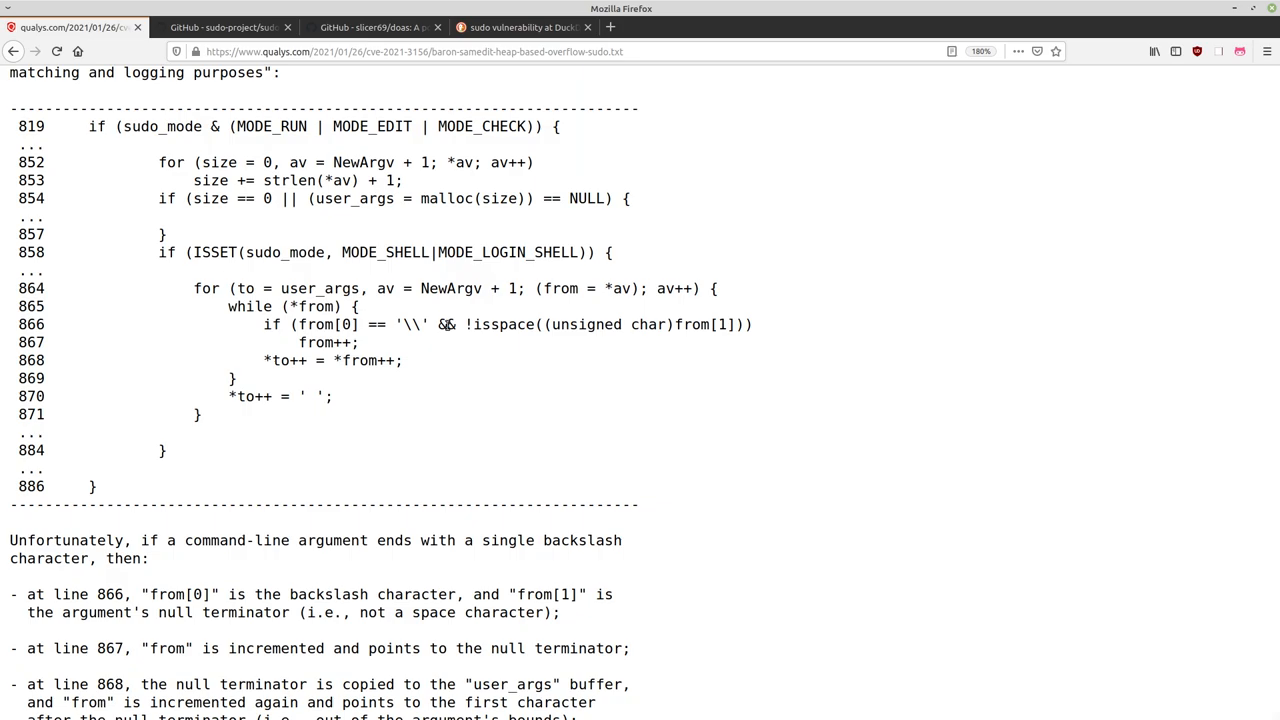
mouse_move(820, 215)
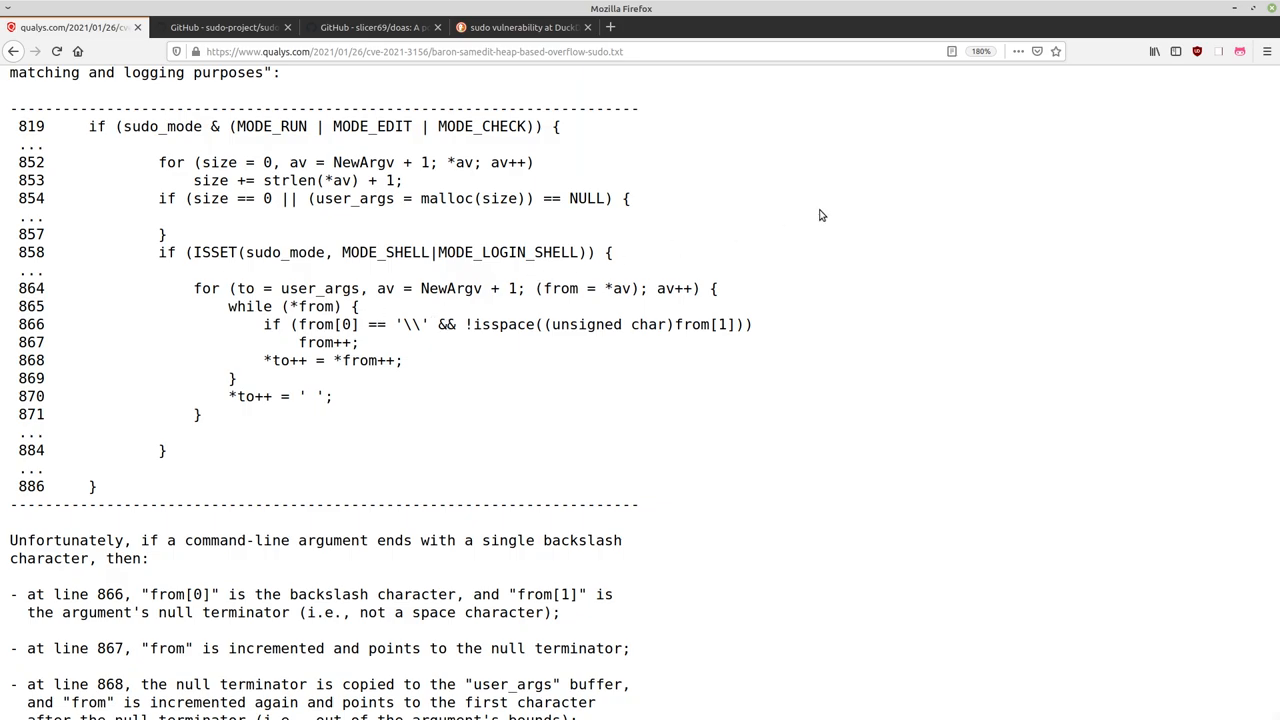
Browse the 'sudo vulnerability' results listing CVE-2019-14287 and CVE-2019-18634 write-ups.
click(520, 27)
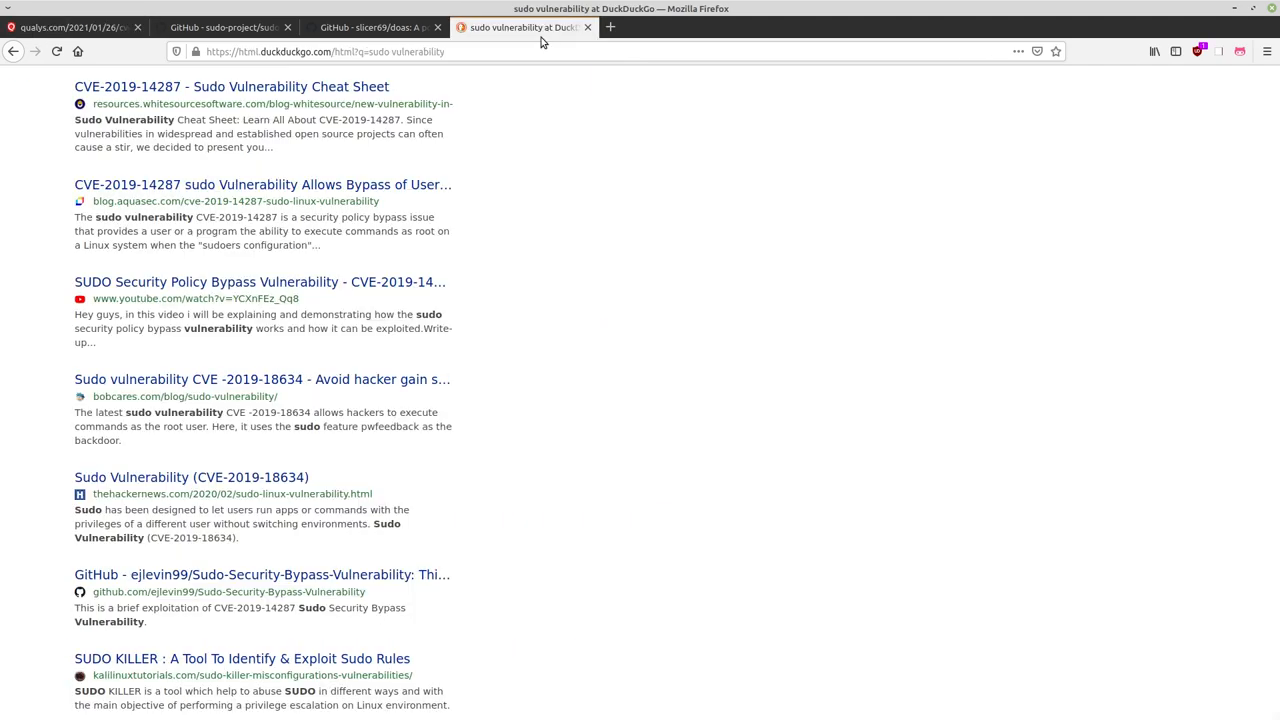
mouse_move(527, 254)
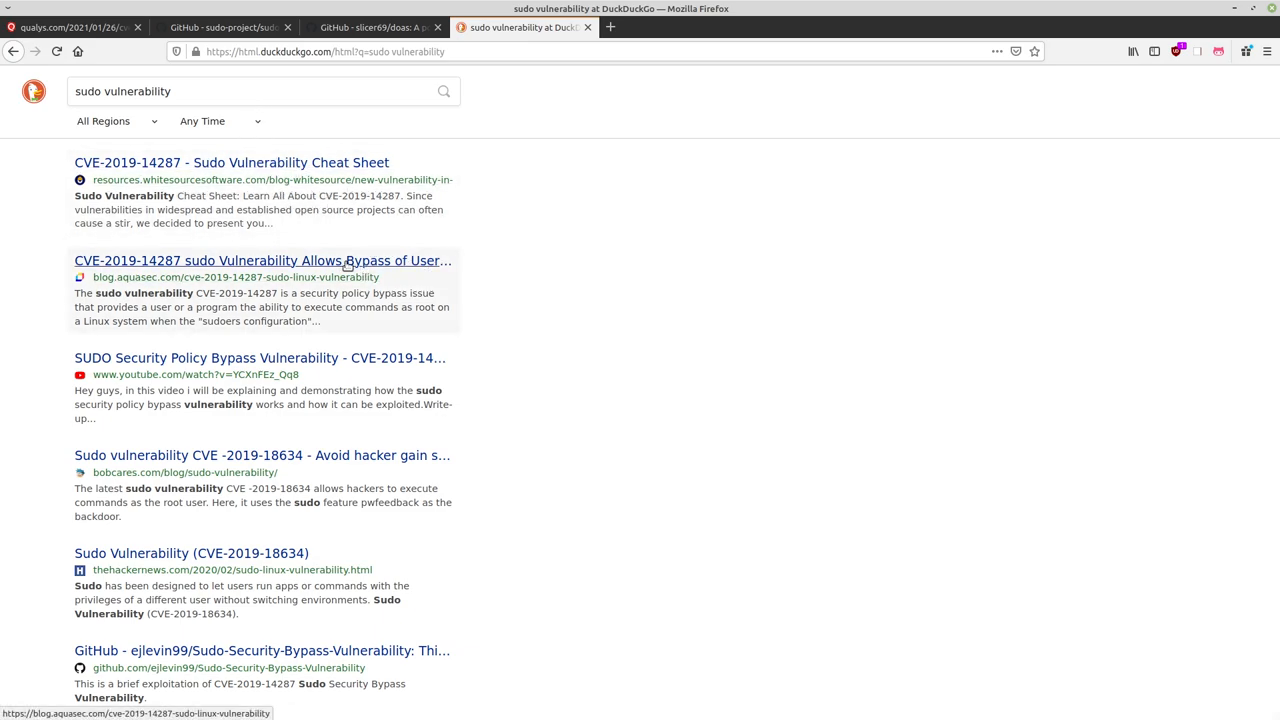
scroll(down, 3)
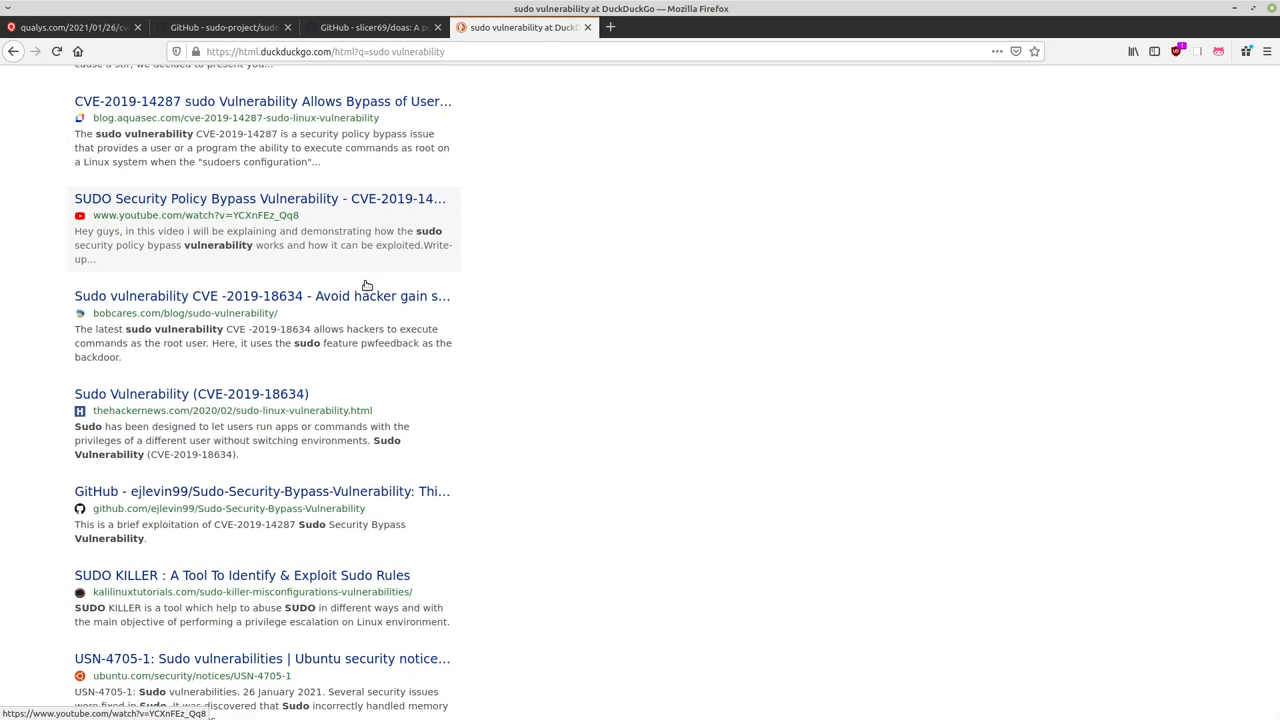
scroll(down, 3)
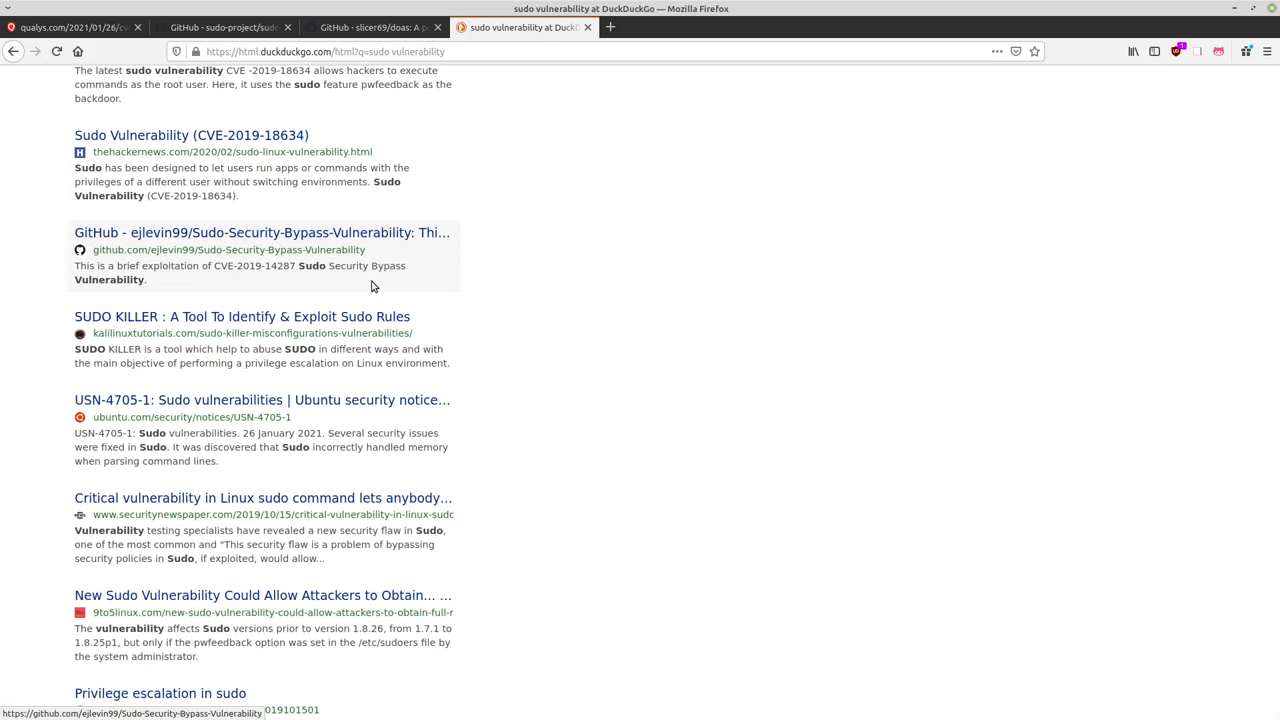
scroll(up, 3)
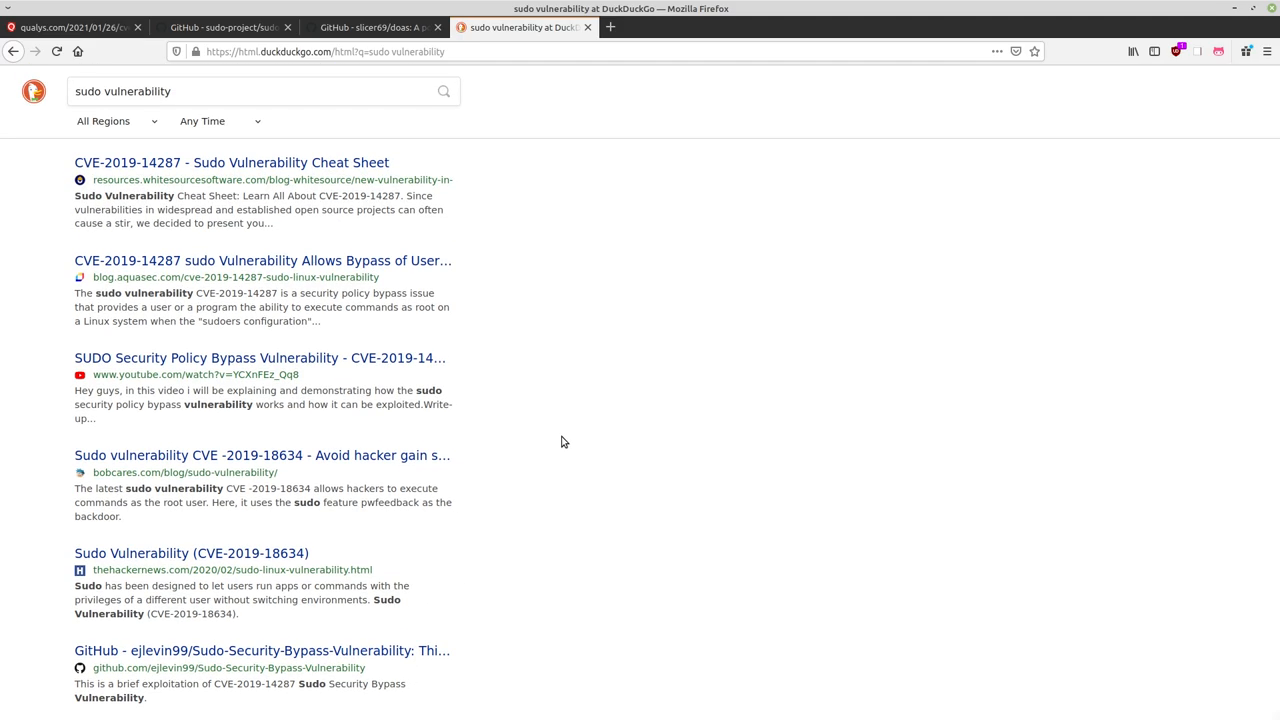
mouse_move(676, 332)
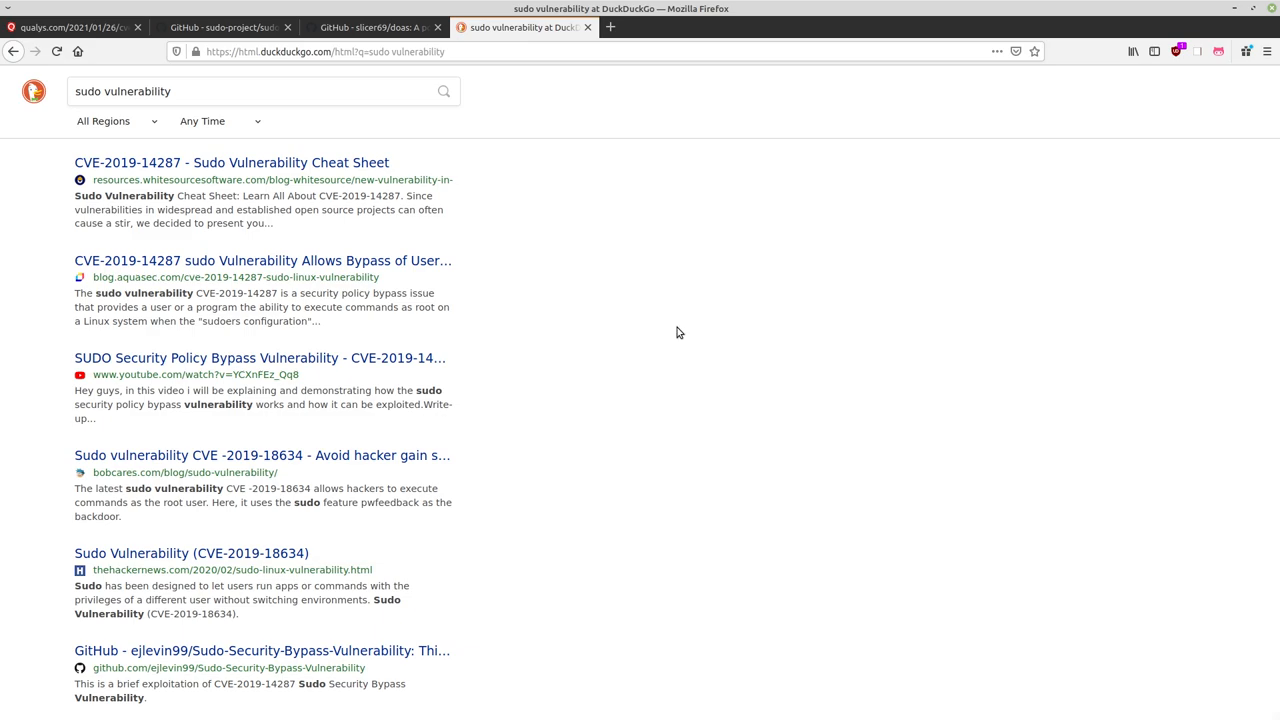
mouse_move(811, 325)
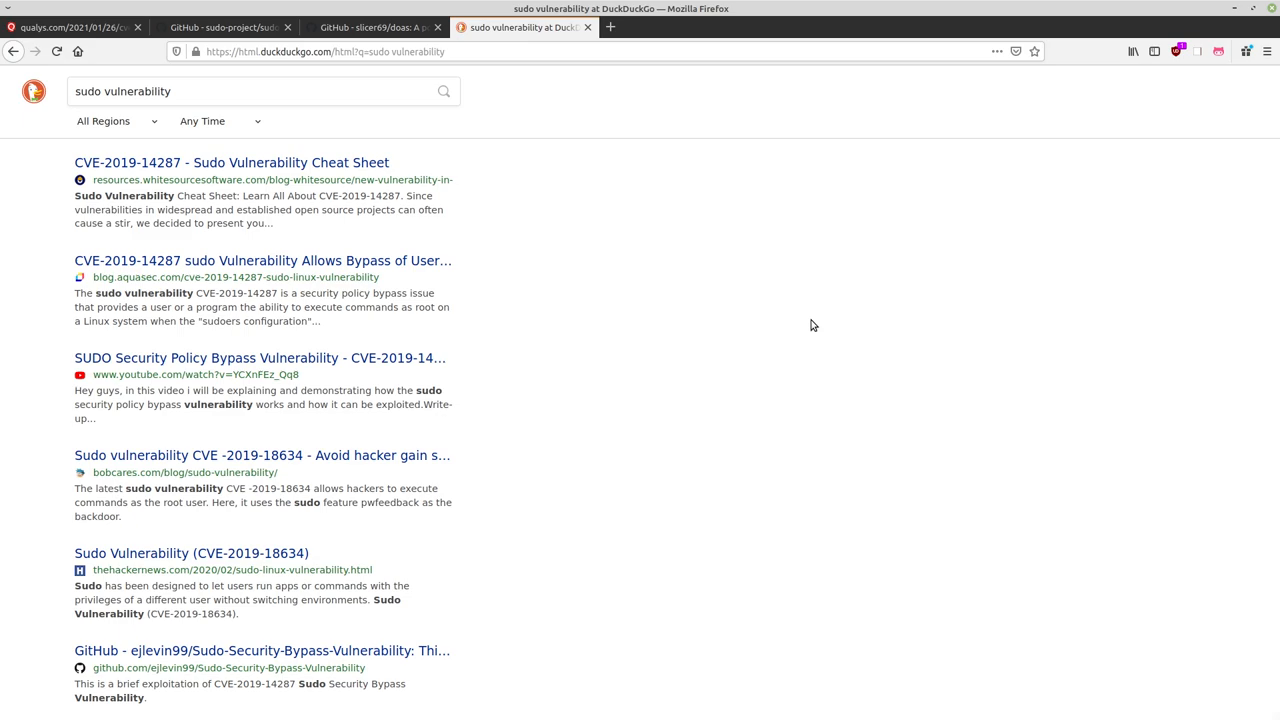
scroll(down, 3)
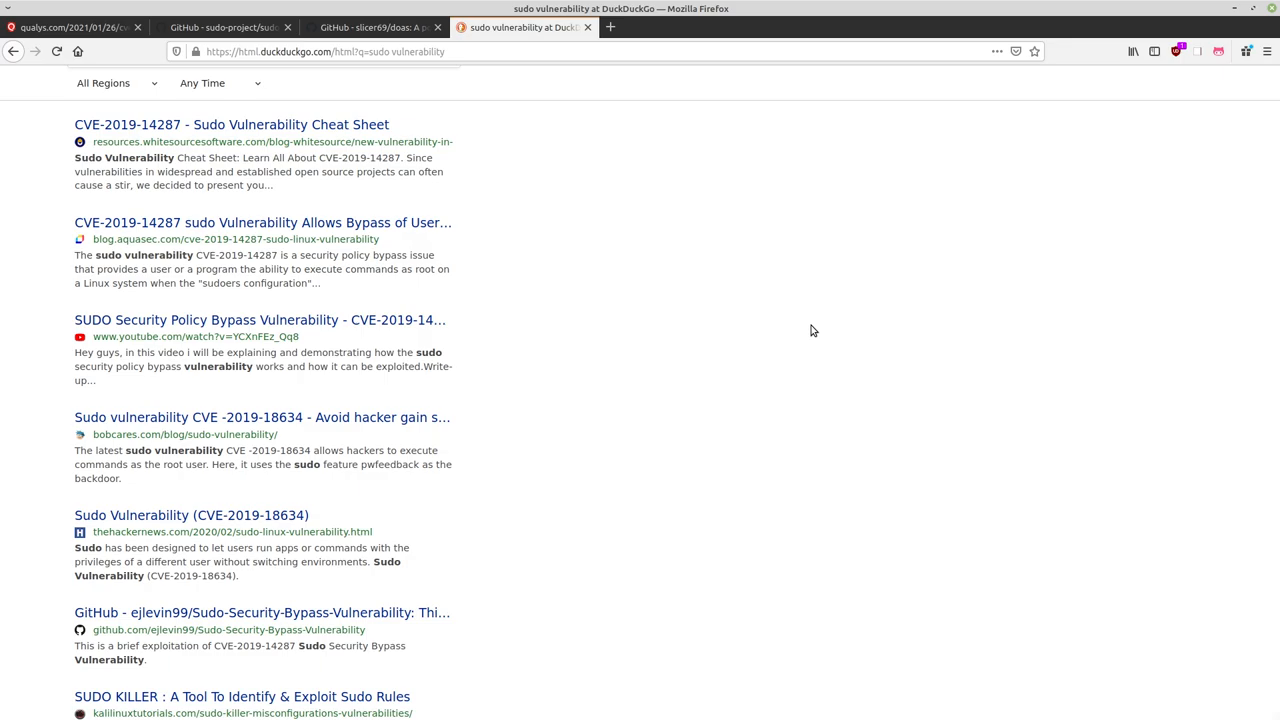
scroll(down, 3)
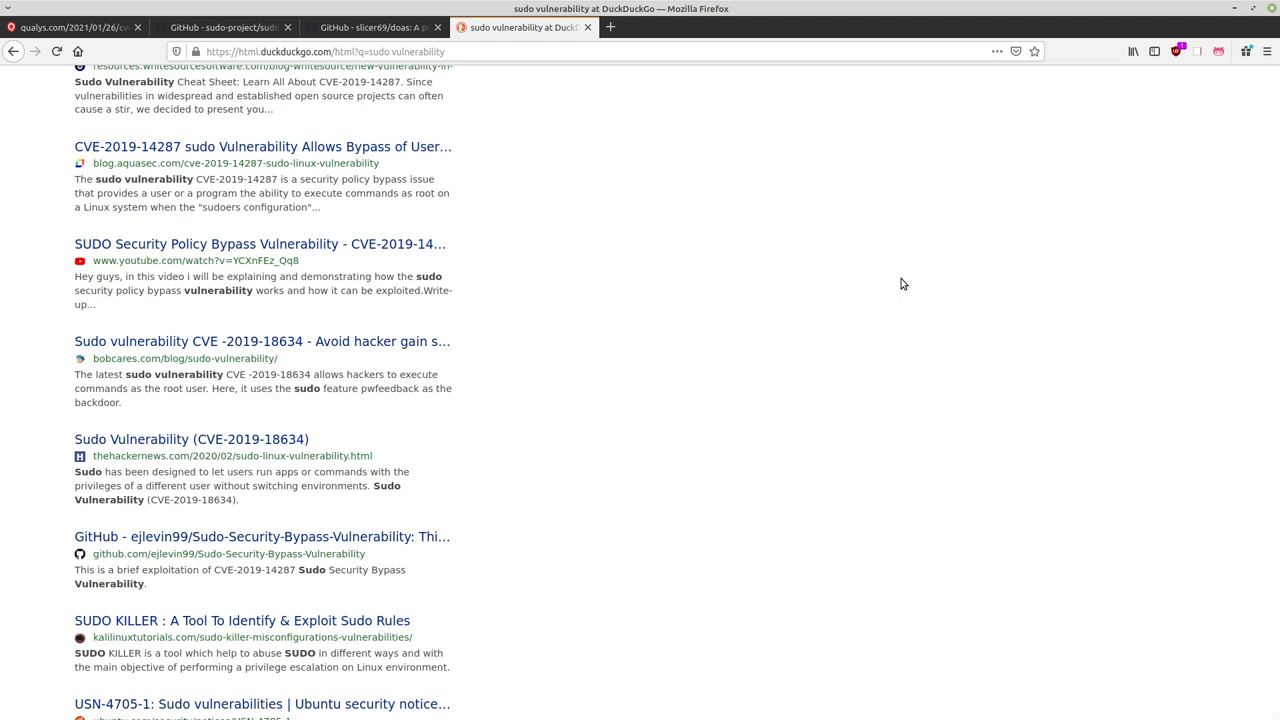
mouse_move(925, 279)
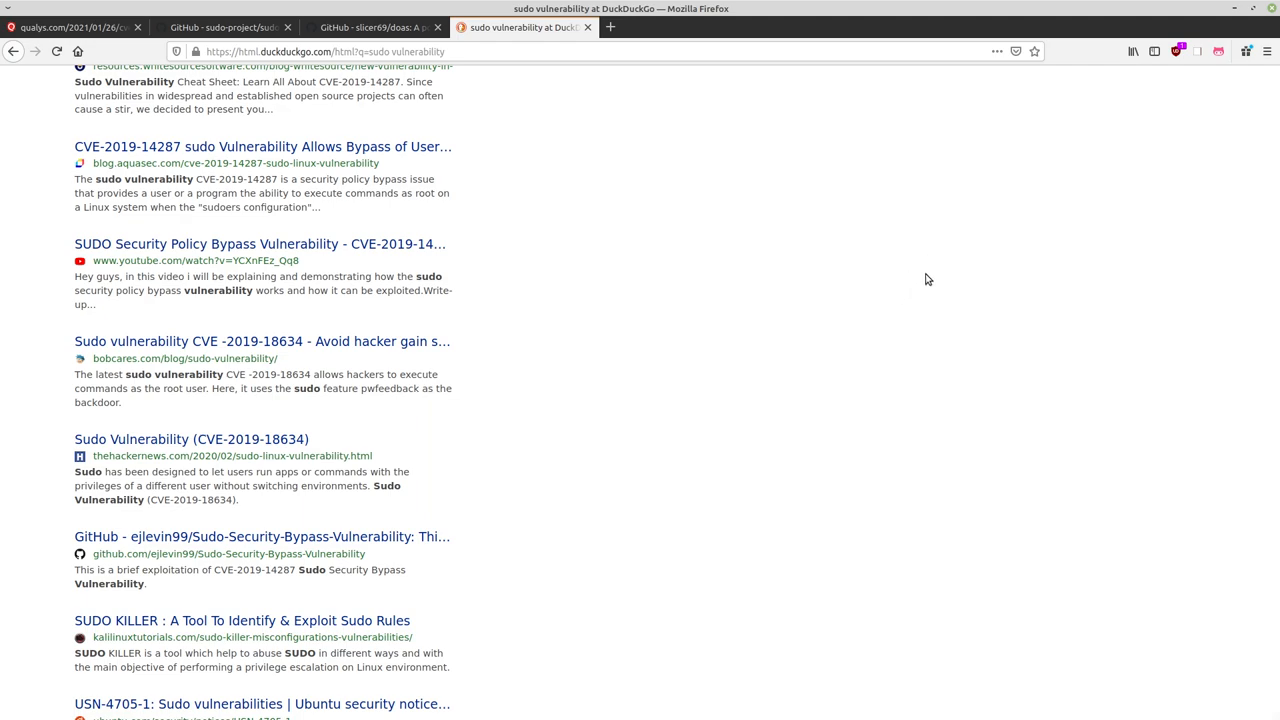
mouse_move(895, 289)
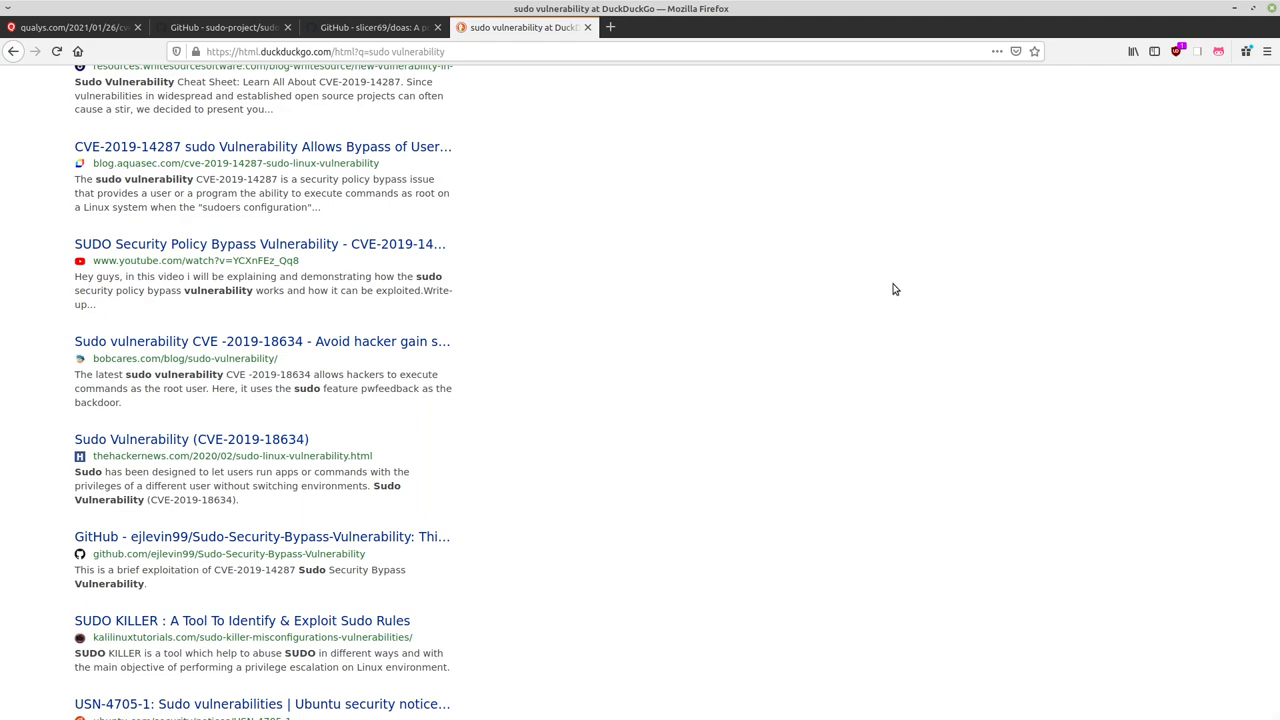
mouse_move(1036, 268)
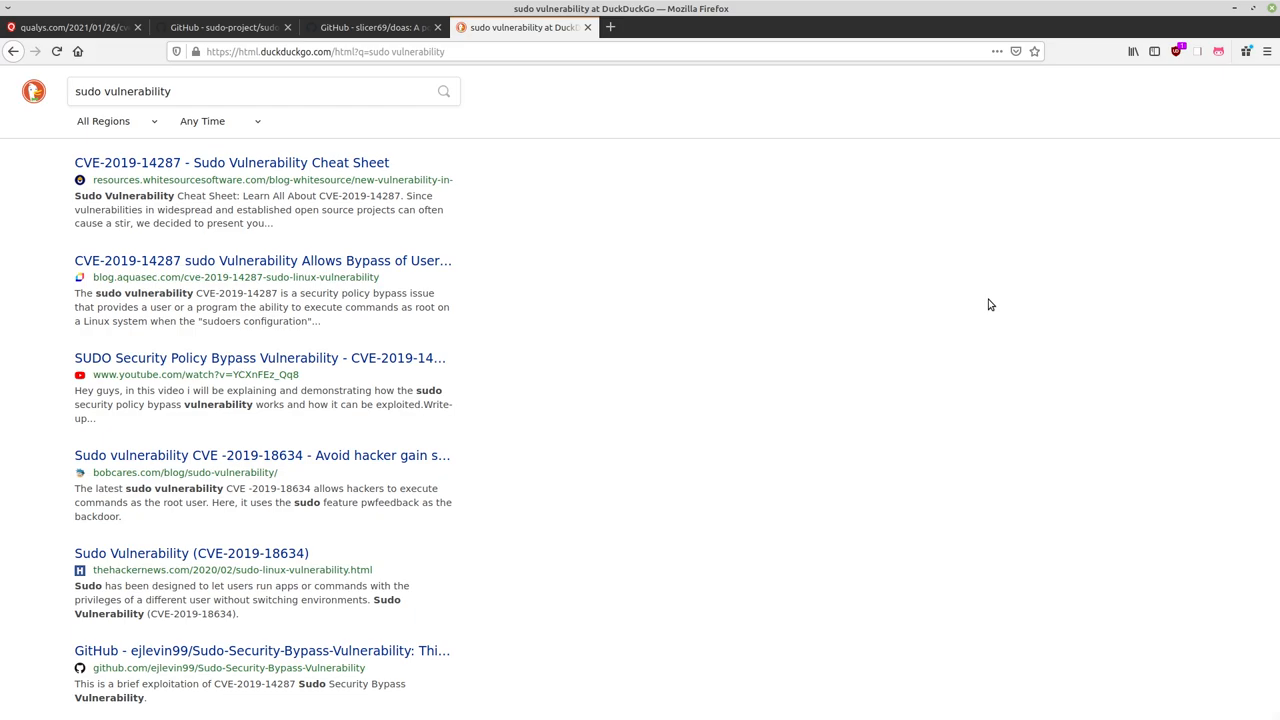
Show the sudo-project/sudo GitHub page with its code listing and Sudo 1.9.5p2 release.
click(225, 27)
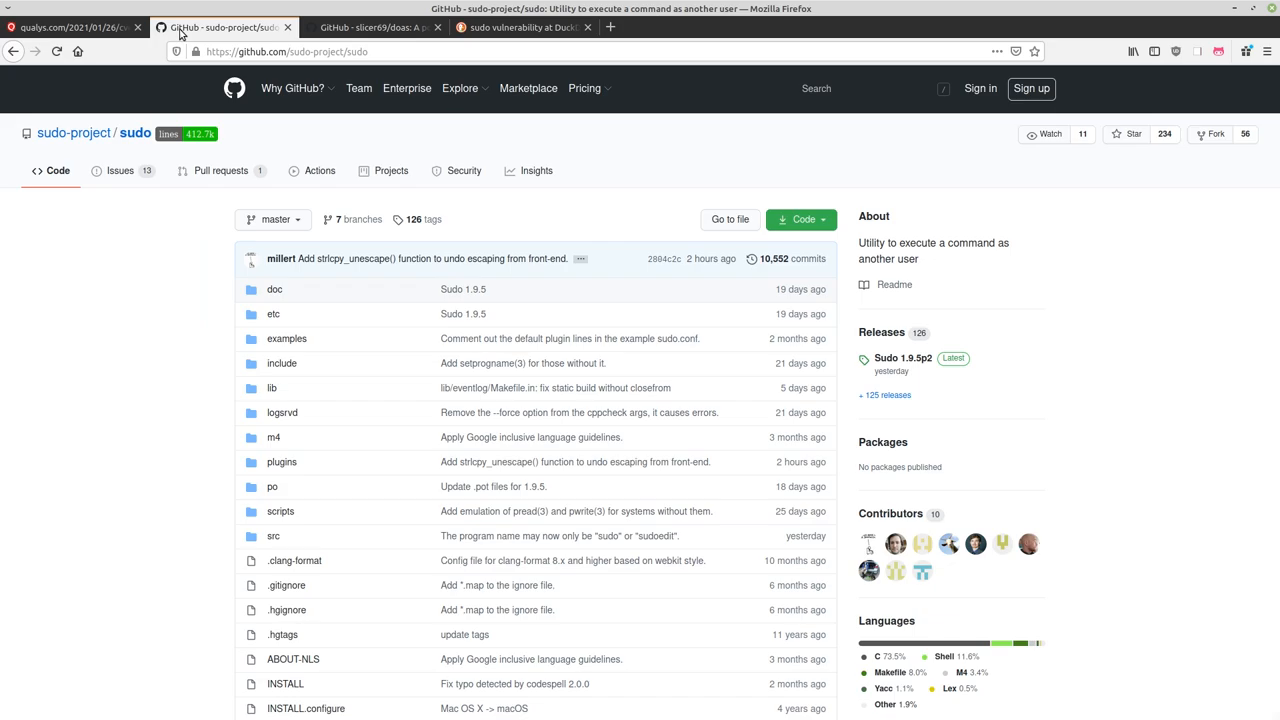
mouse_move(219, 84)
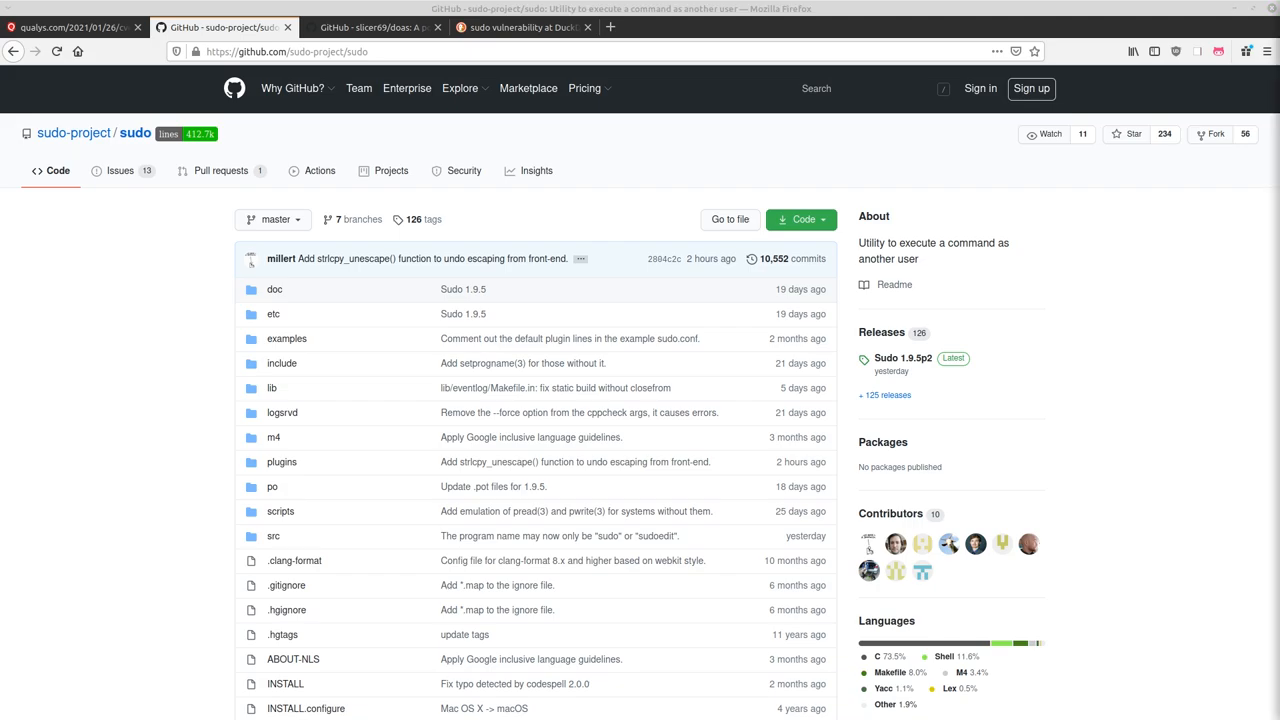
mouse_move(1150, 228)
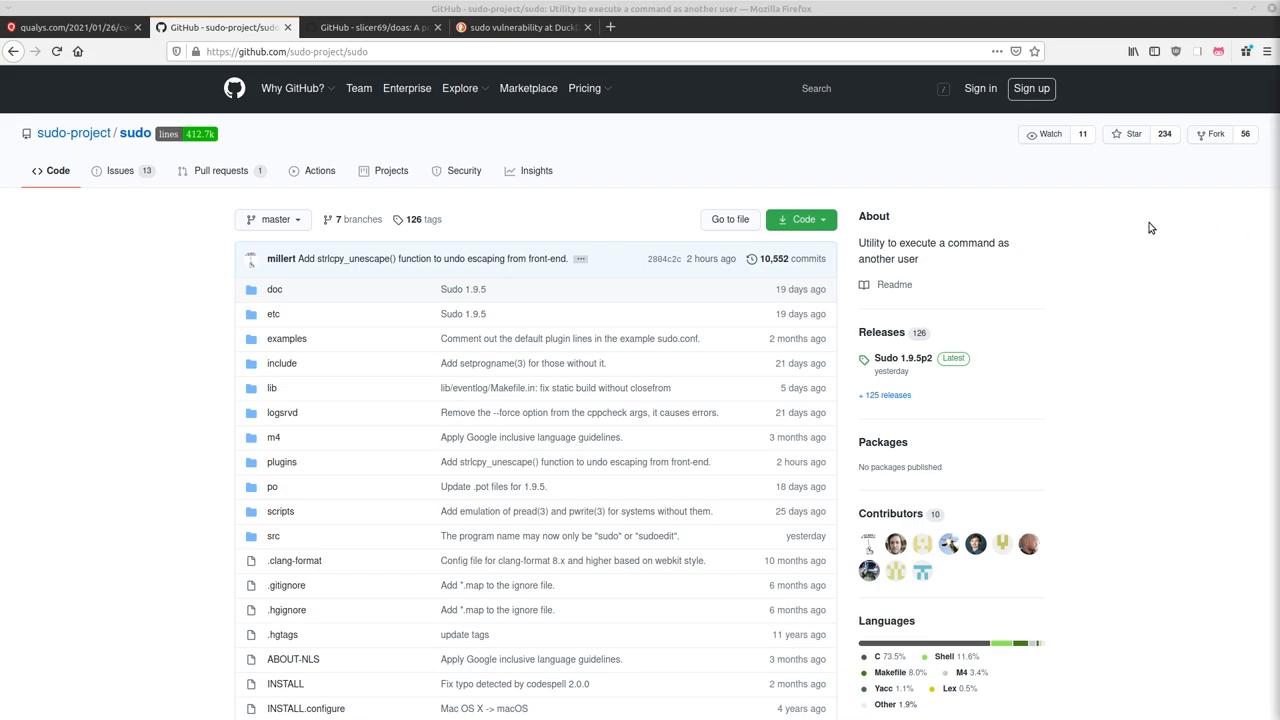
mouse_move(135, 133)
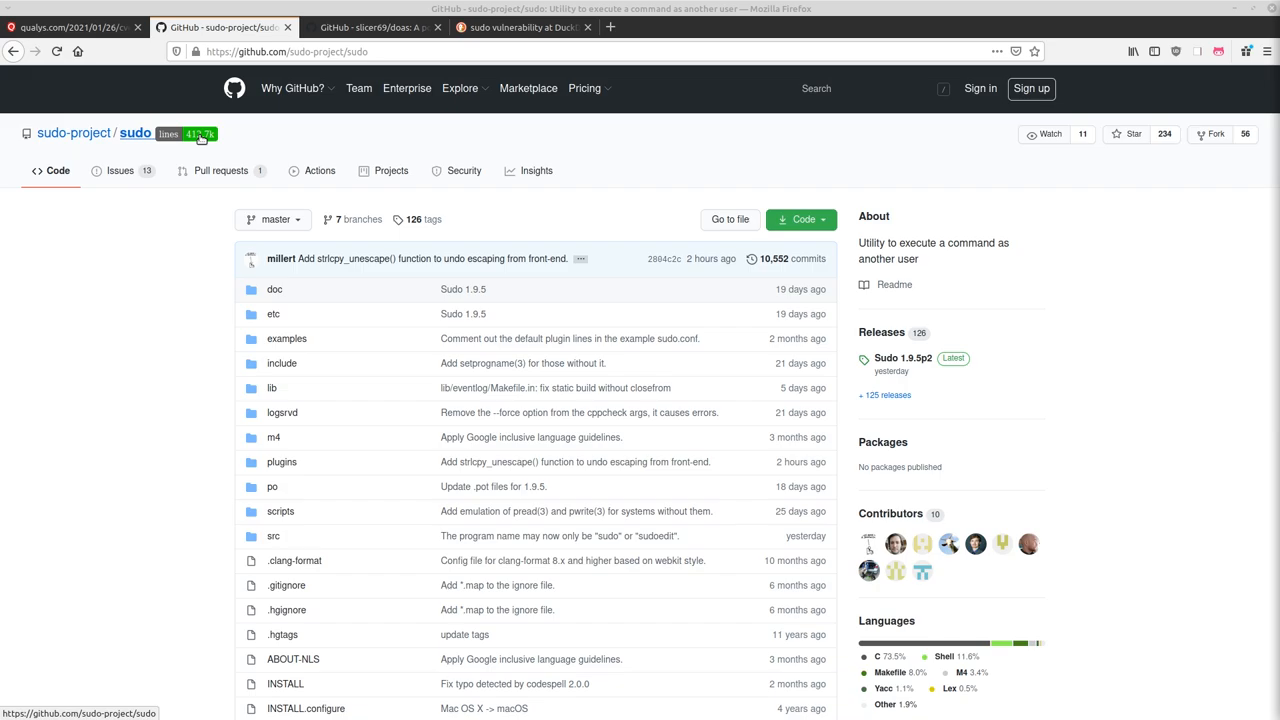
mouse_move(210, 148)
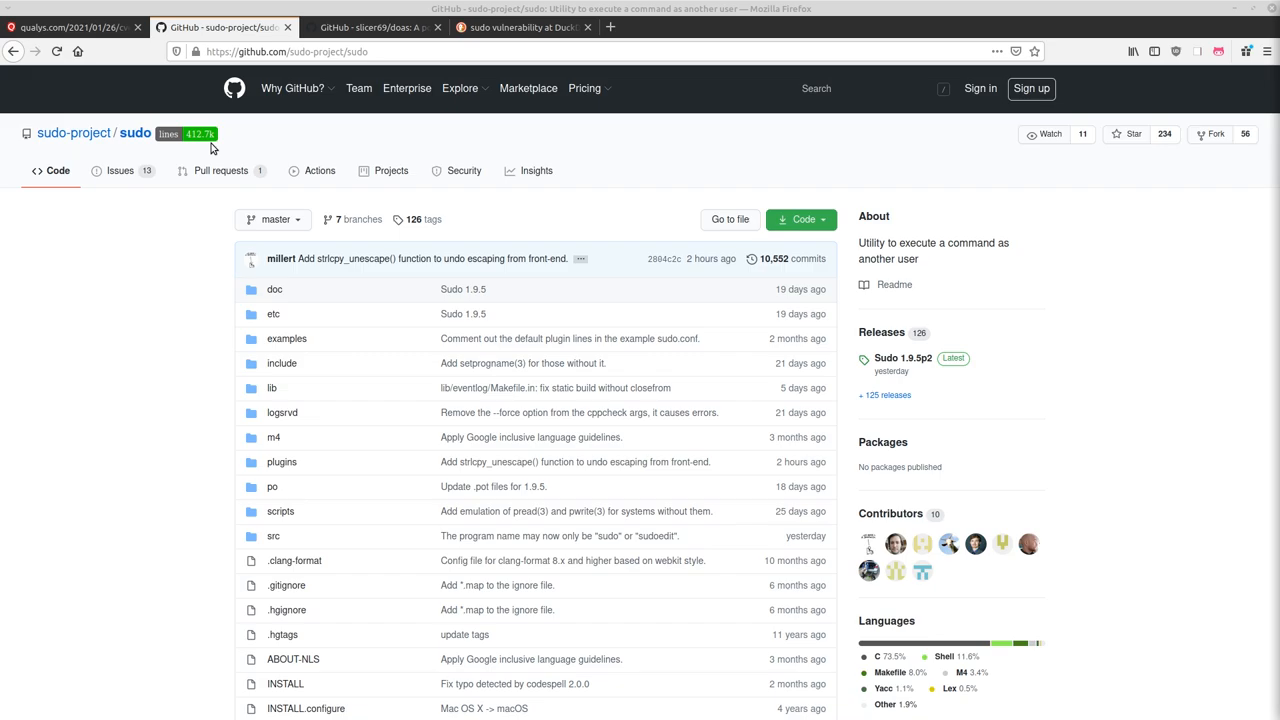
mouse_move(232, 142)
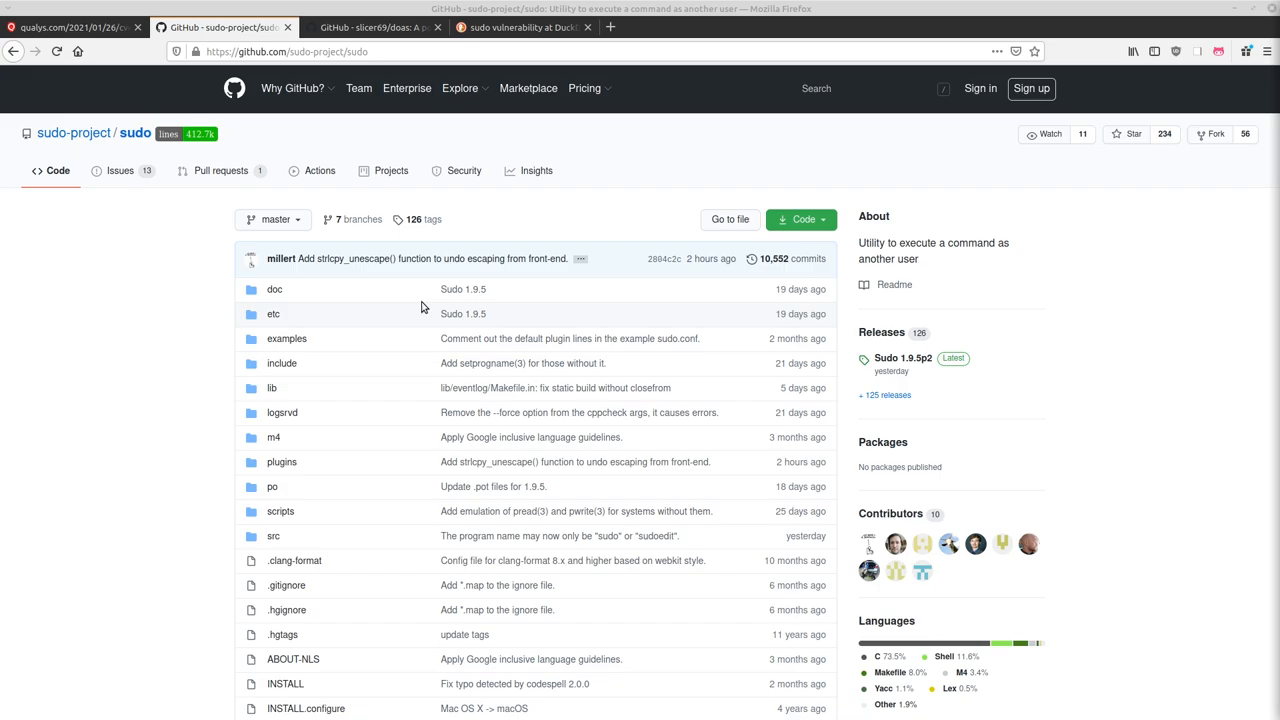
mouse_move(559, 311)
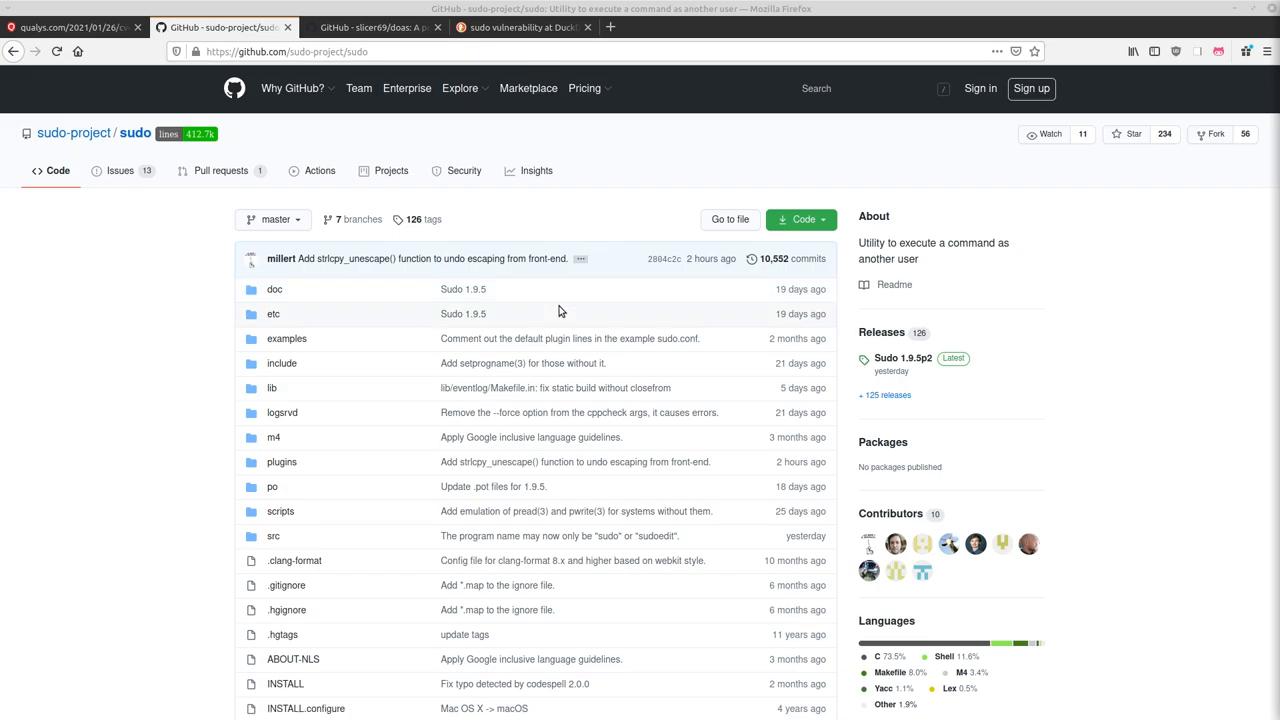
mouse_move(550, 309)
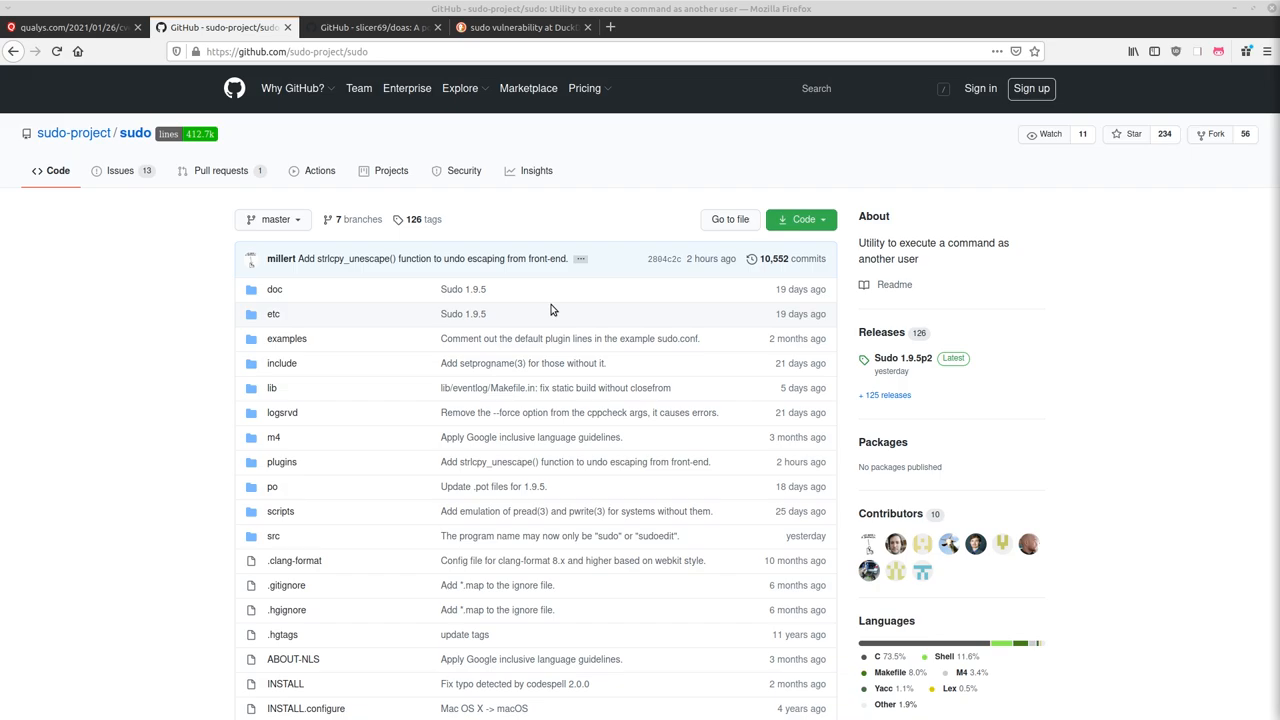
mouse_move(531, 295)
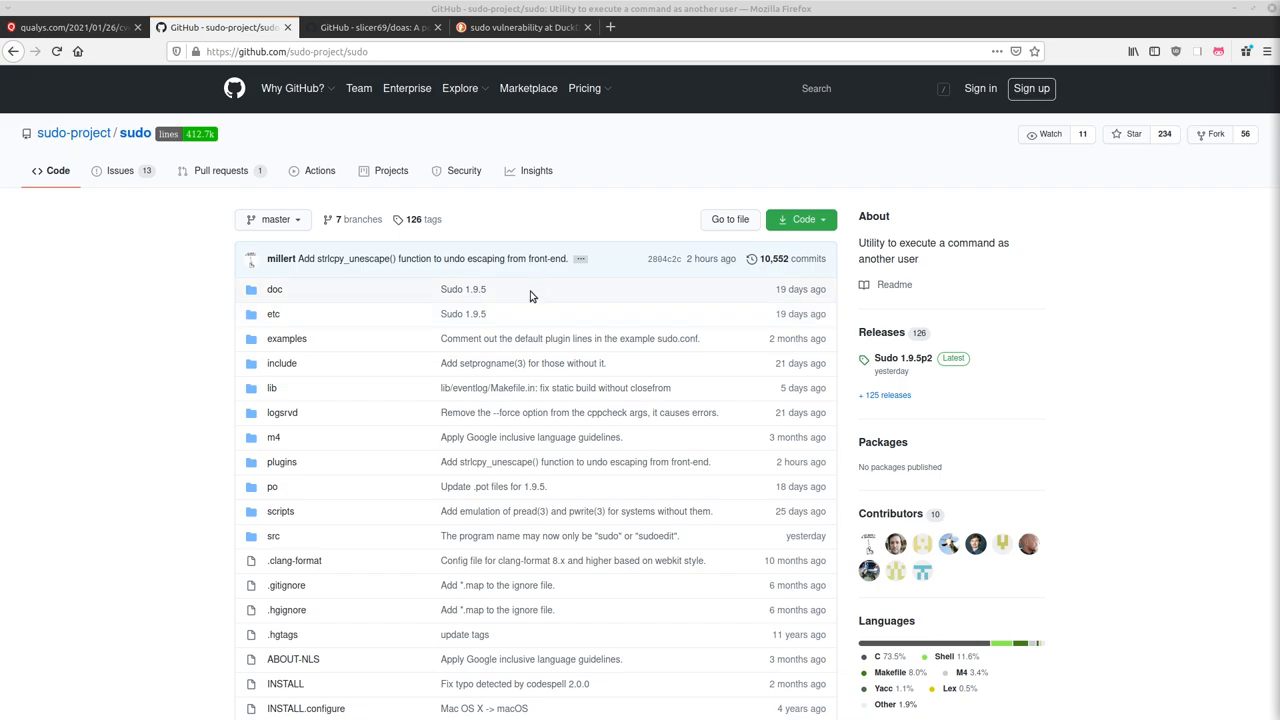
mouse_move(531, 296)
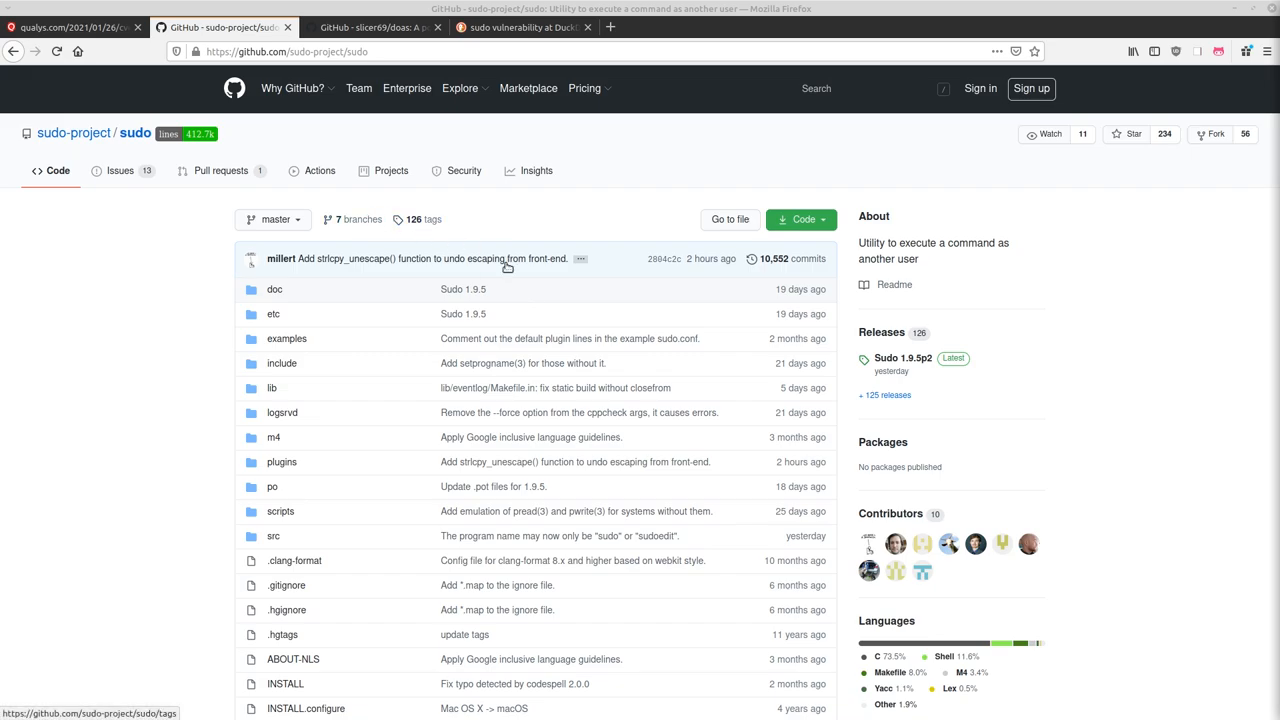
mouse_move(514, 281)
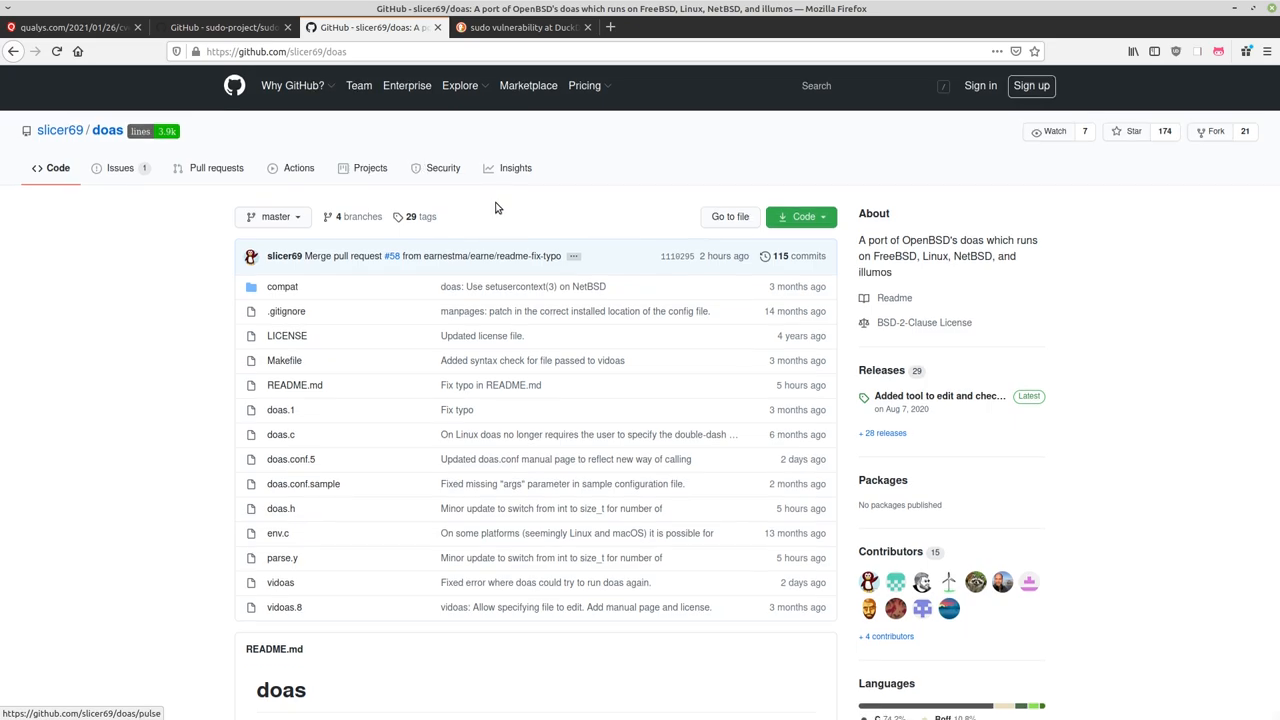
scroll(down, 3)
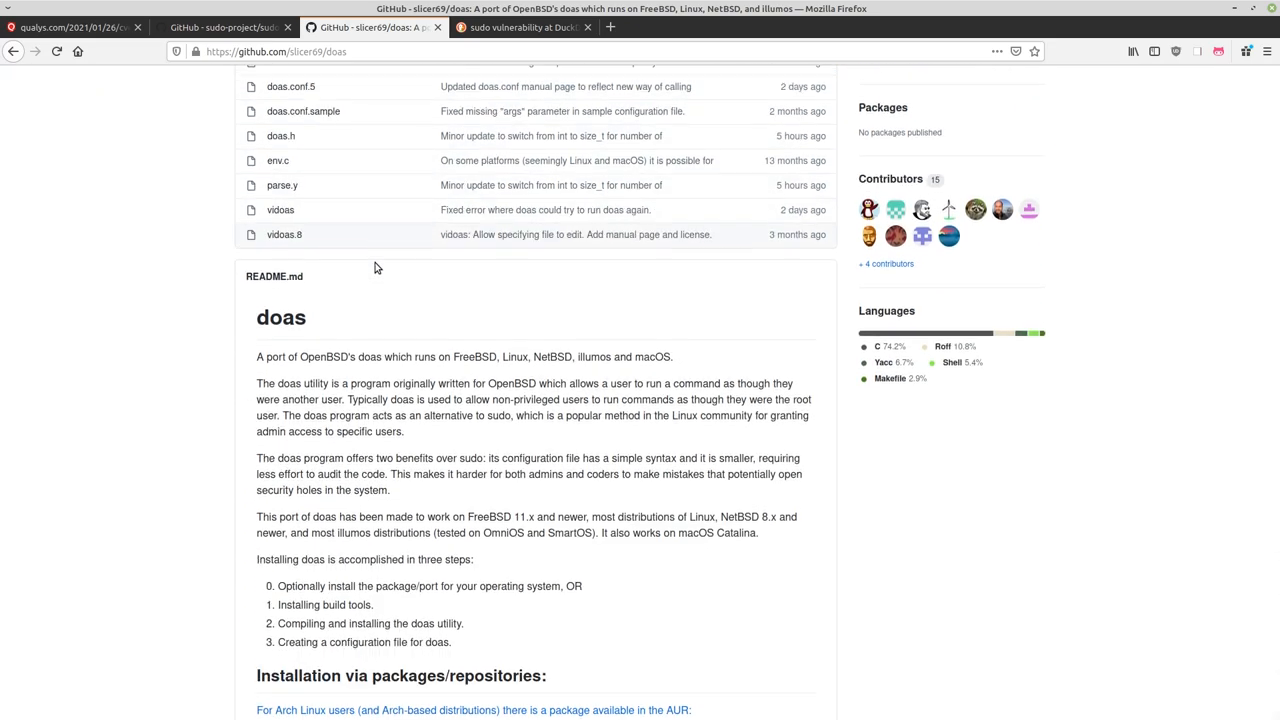
scroll(down, 3)
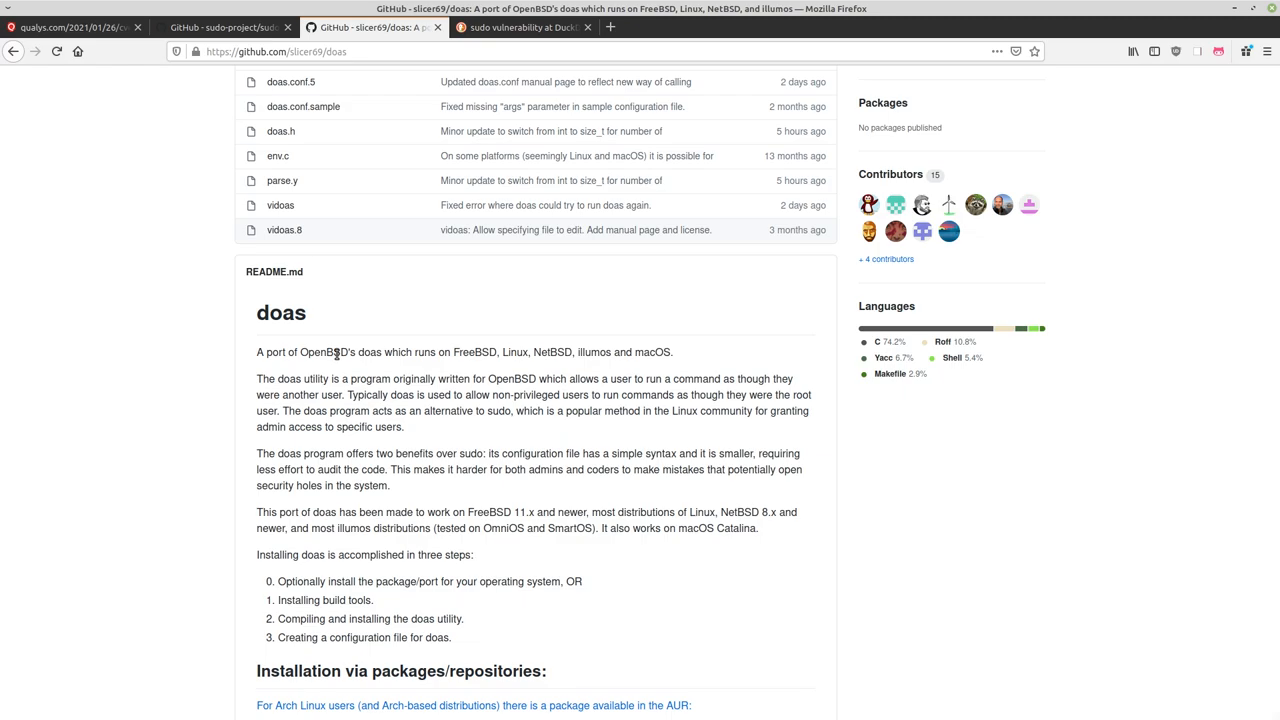
mouse_move(296, 366)
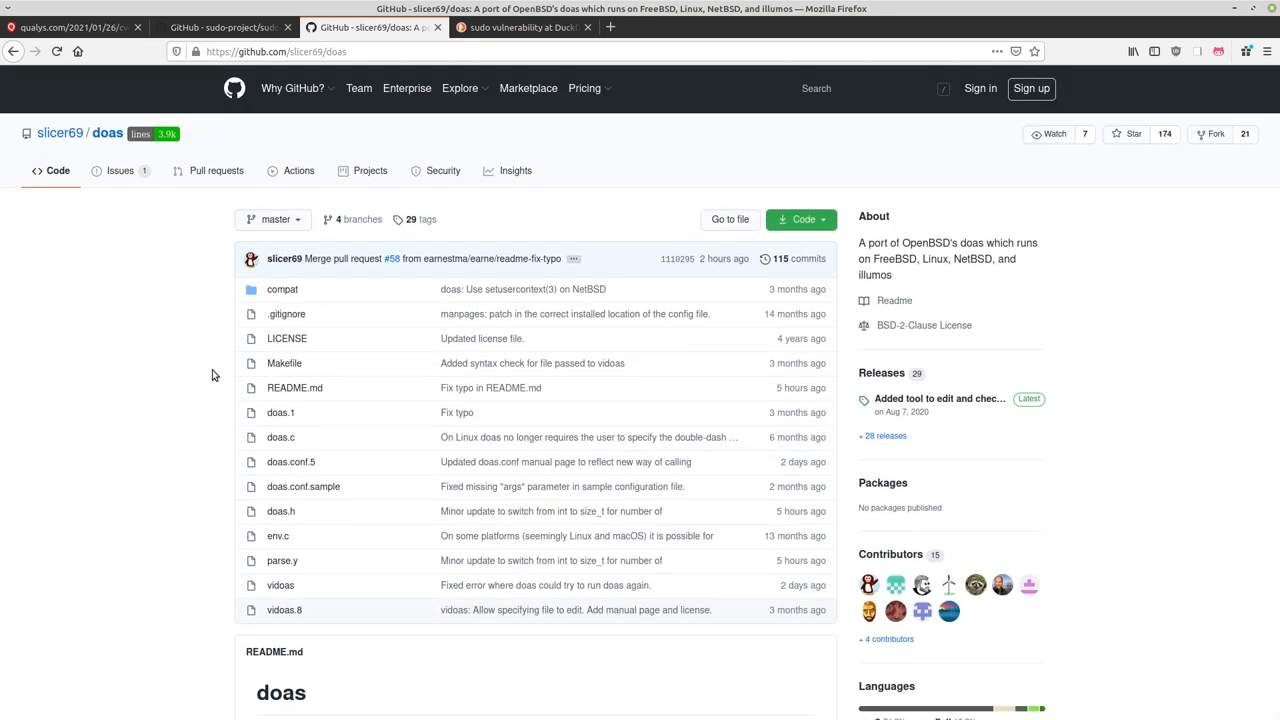
click(225, 27)
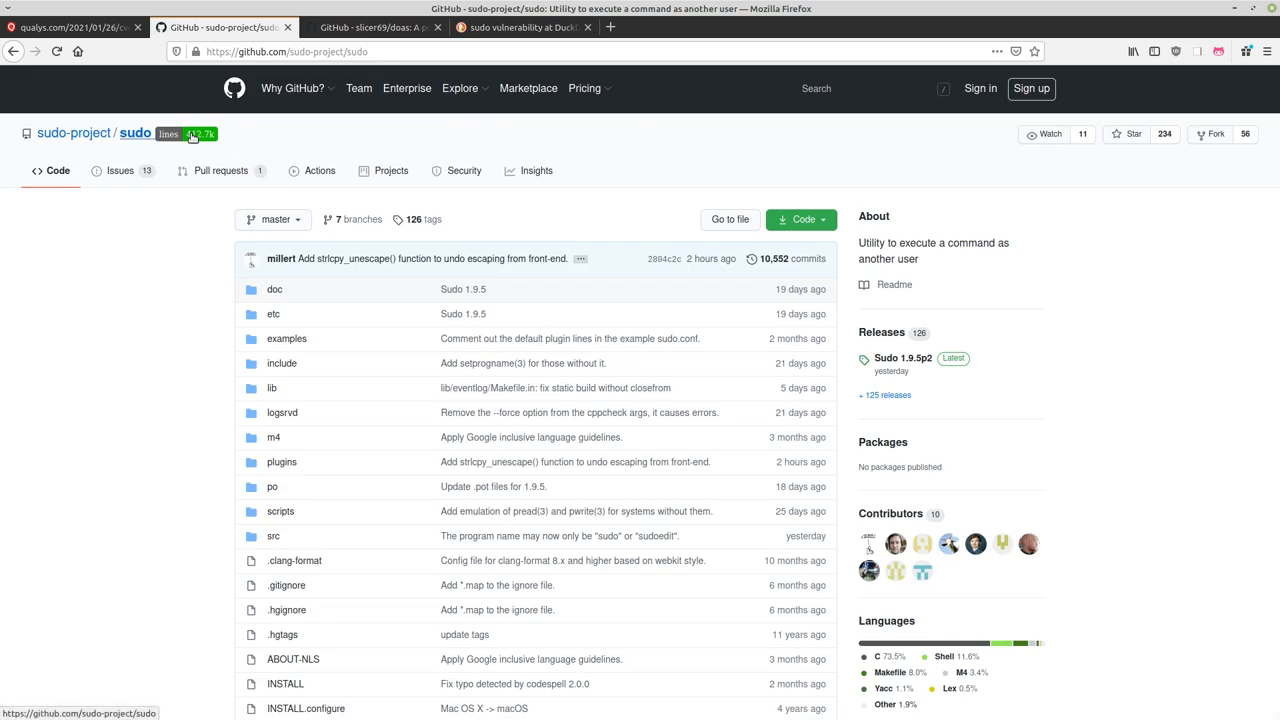
click(375, 27)
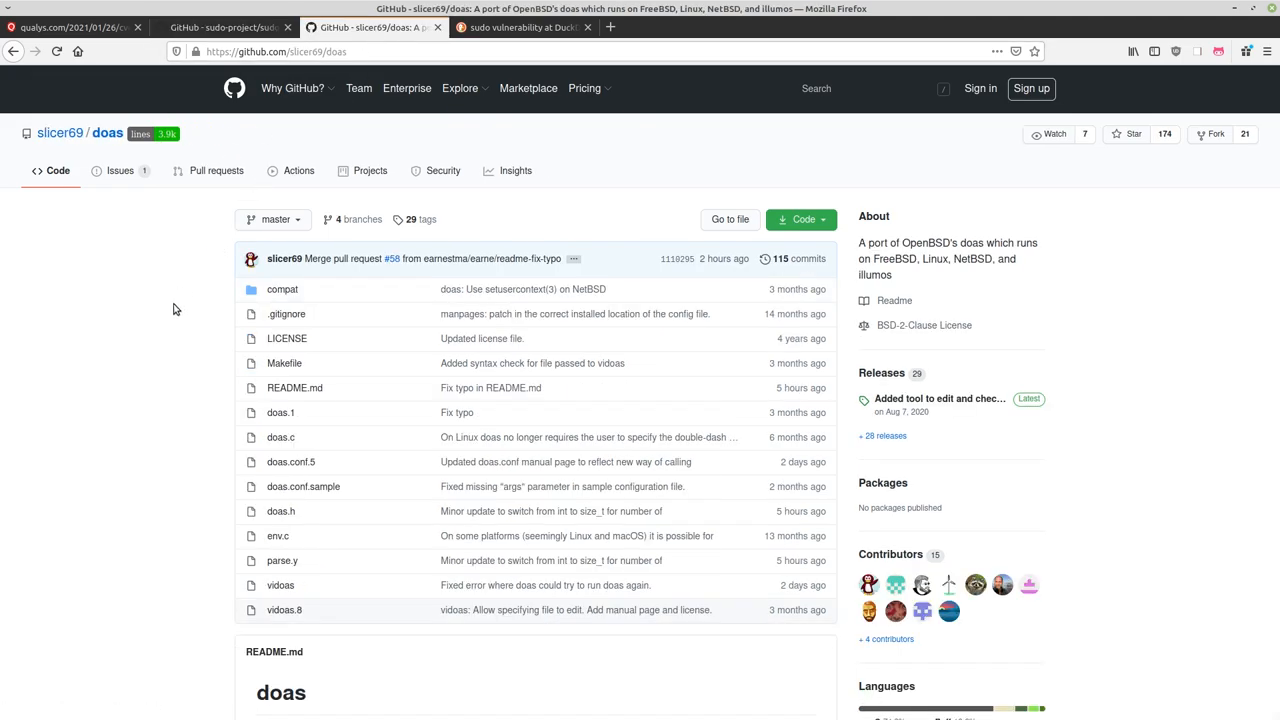
scroll(down, 3)
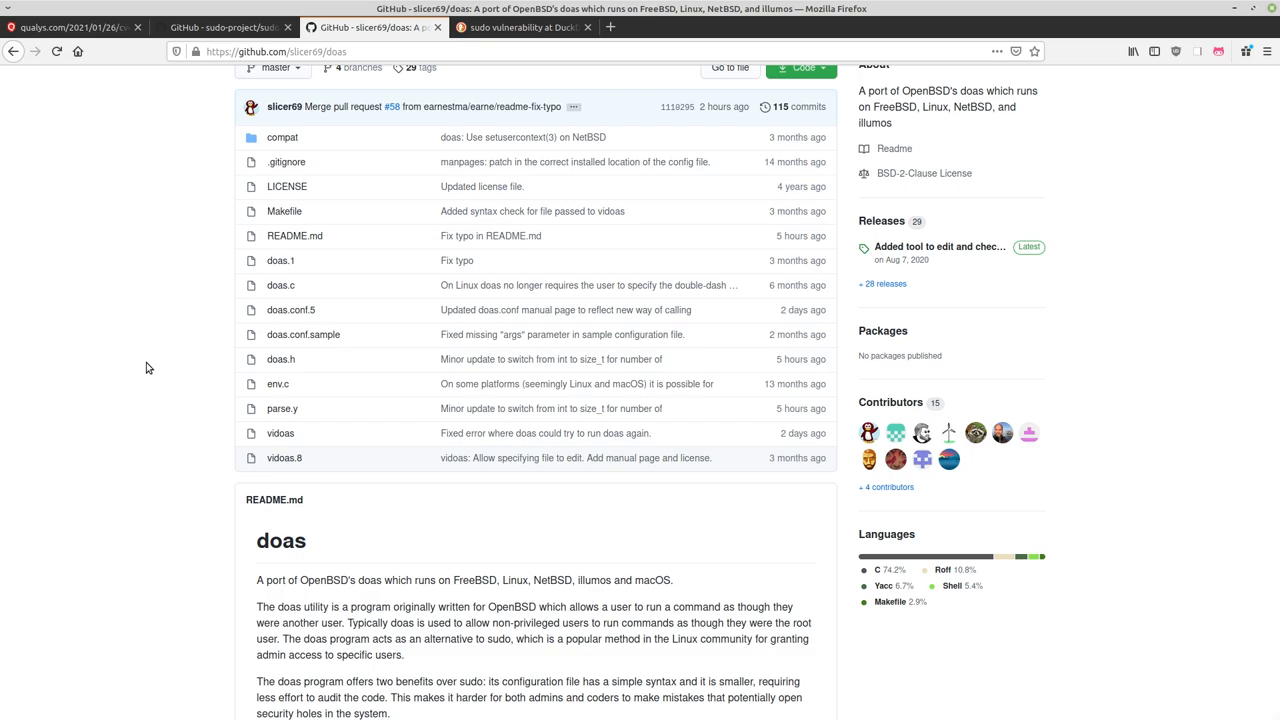
mouse_move(208, 97)
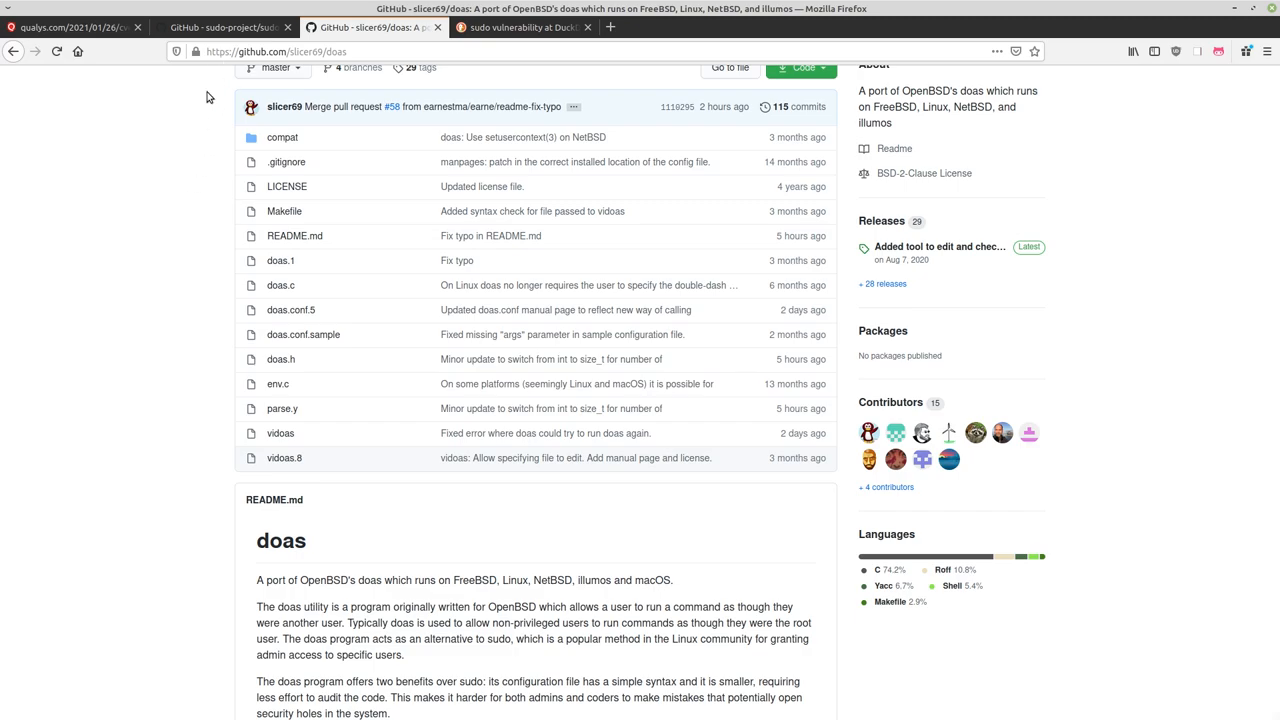
scroll(down, 3)
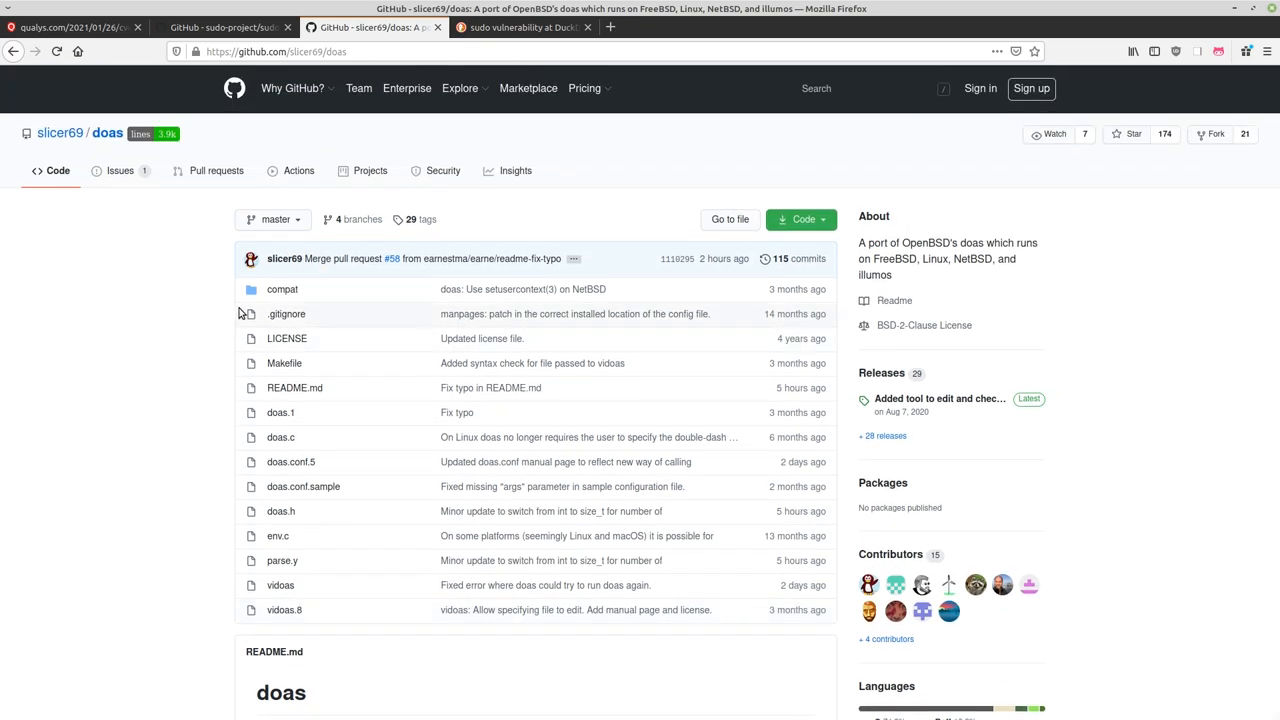
mouse_move(160, 161)
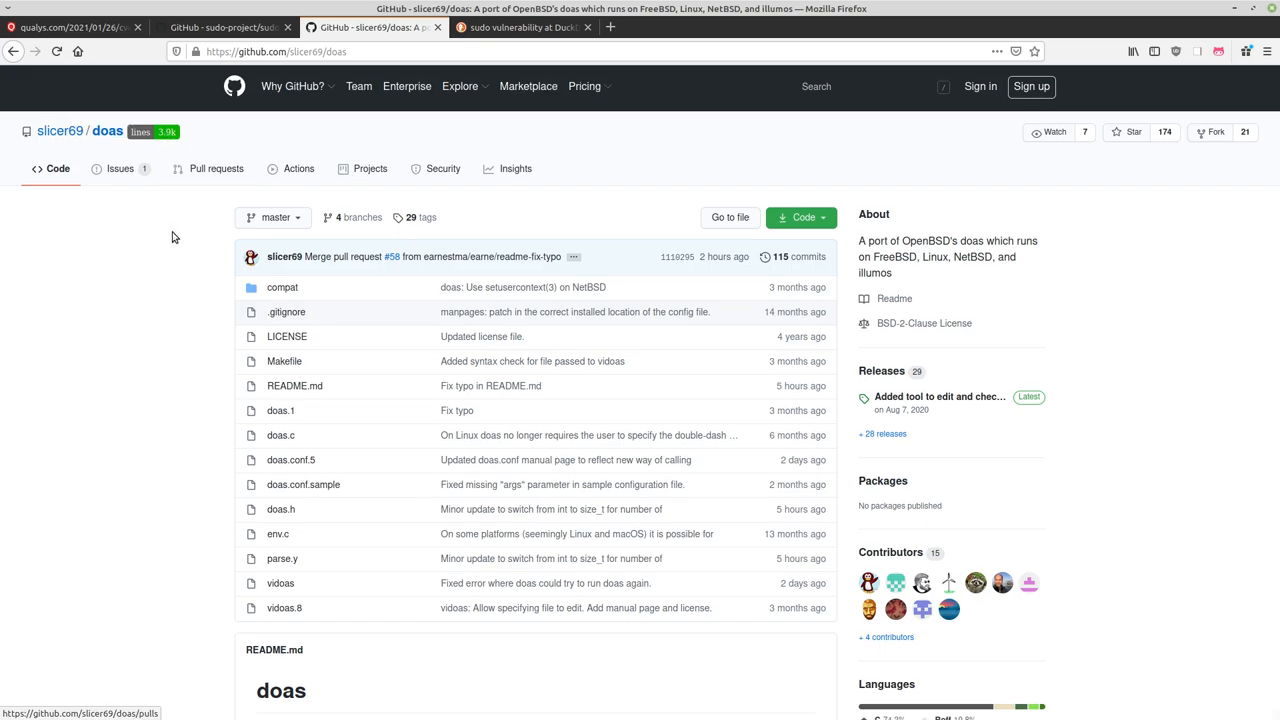
scroll(down, 3)
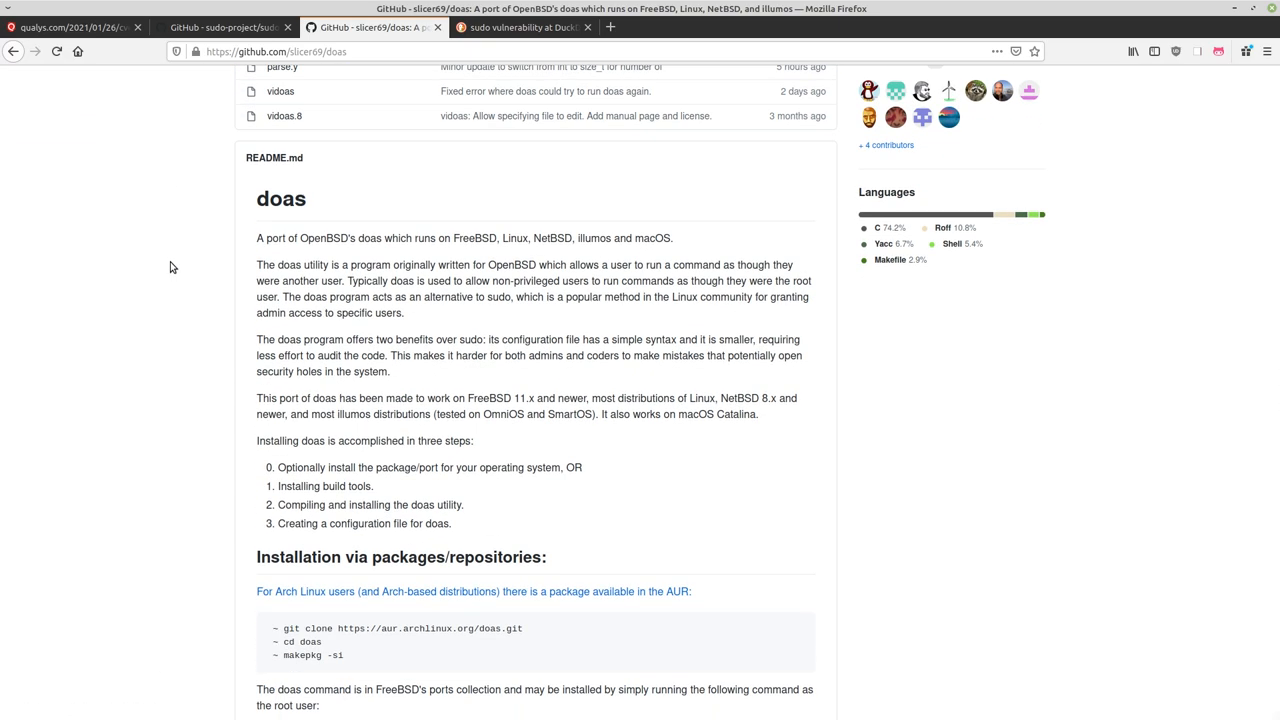
mouse_move(200, 253)
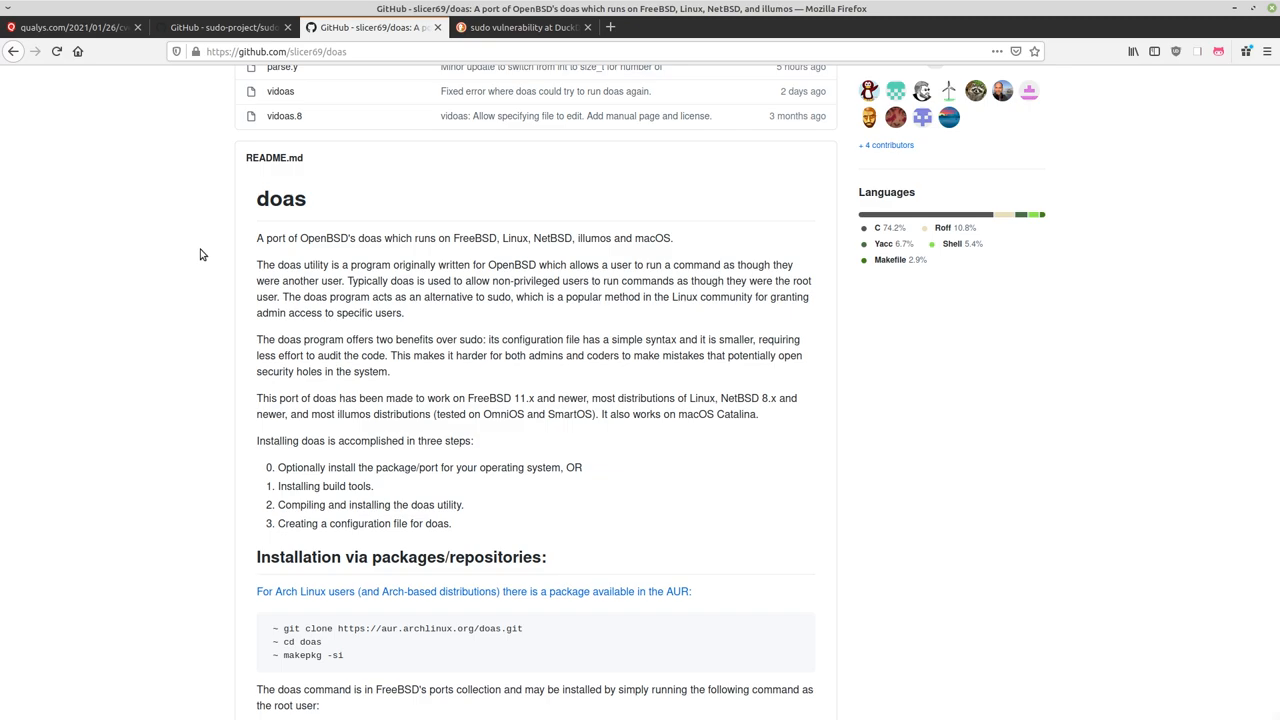
mouse_move(920, 303)
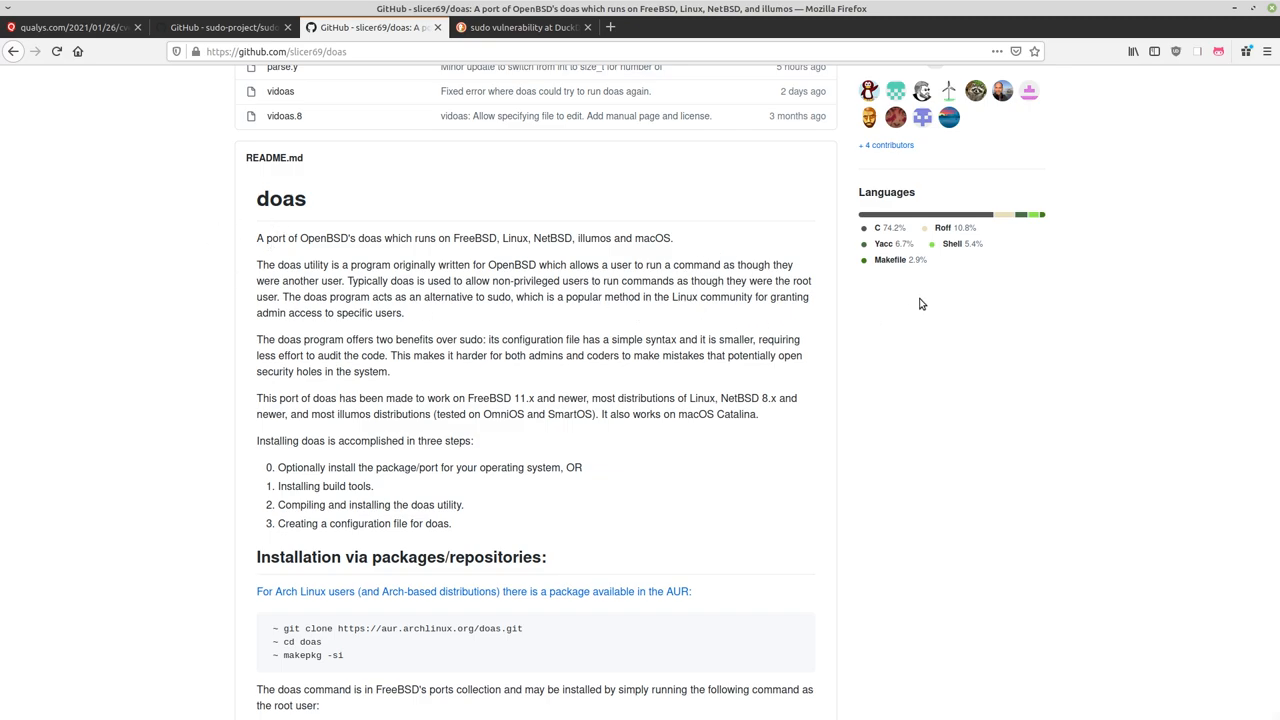
Read the doas README's build-tools section, selecting words in the Debian build-essential command.
scroll(down, 3)
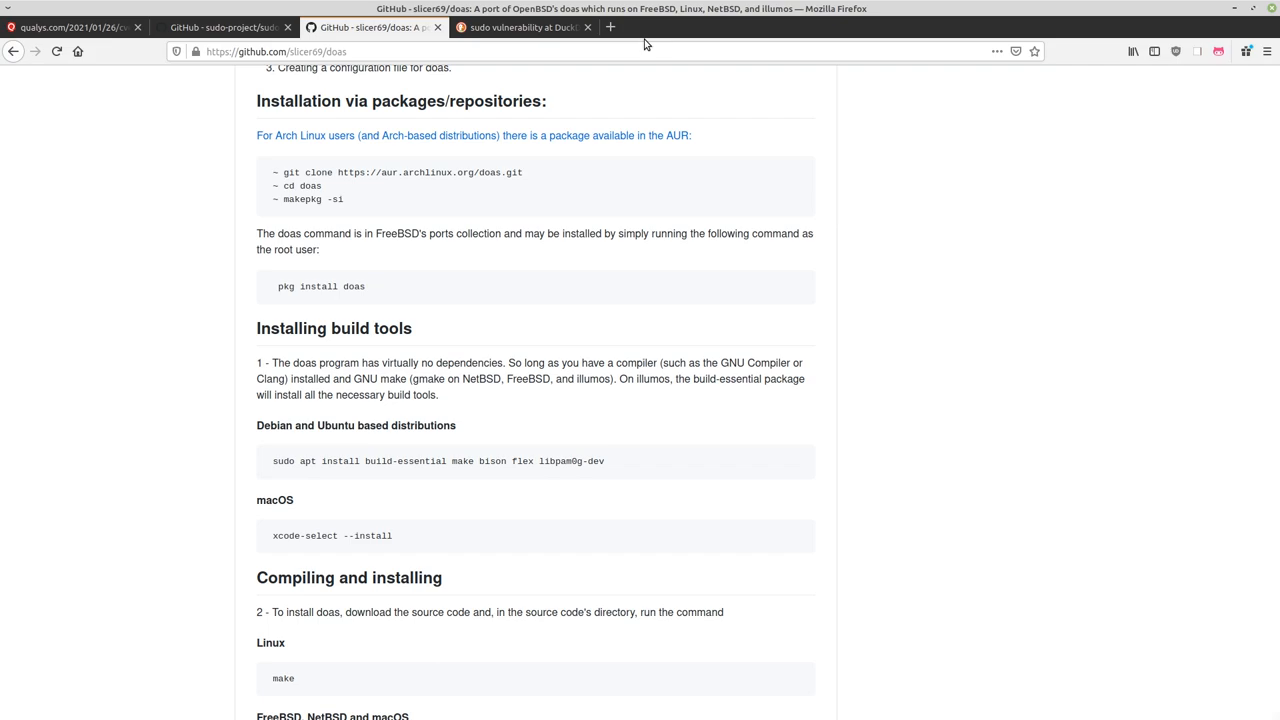
scroll(down, 3)
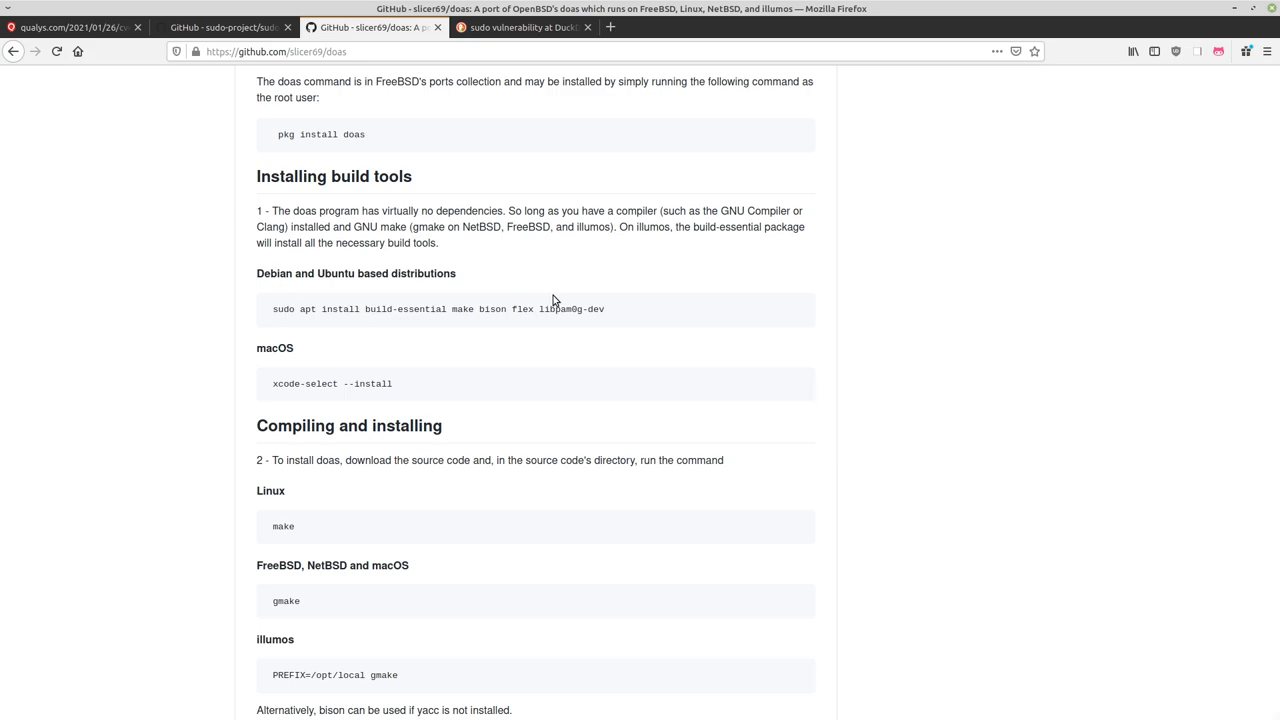
double_click(282, 309)
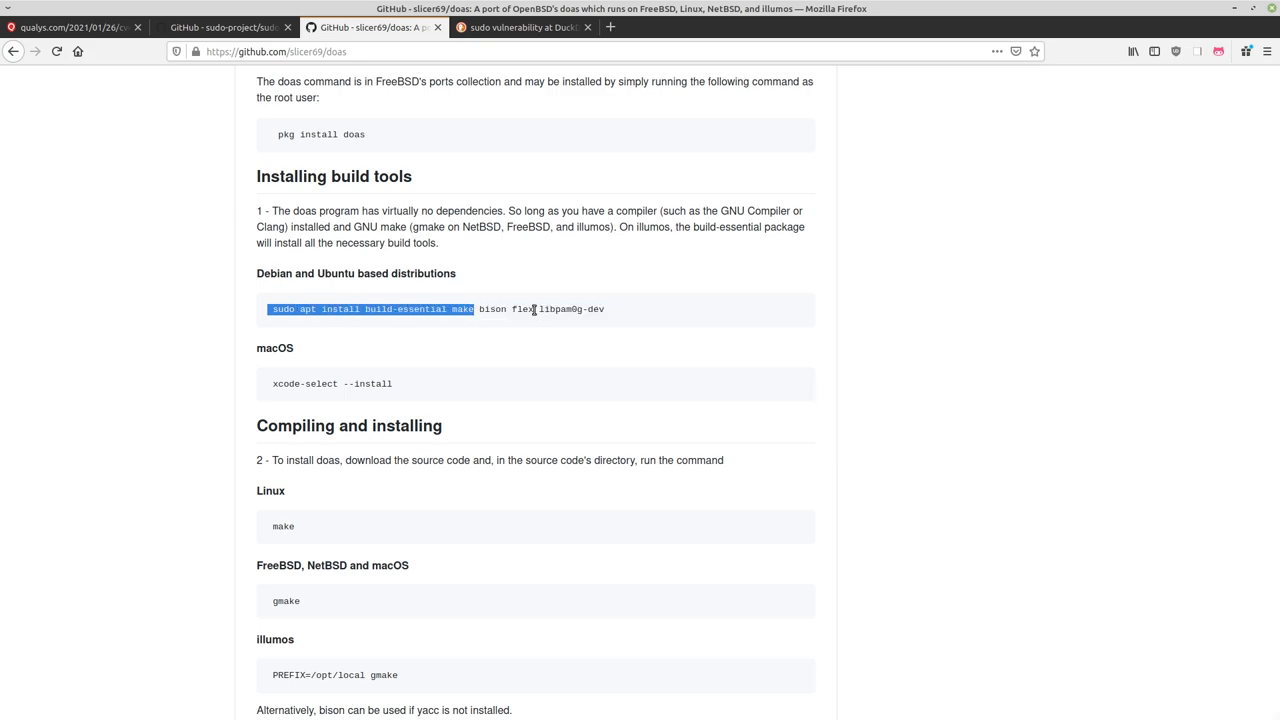
double_click(560, 309)
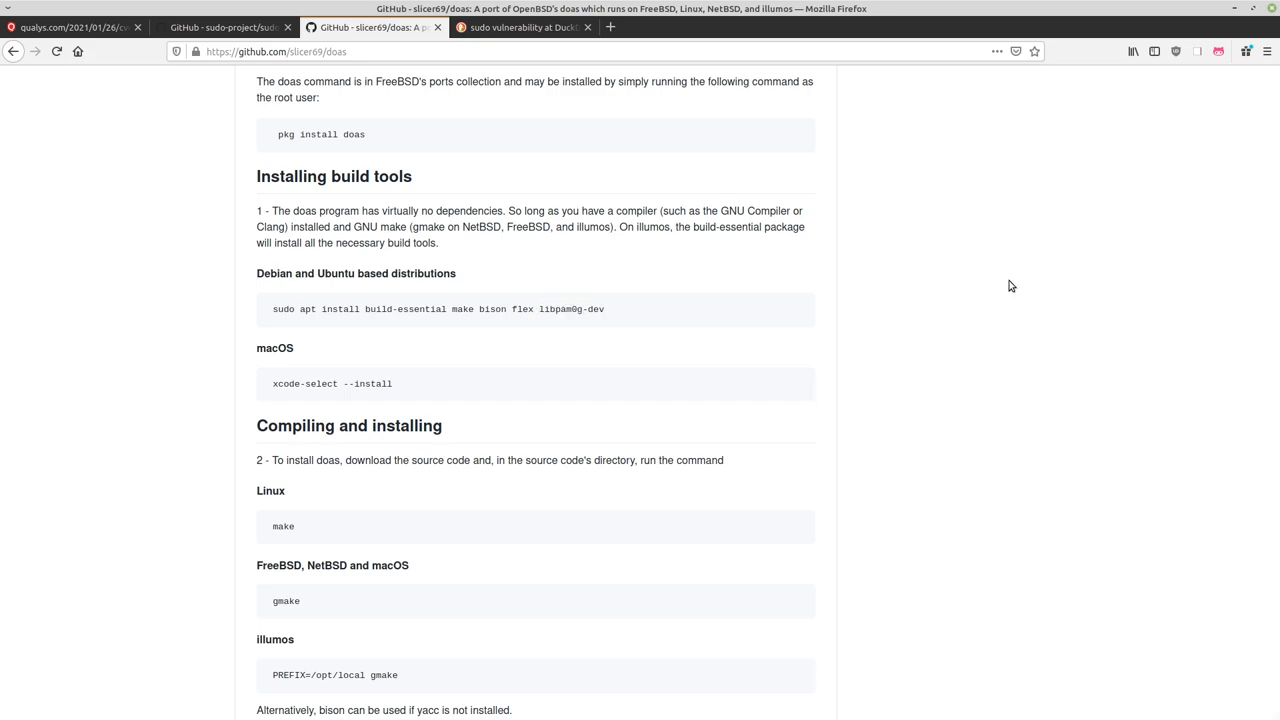
mouse_move(843, 206)
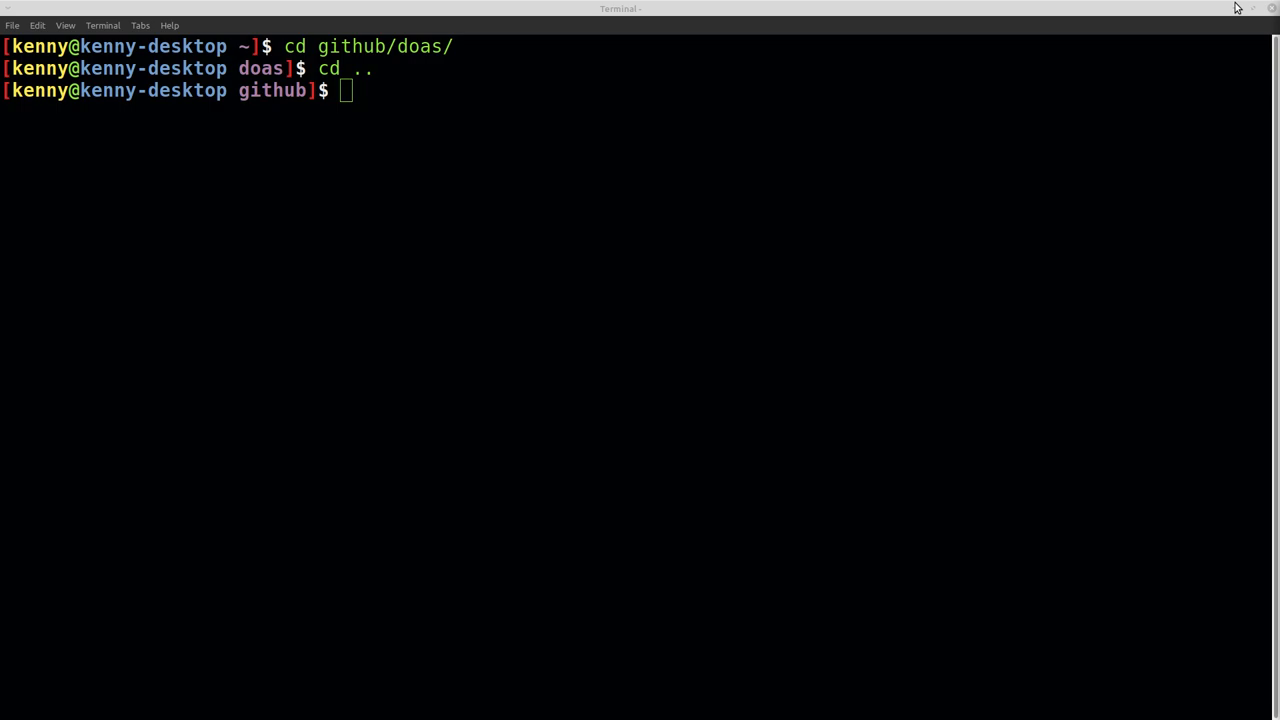
Build doas in the doas directory with make, then install it with sudo make install.
text(c)
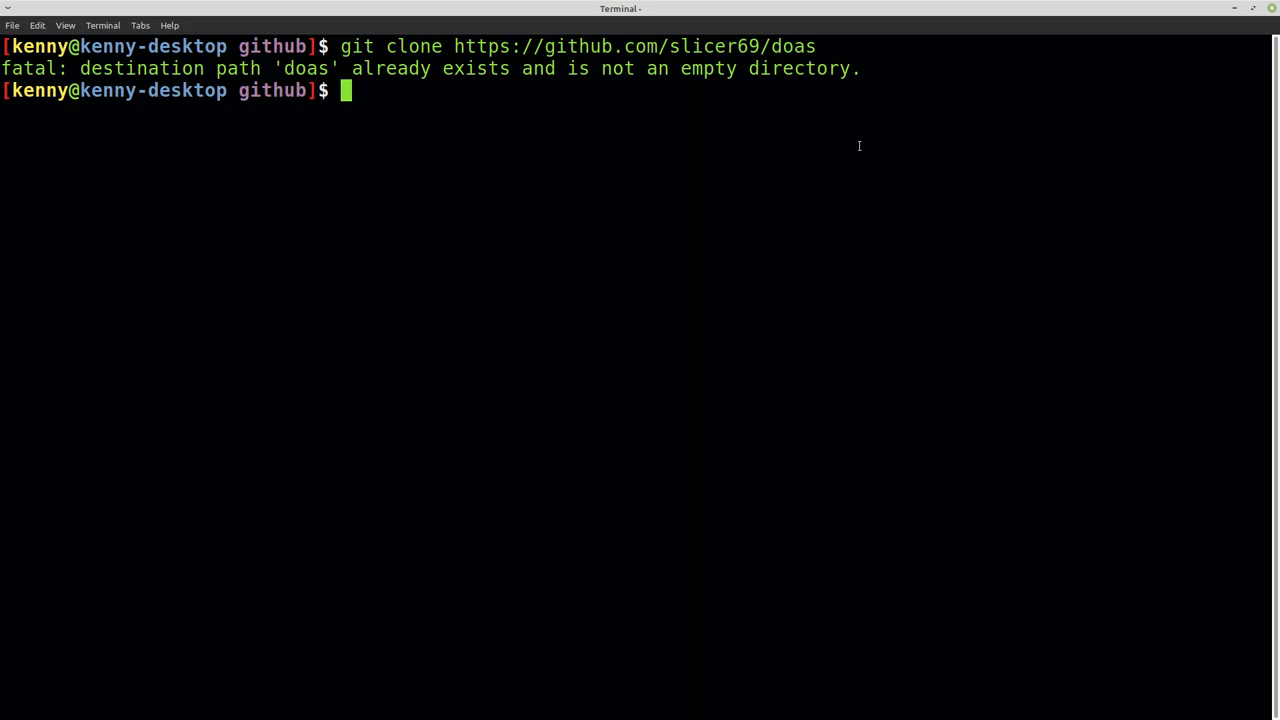
text(cd doas/)
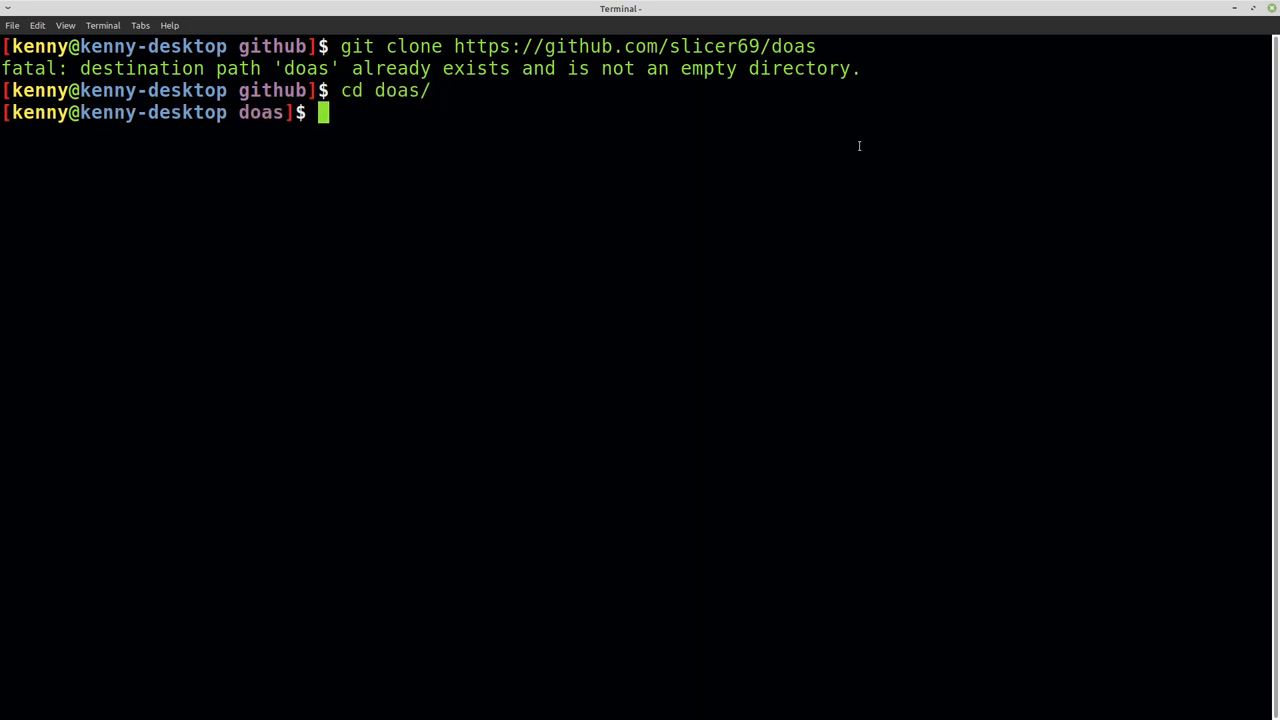
text(make)
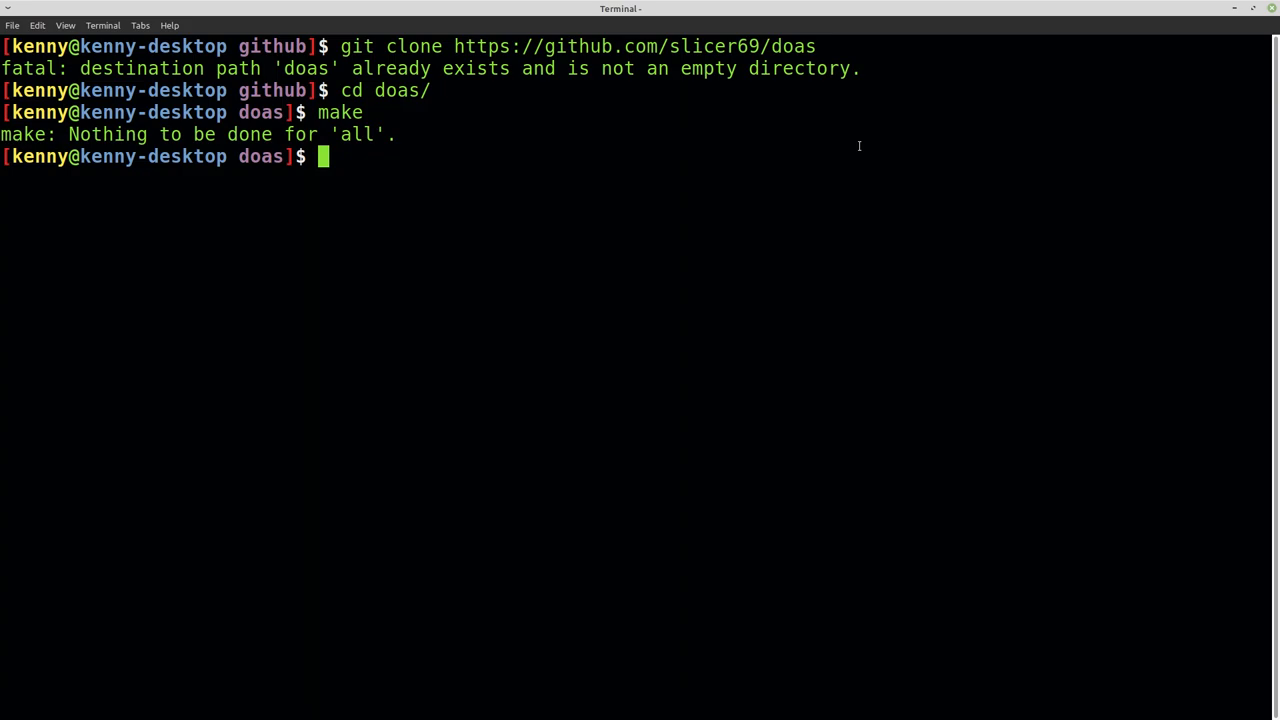
text(sudo make install)
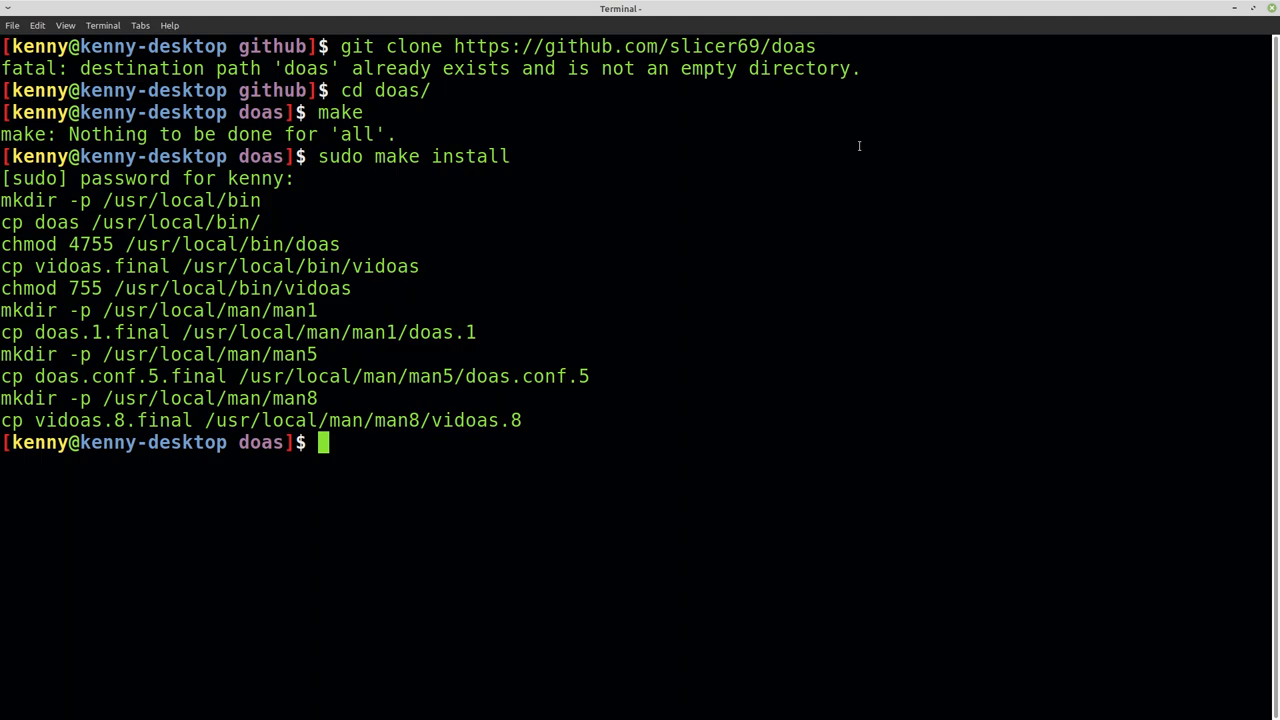
mouse_move(850, 78)
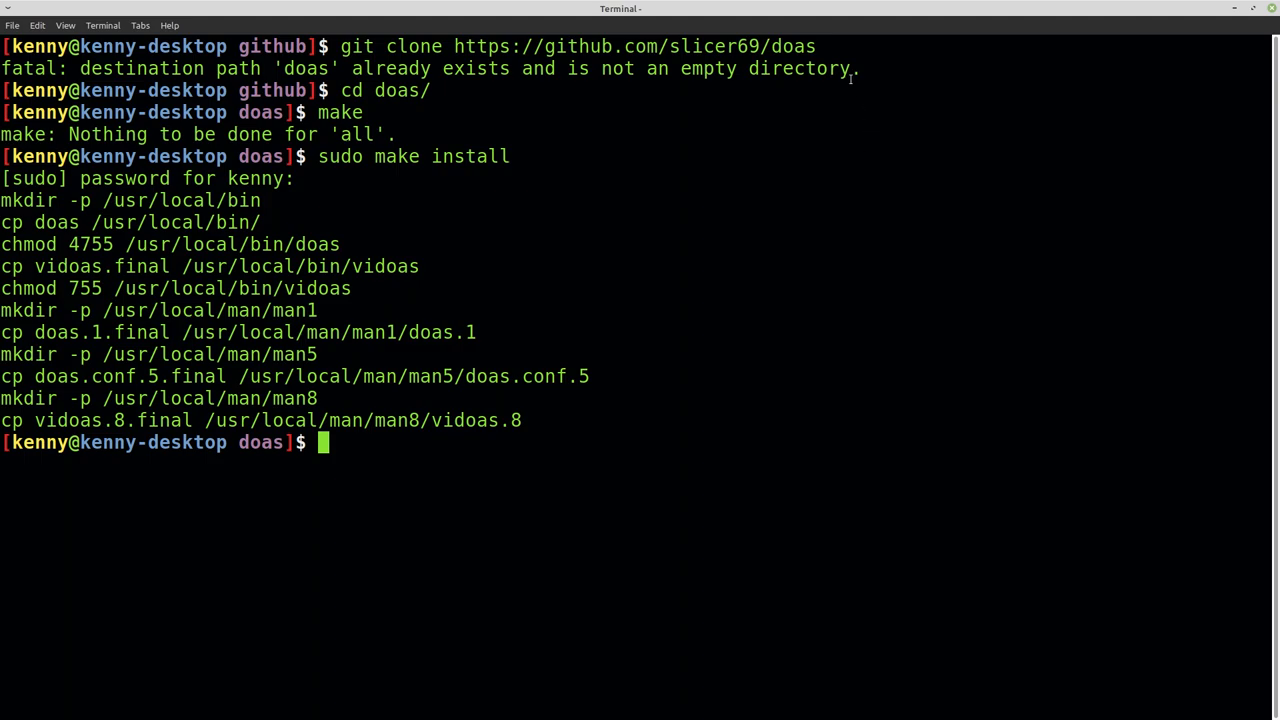
mouse_move(811, 222)
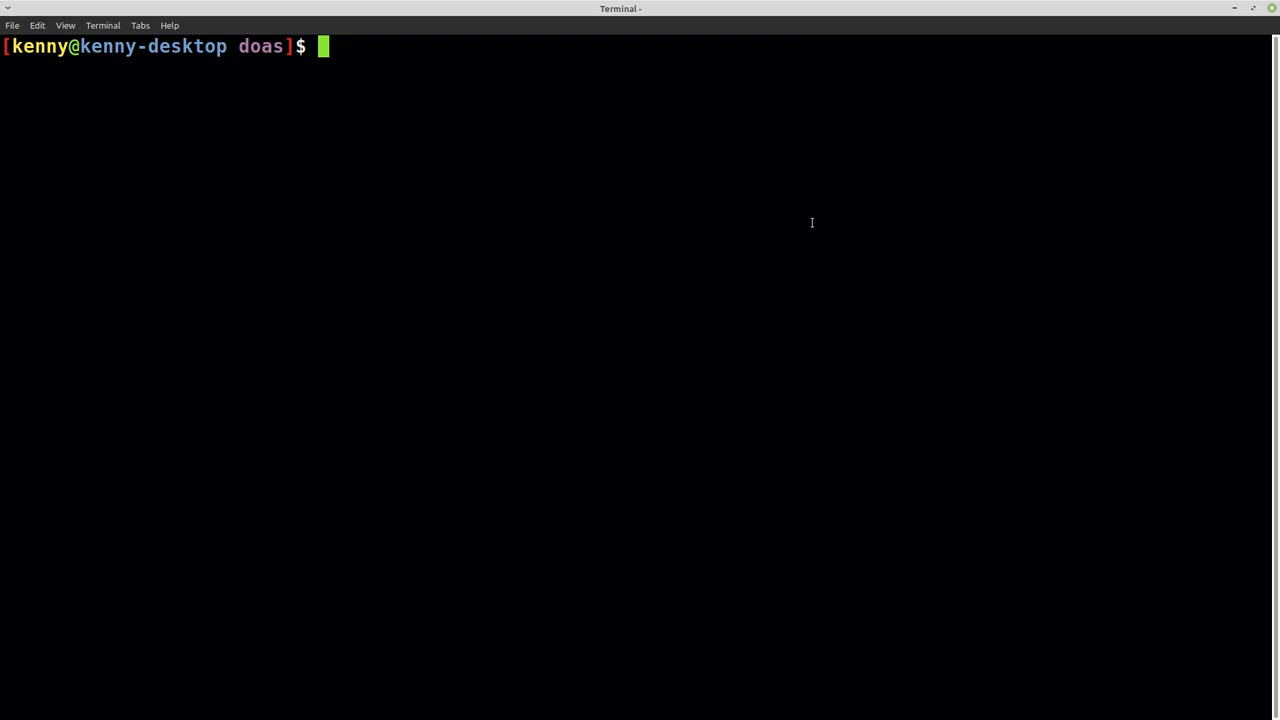
mouse_move(831, 199)
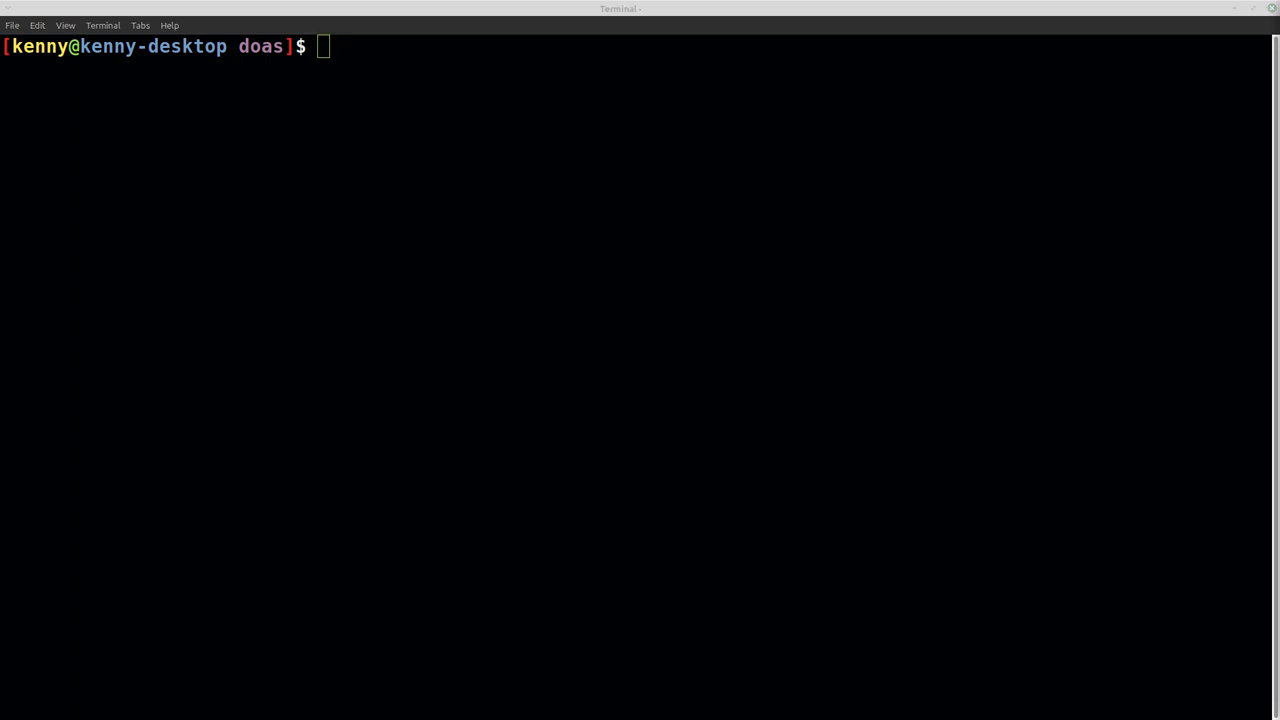
Inspect /usr/local/etc/doas.conf in vim for the permit-as-root rule, then discard the recalled command.
text(vim /usr/local/etc/doas.conf)
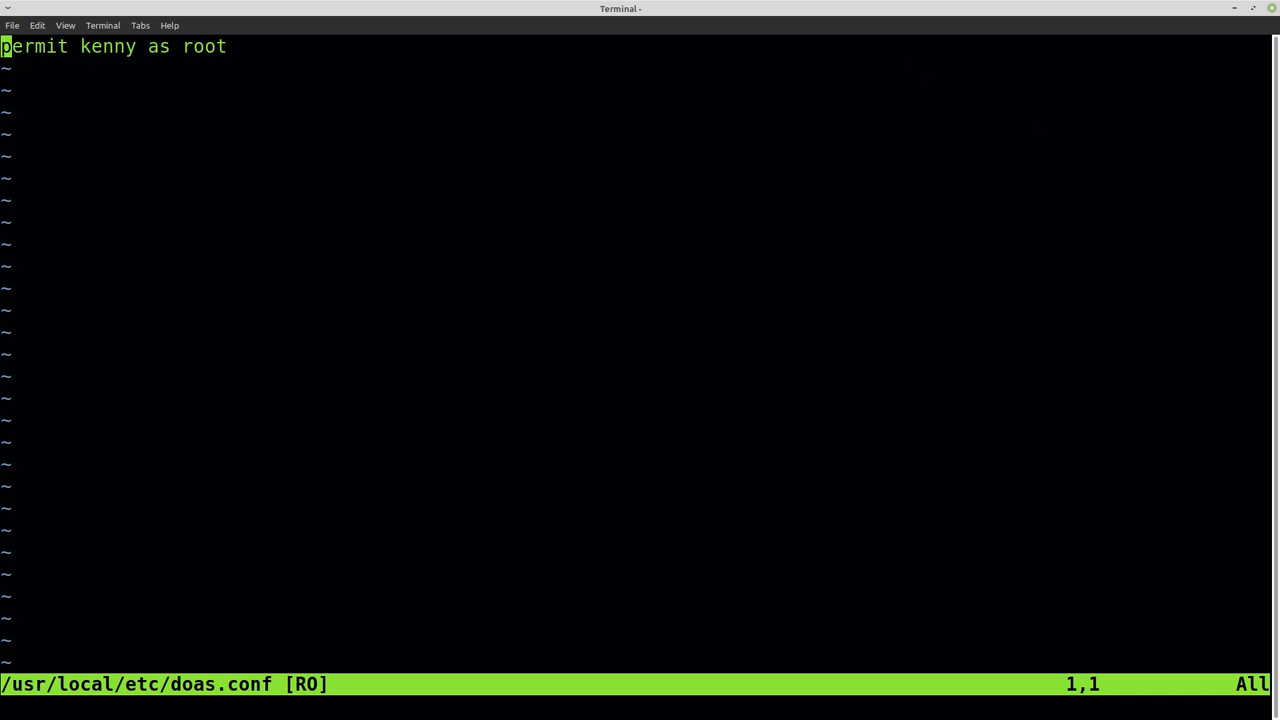
mouse_move(154, 6)
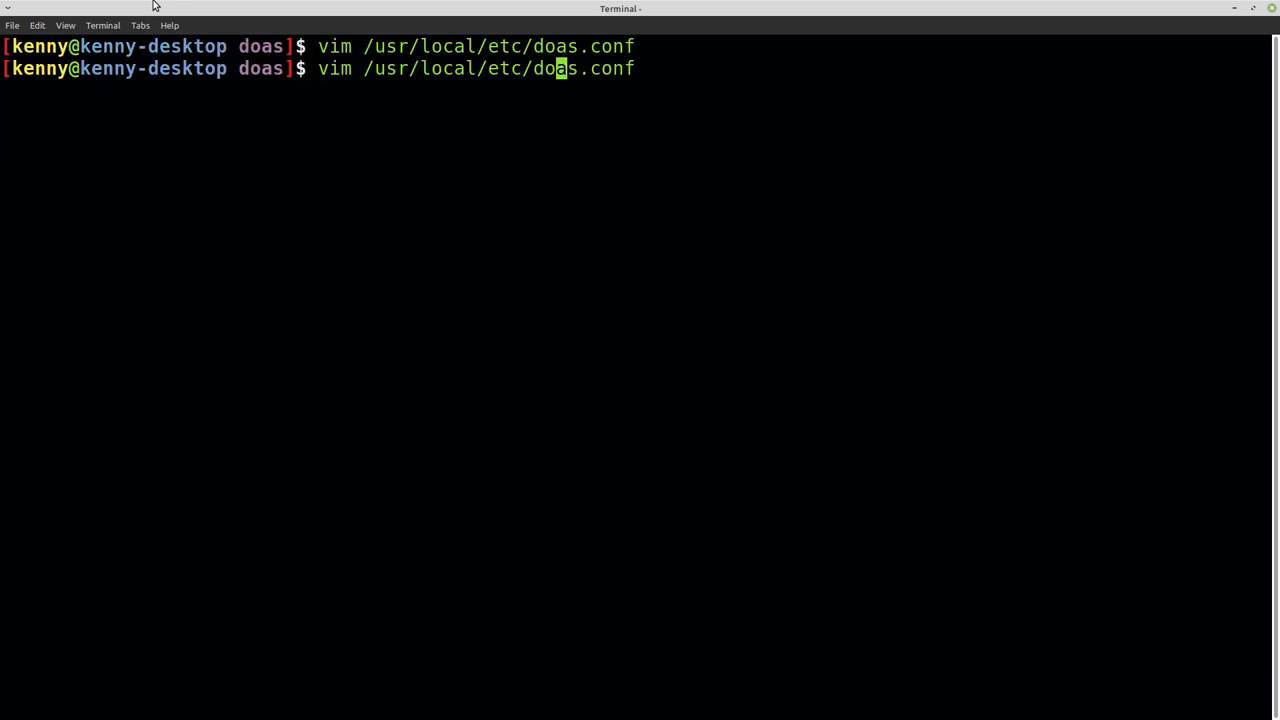
mouse_move(411, 68)
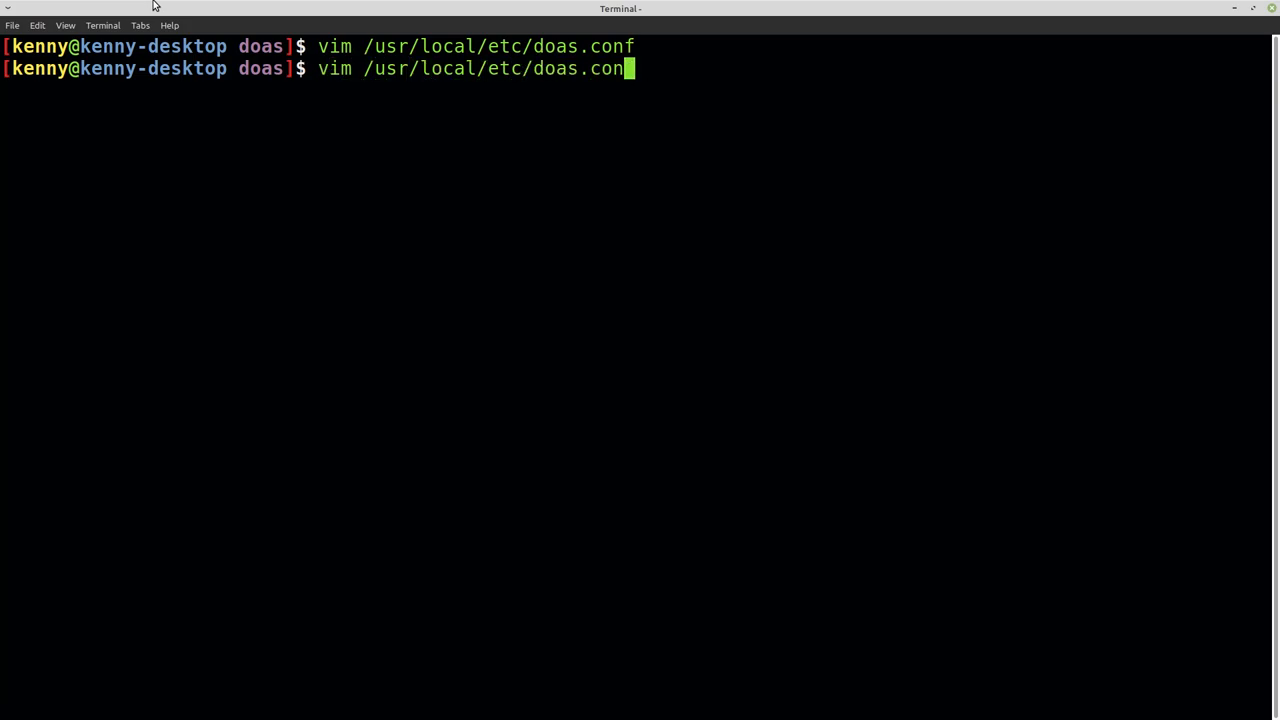
key(Return)
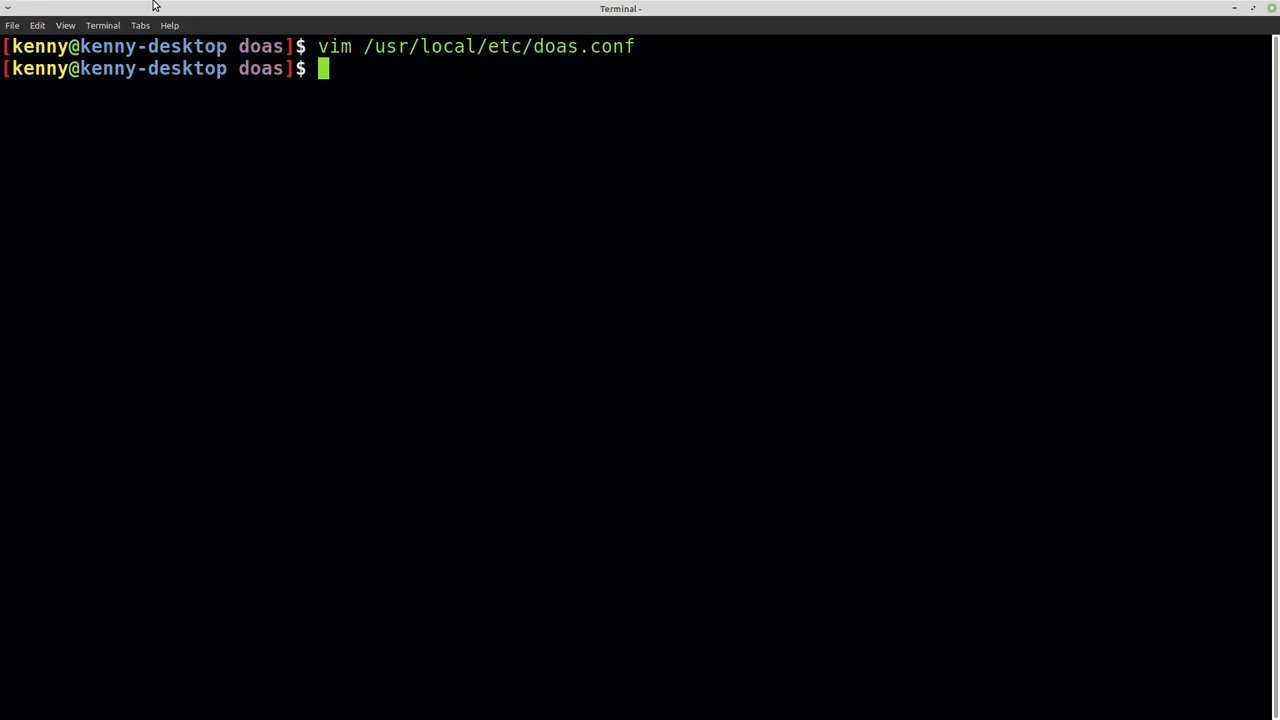
text(make)
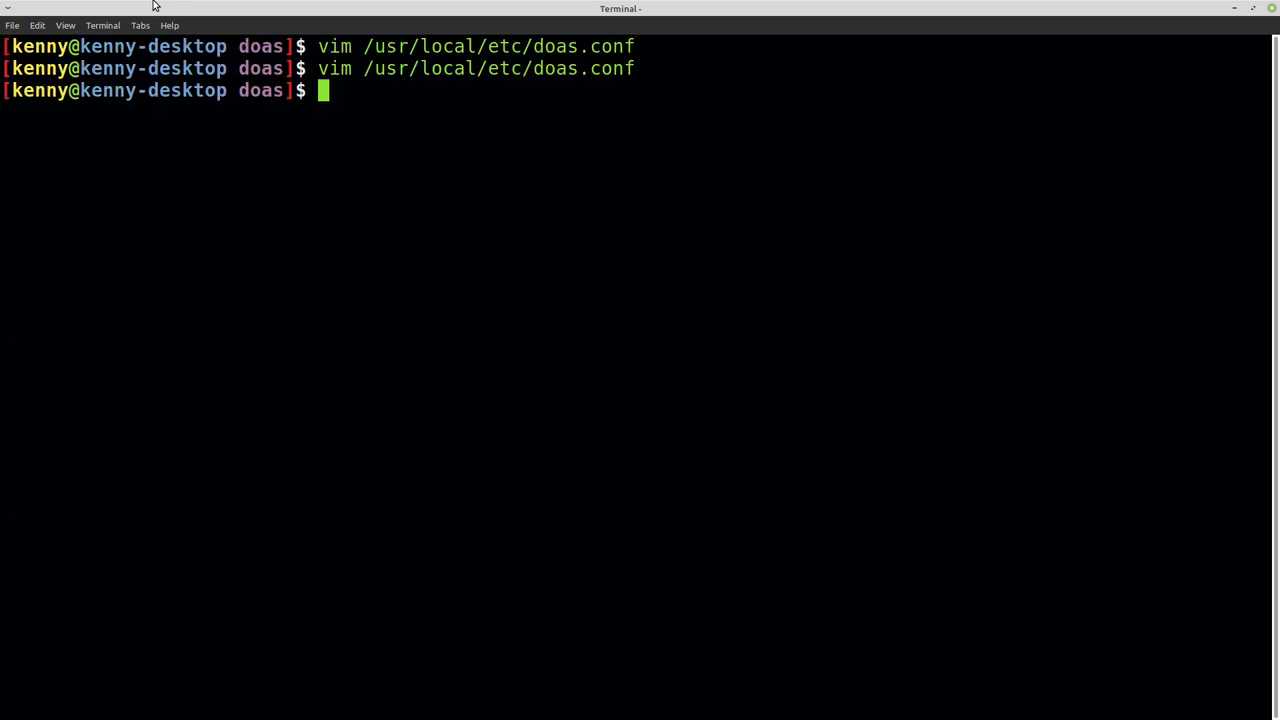
mouse_move(989, 228)
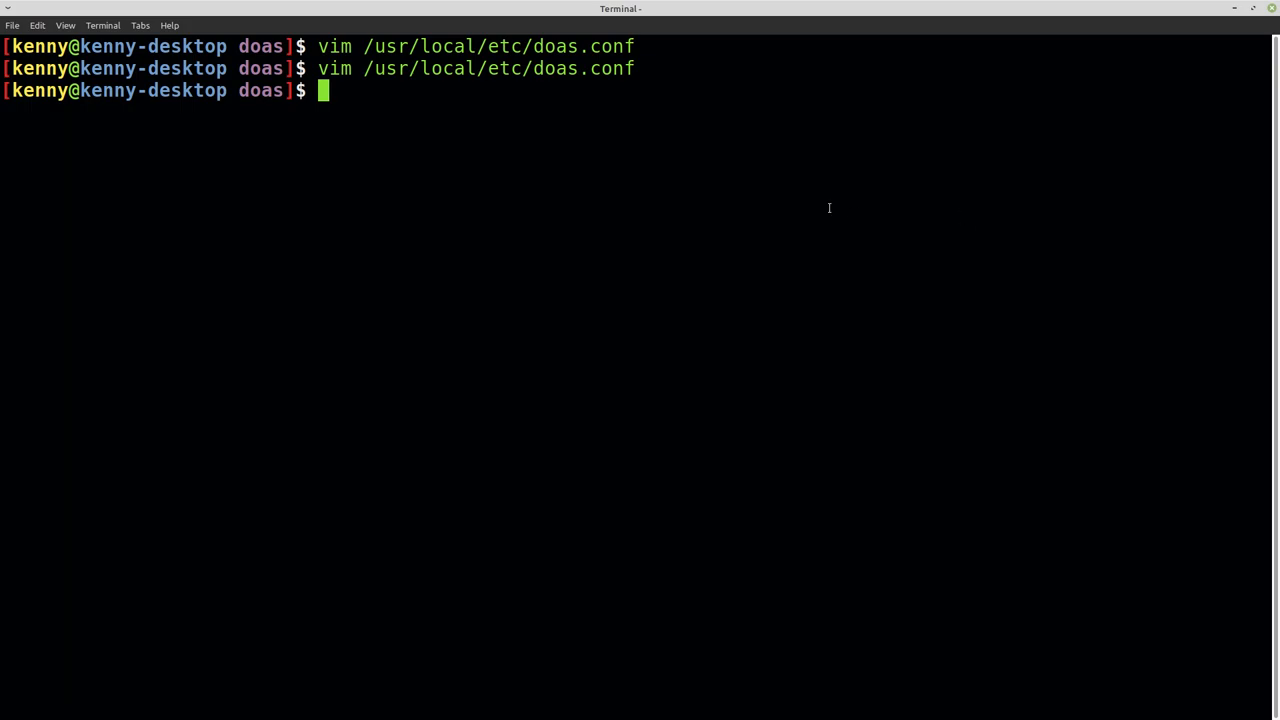
mouse_move(750, 208)
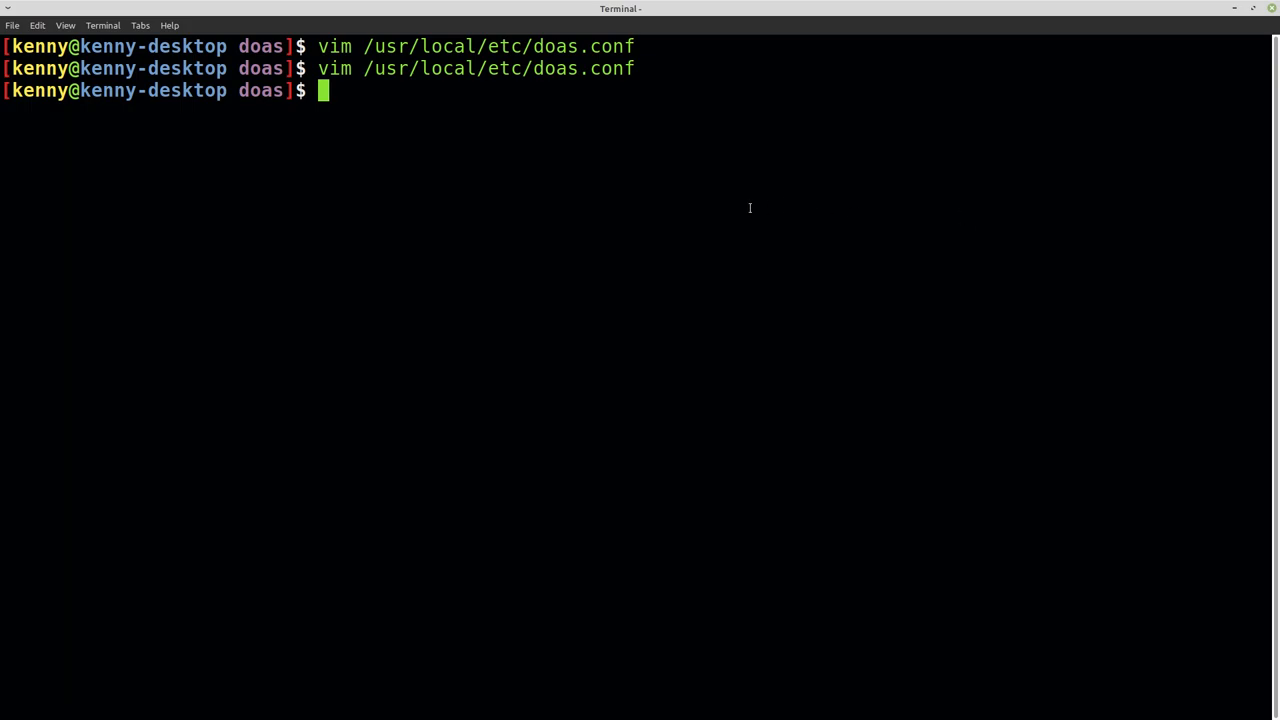
mouse_move(434, 350)
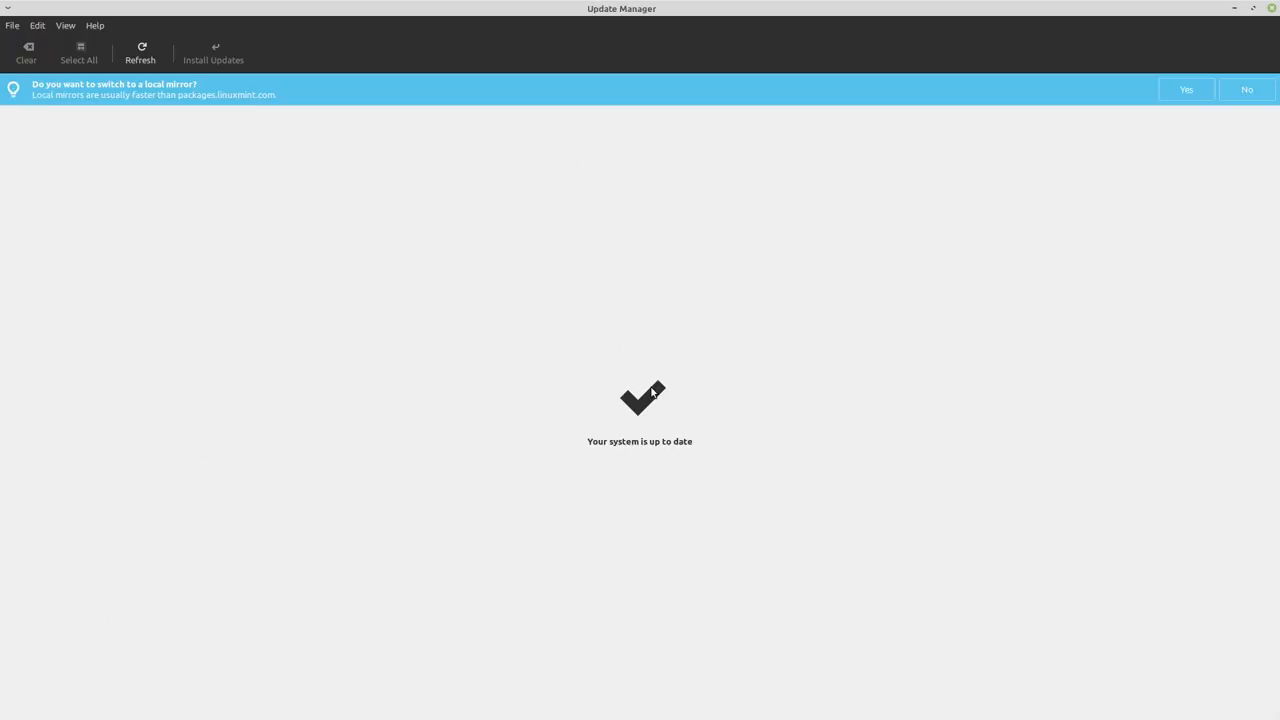
mouse_move(676, 134)
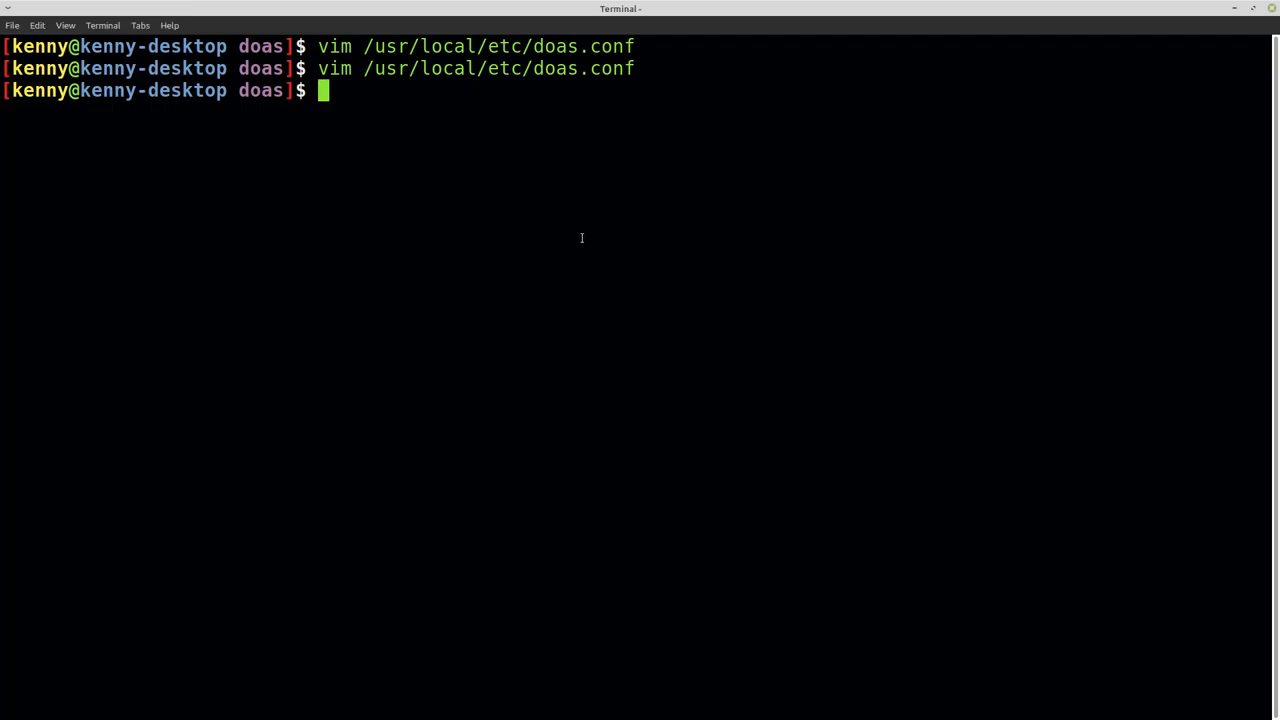
Run sudo -V to report Sudo version 1.8.31 with its plugin and grammar versions.
text(sudo -V)
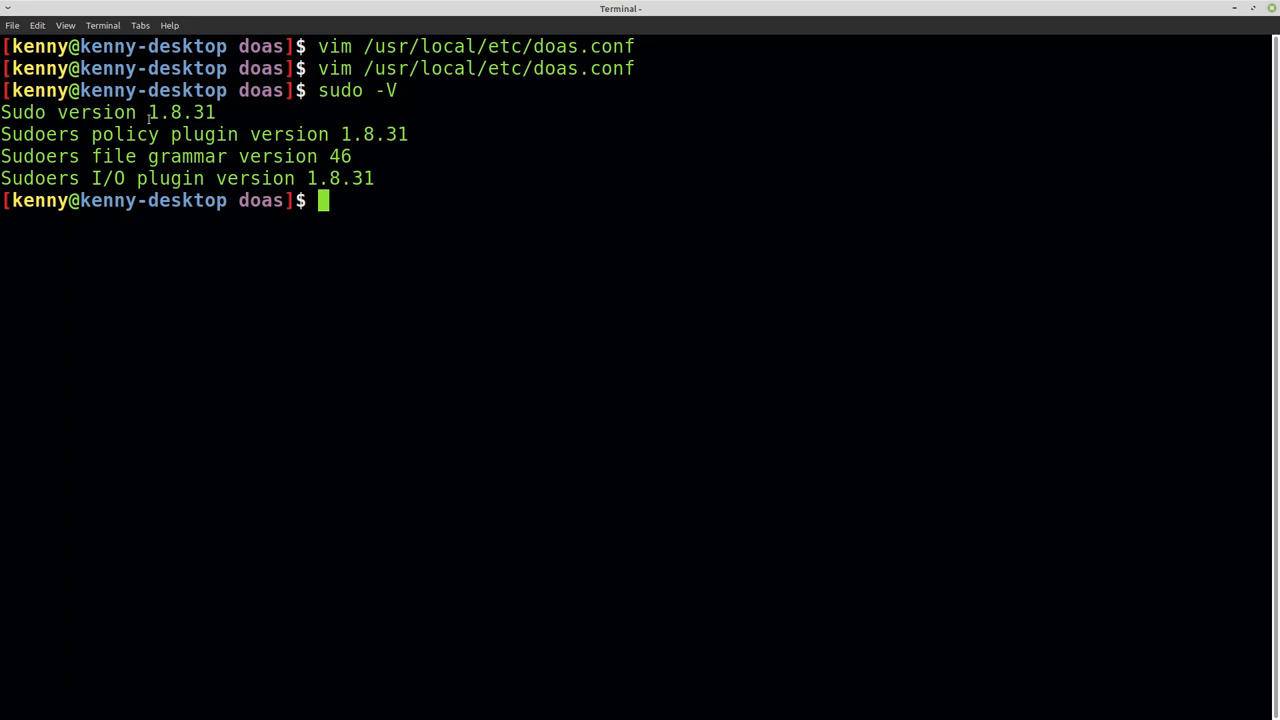
mouse_move(614, 240)
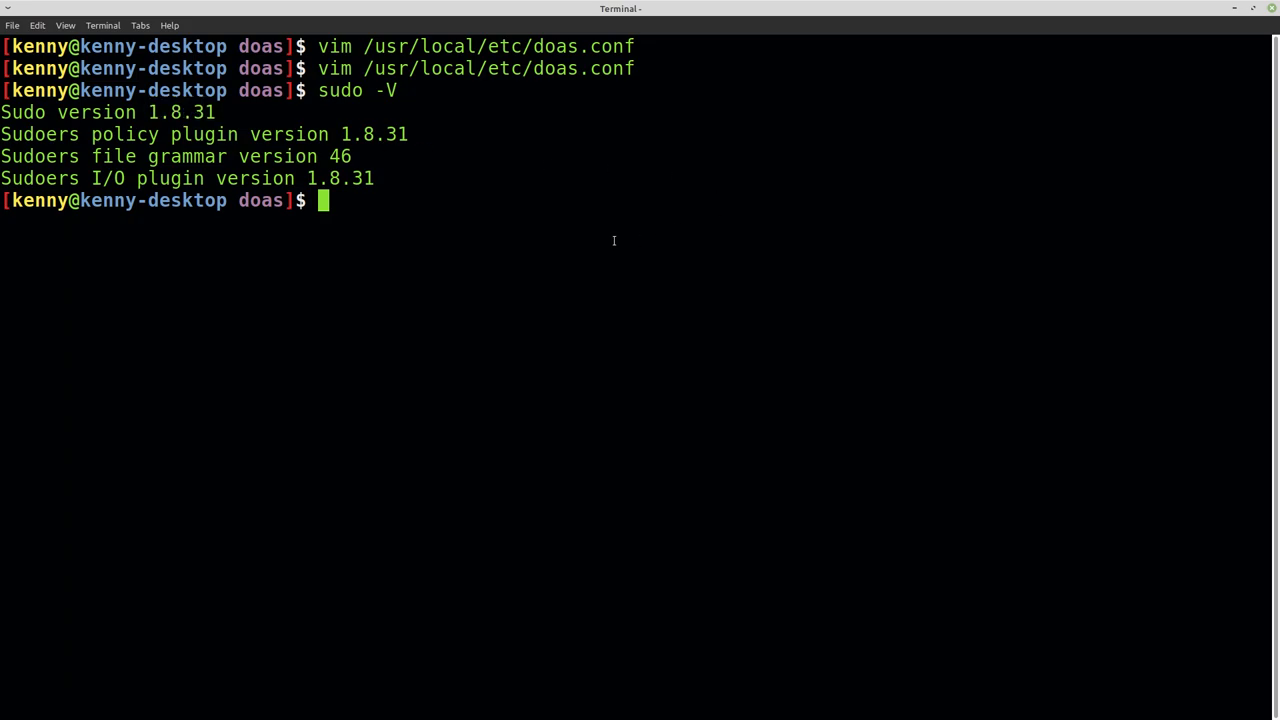
mouse_move(522, 180)
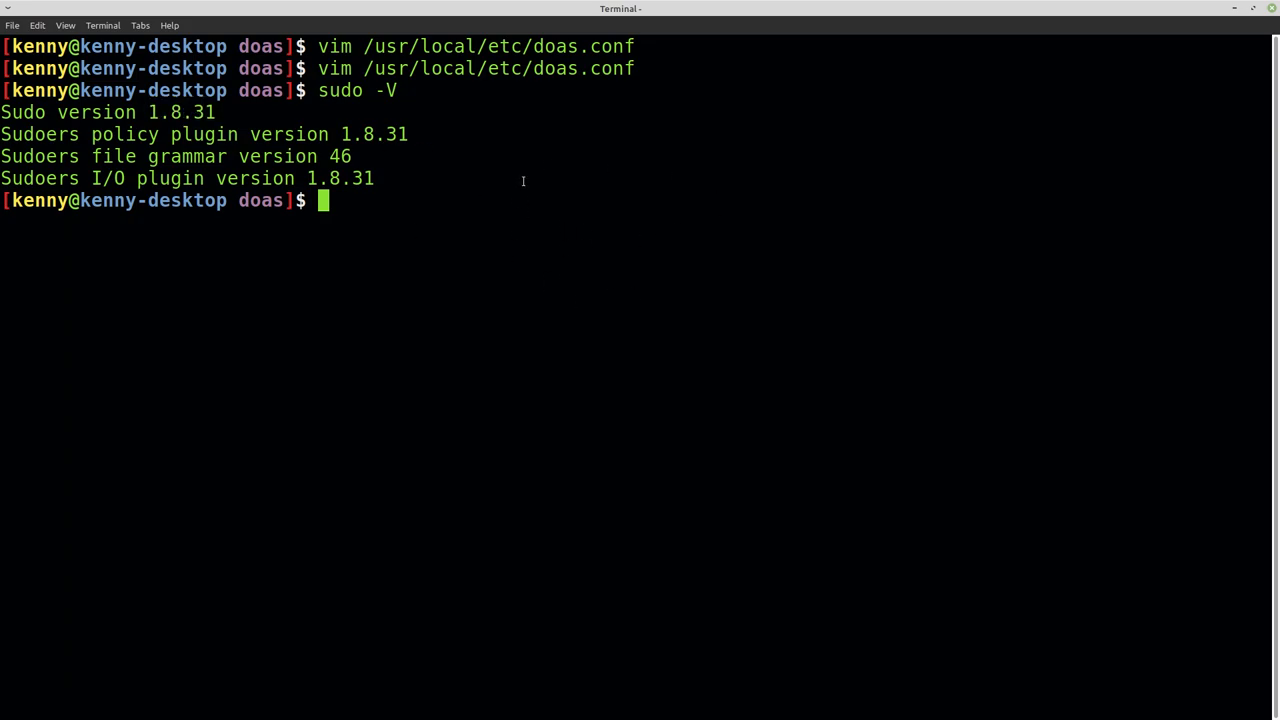
mouse_move(805, 307)
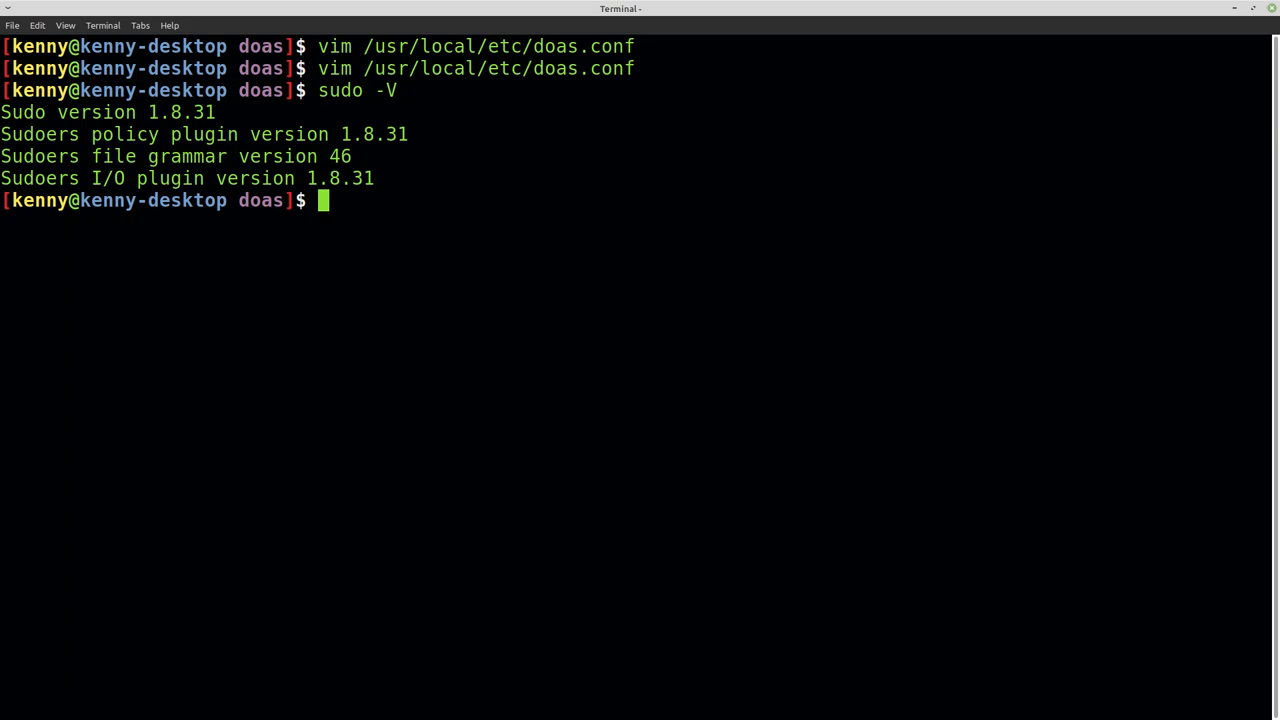
mouse_move(519, 163)
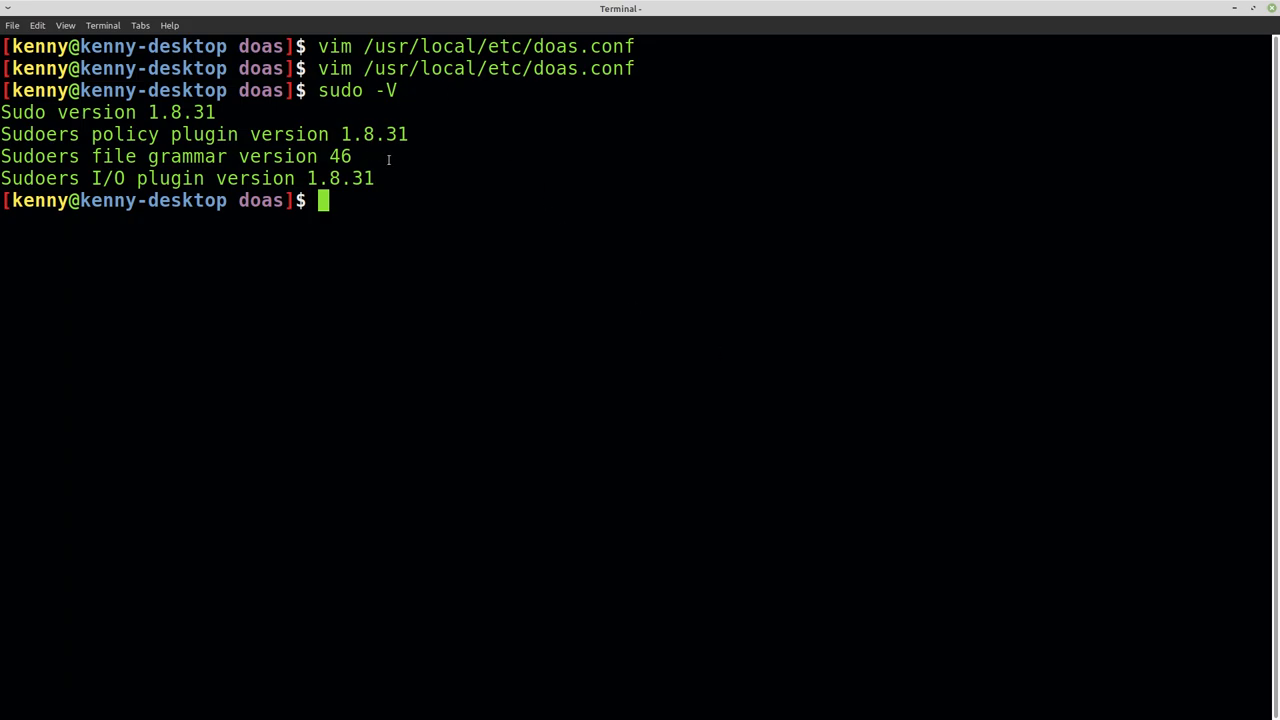
mouse_move(725, 7)
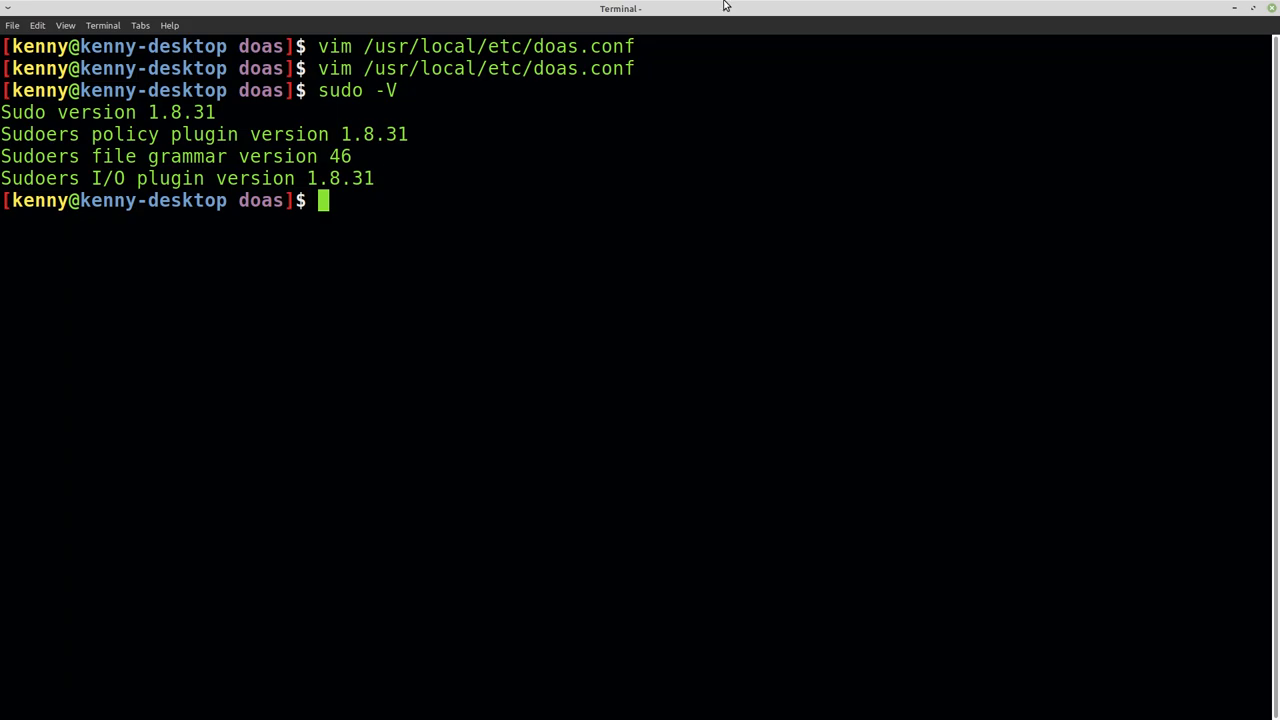
text(d)
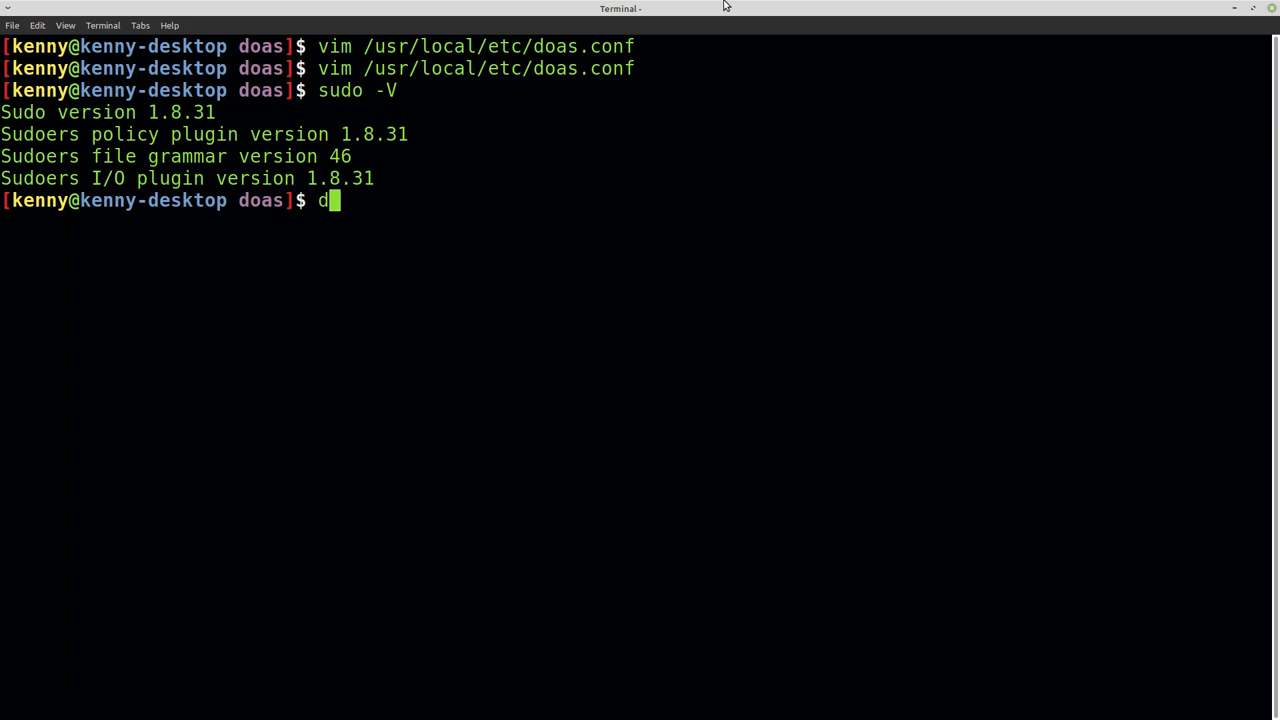
Add the alias line sudo="doas" to ~/.config/aliasrc in vim.
key(BackSpace)
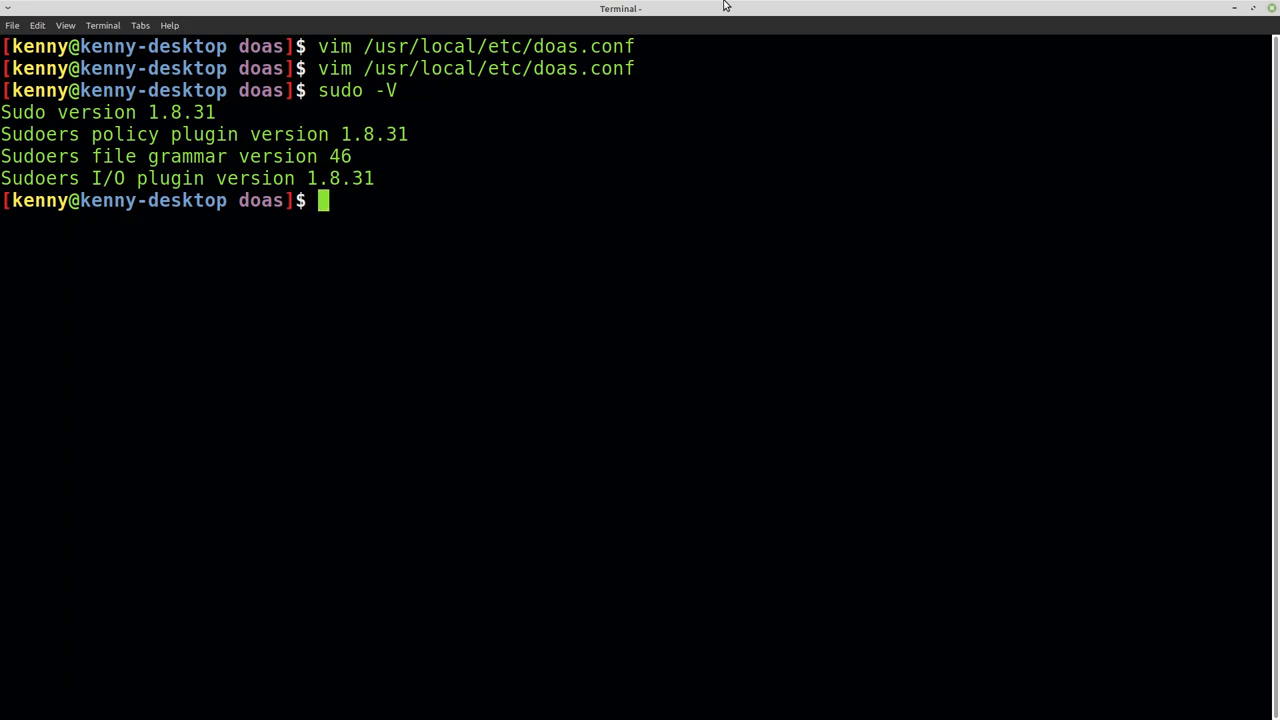
text(vim ~/.config/aliasrc)
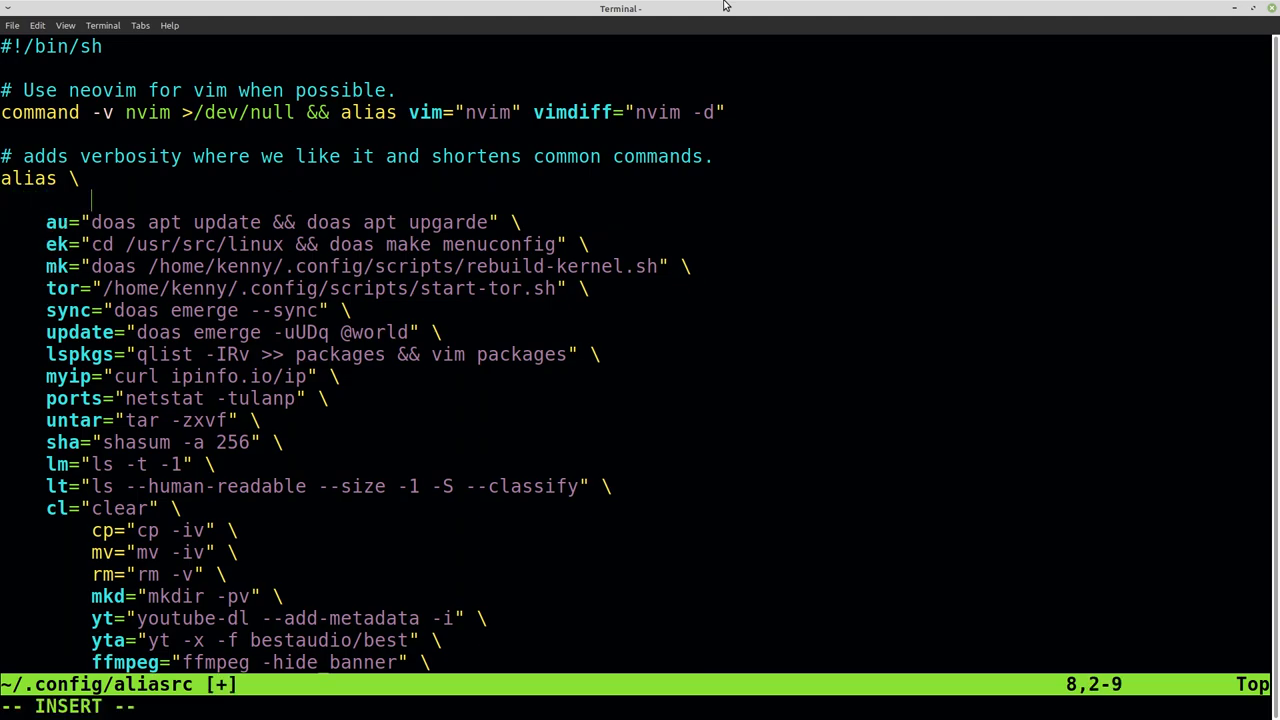
text(sudo)
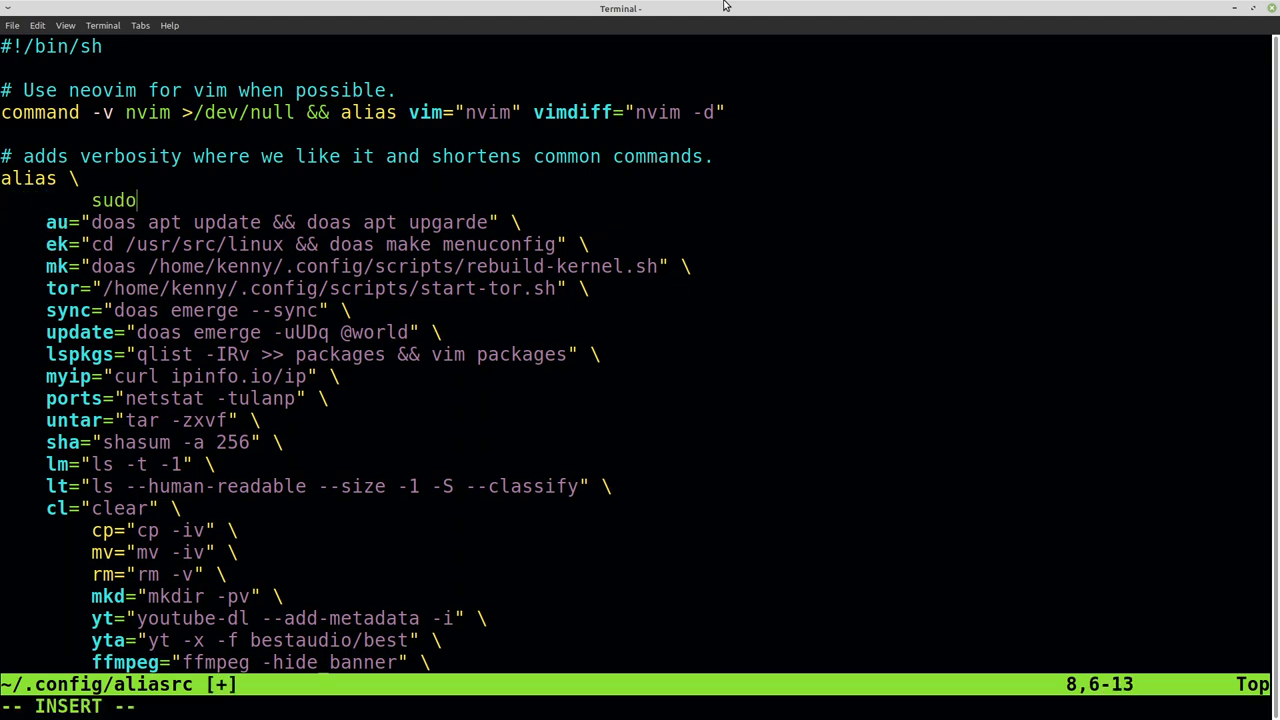
text(="doa)
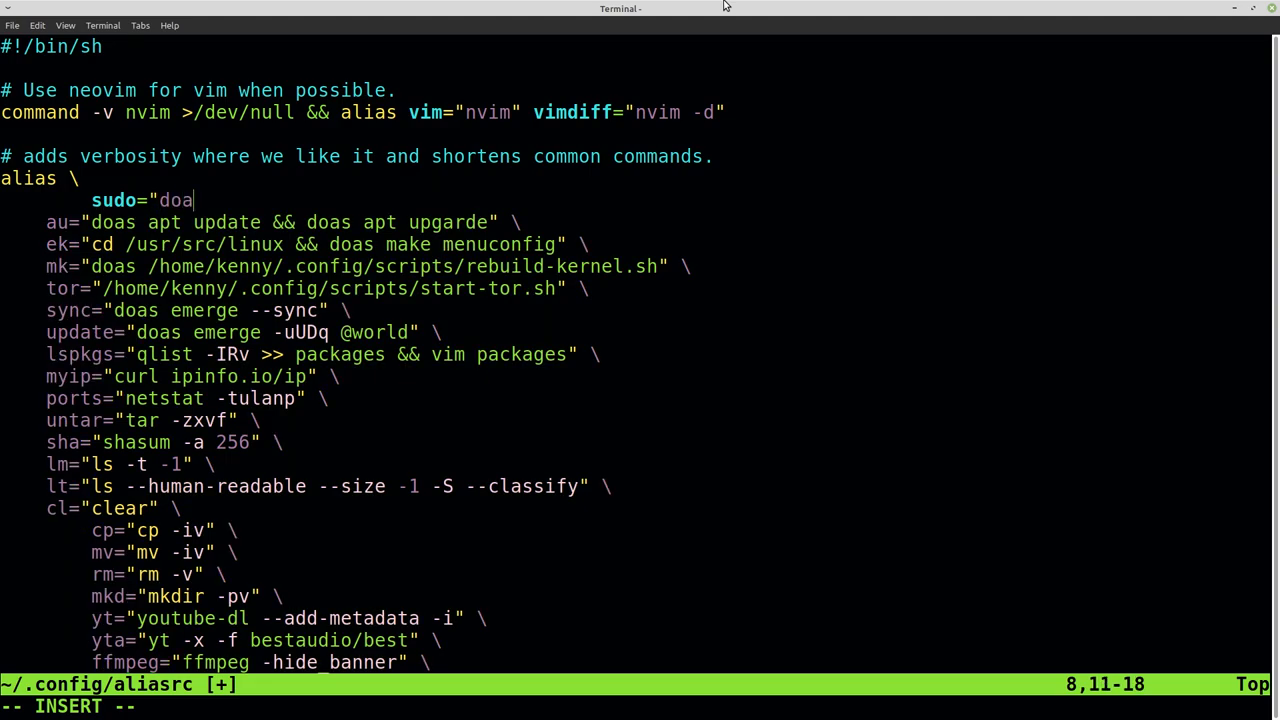
text(s")
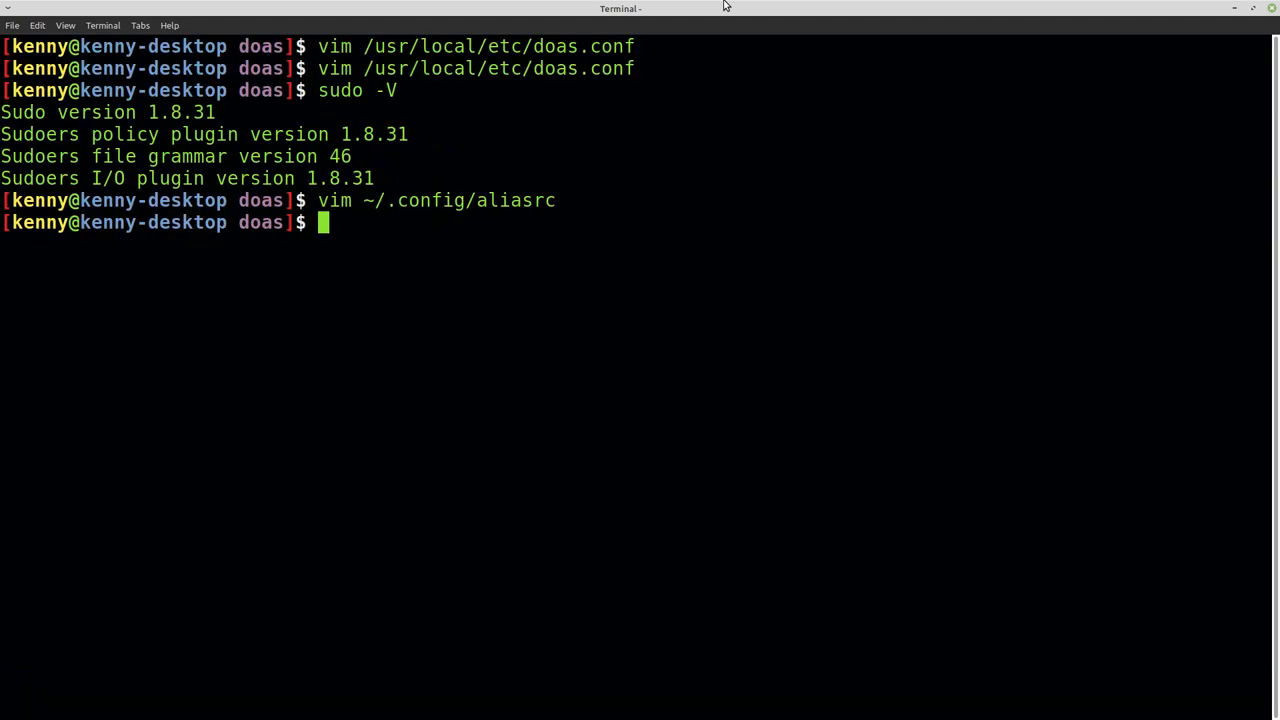
Reload the shell configuration with source ~/.bashrc.
text(sour)
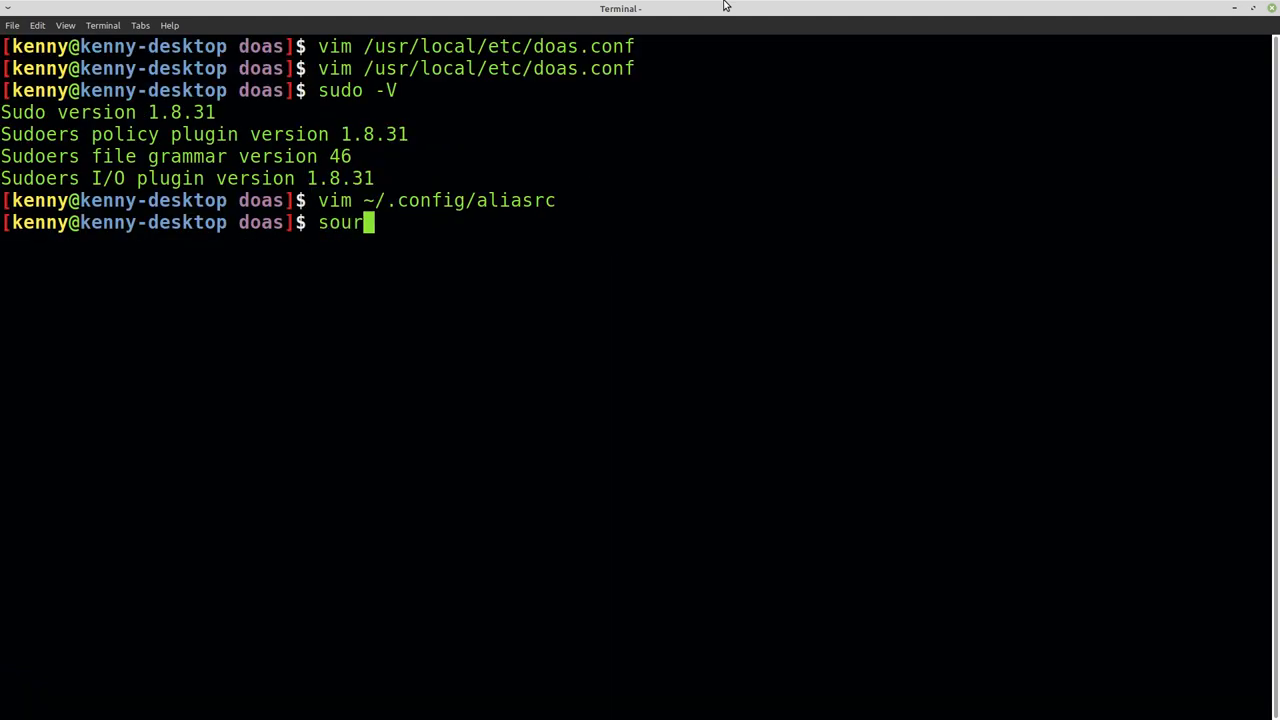
text(ce ~/)
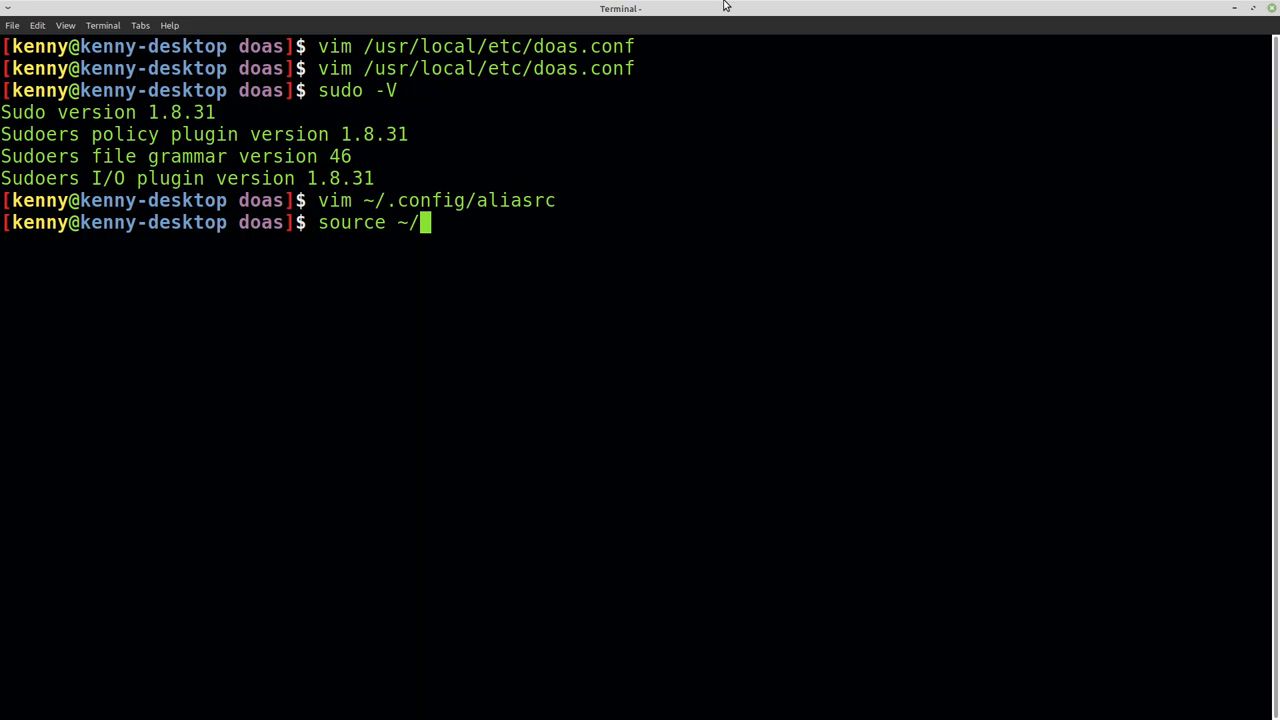
text(.bashrc)
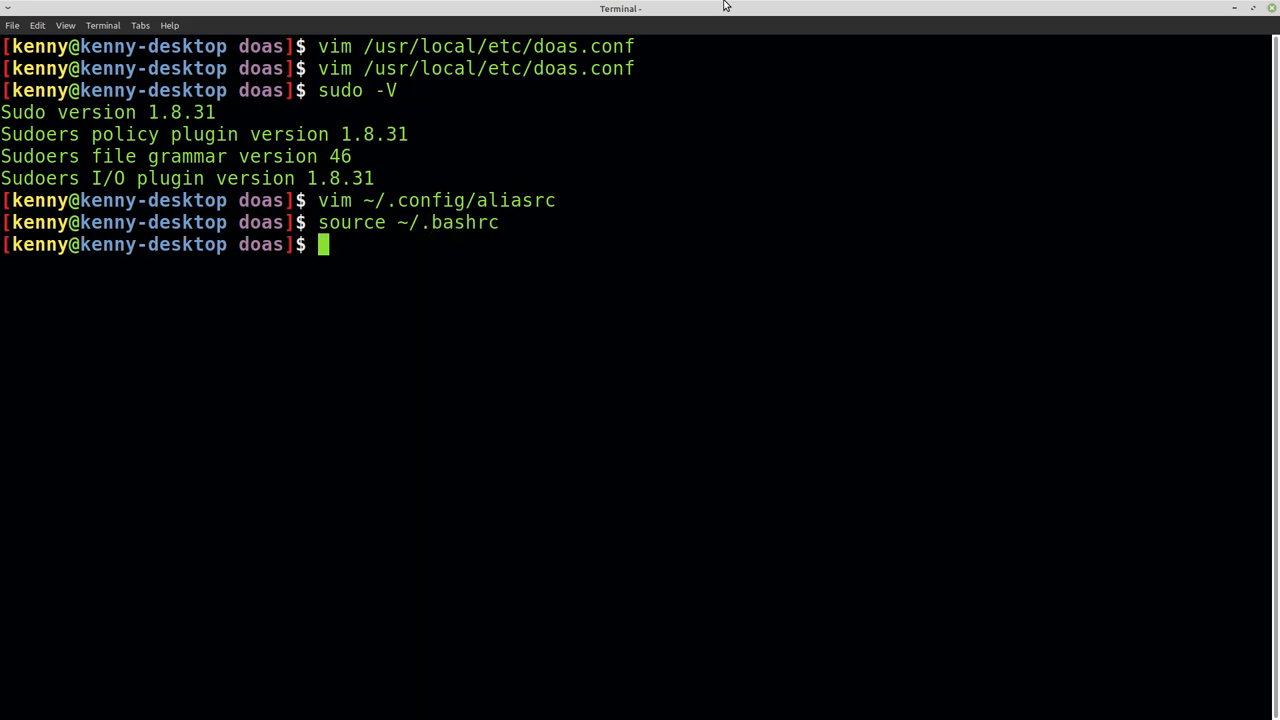
Test sudo with -V, --help and -h, getting doas invalid-option usage messages.
text(doas)
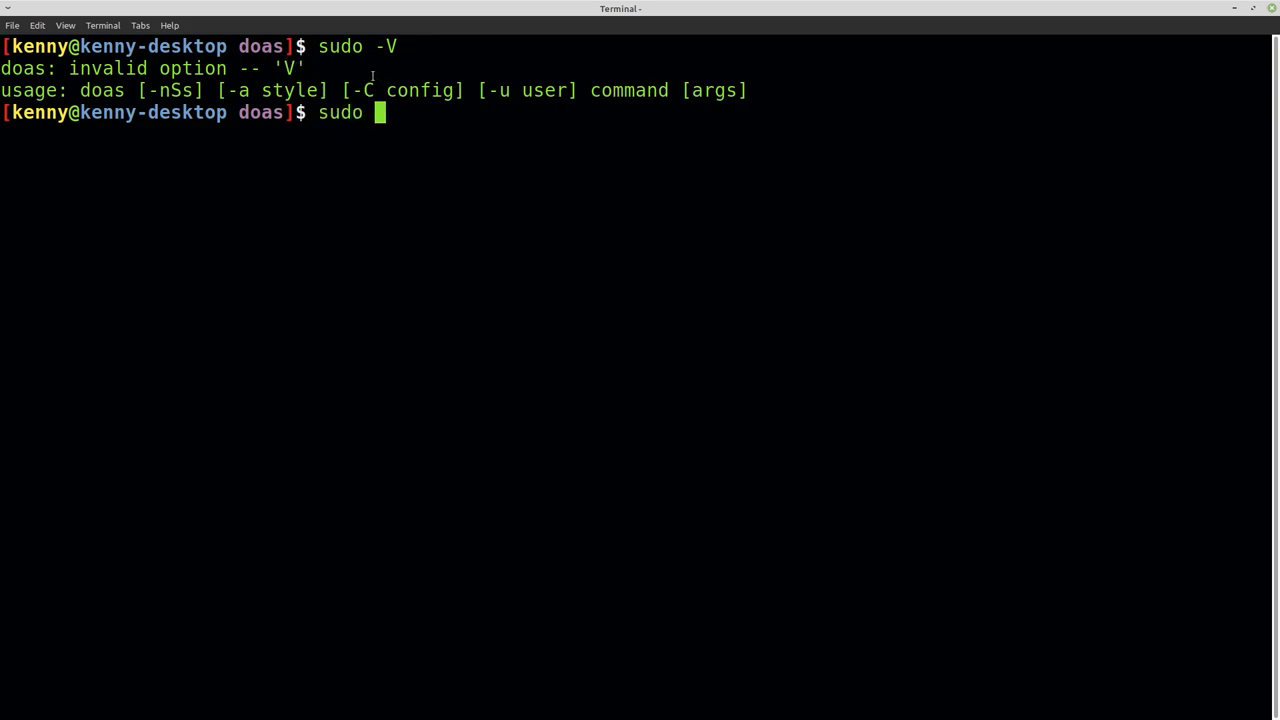
text(--help)
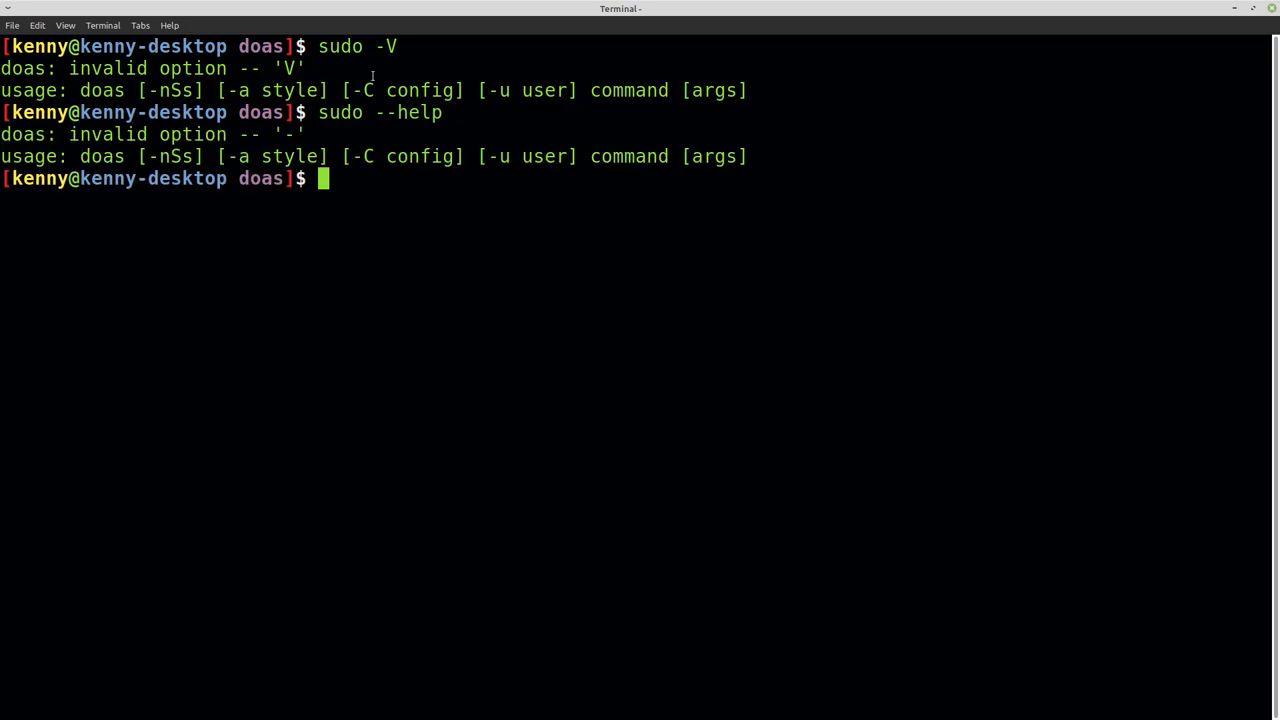
text(sudo -h)
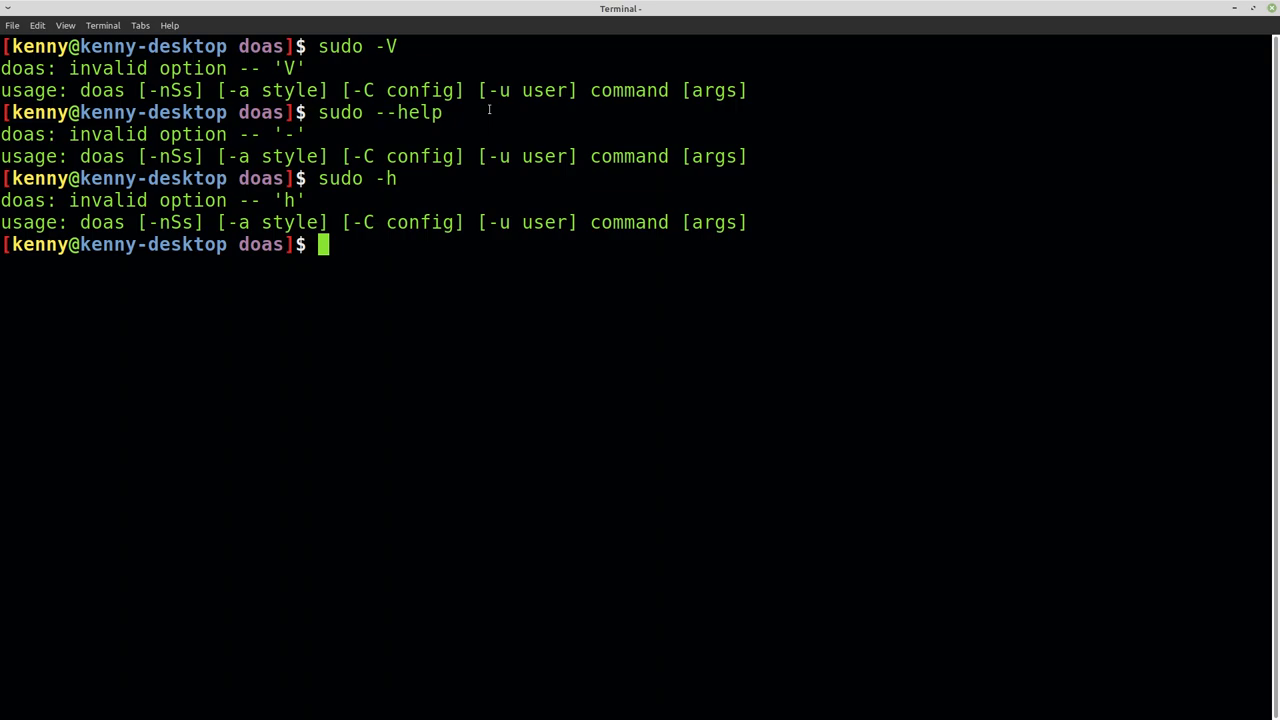
text(doas)
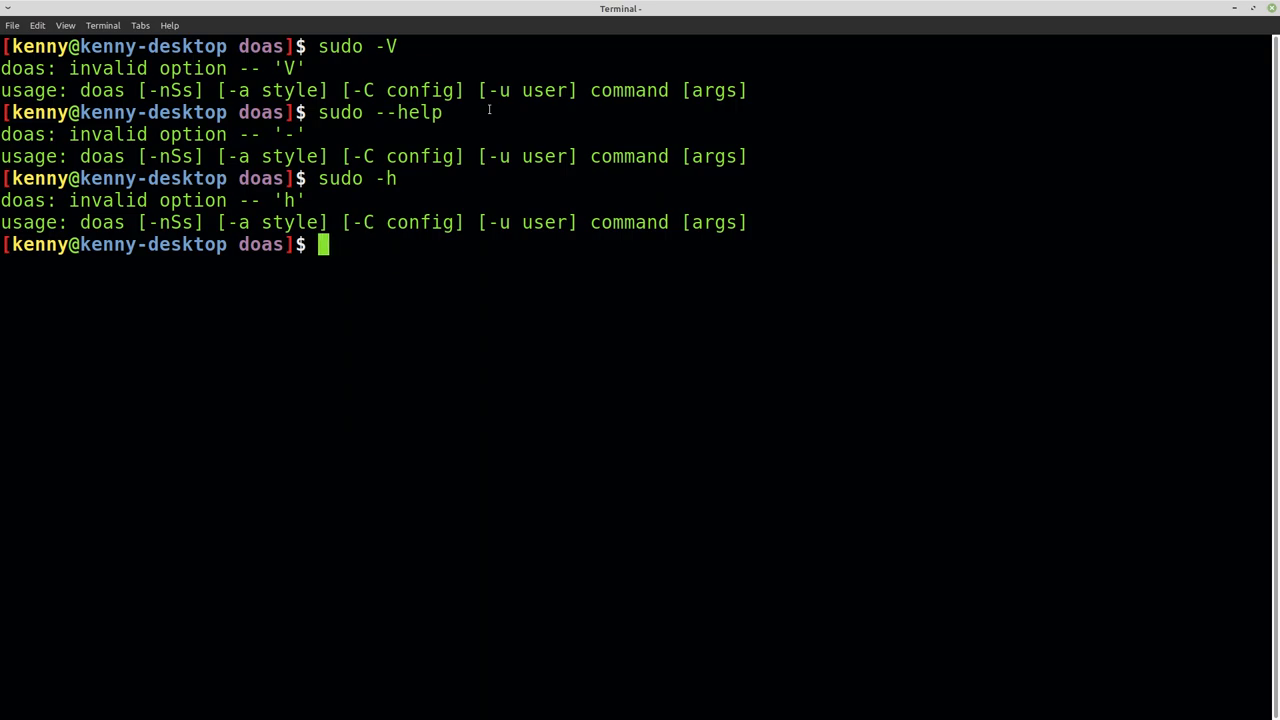
text(sudo -S)
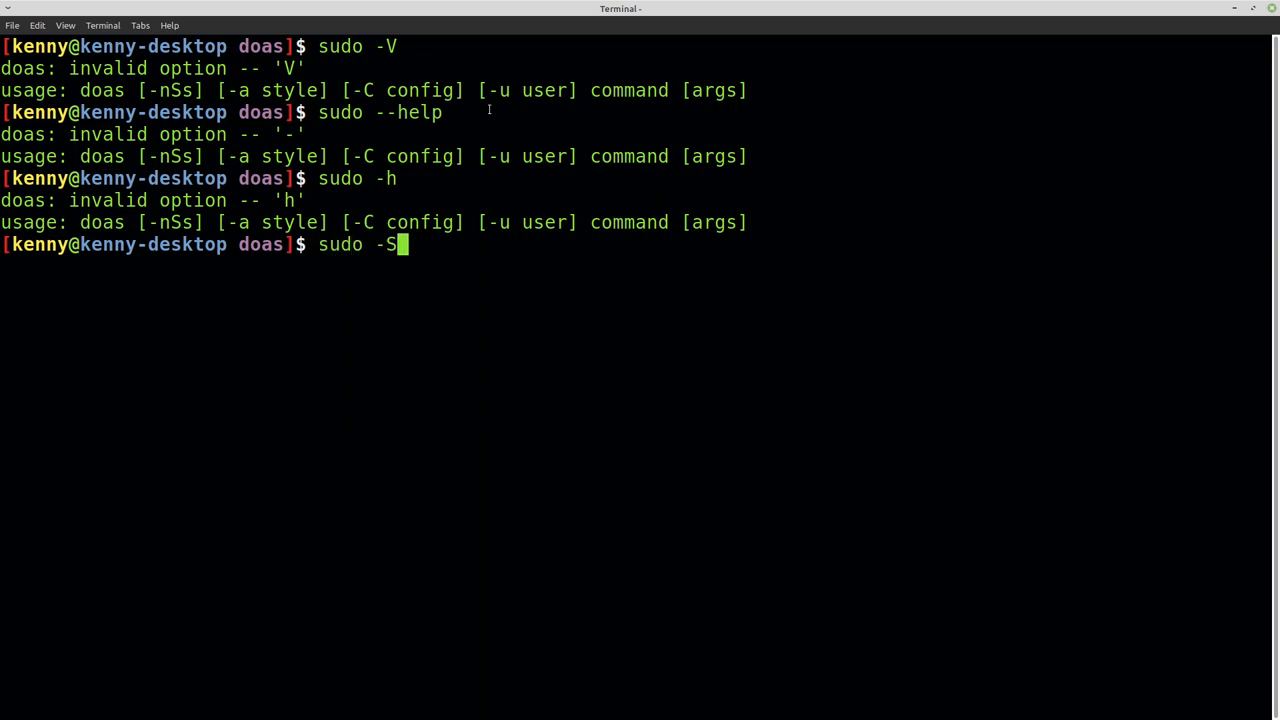